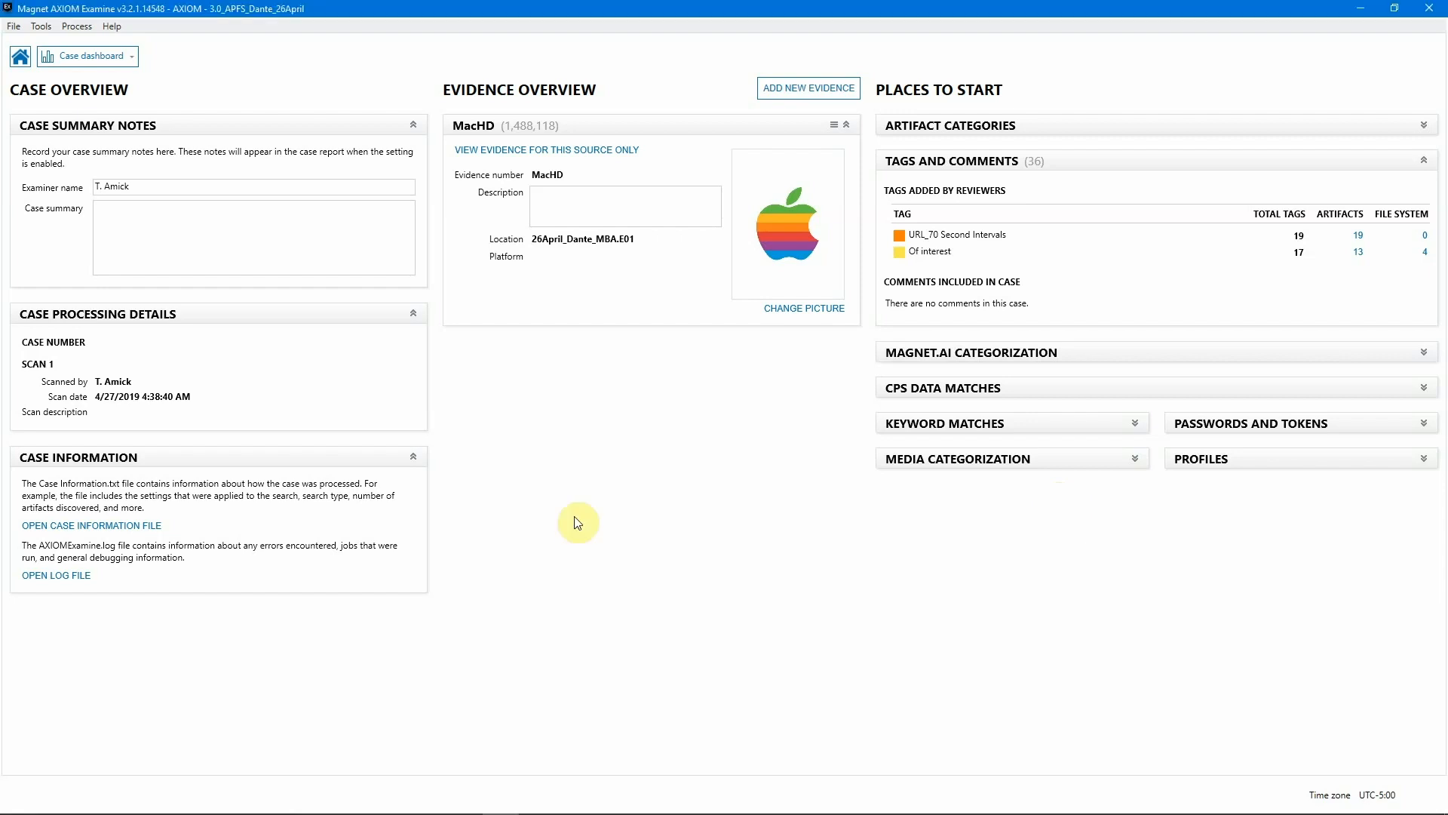
{"action": "mouse_move", "coordinate": [557, 388]}
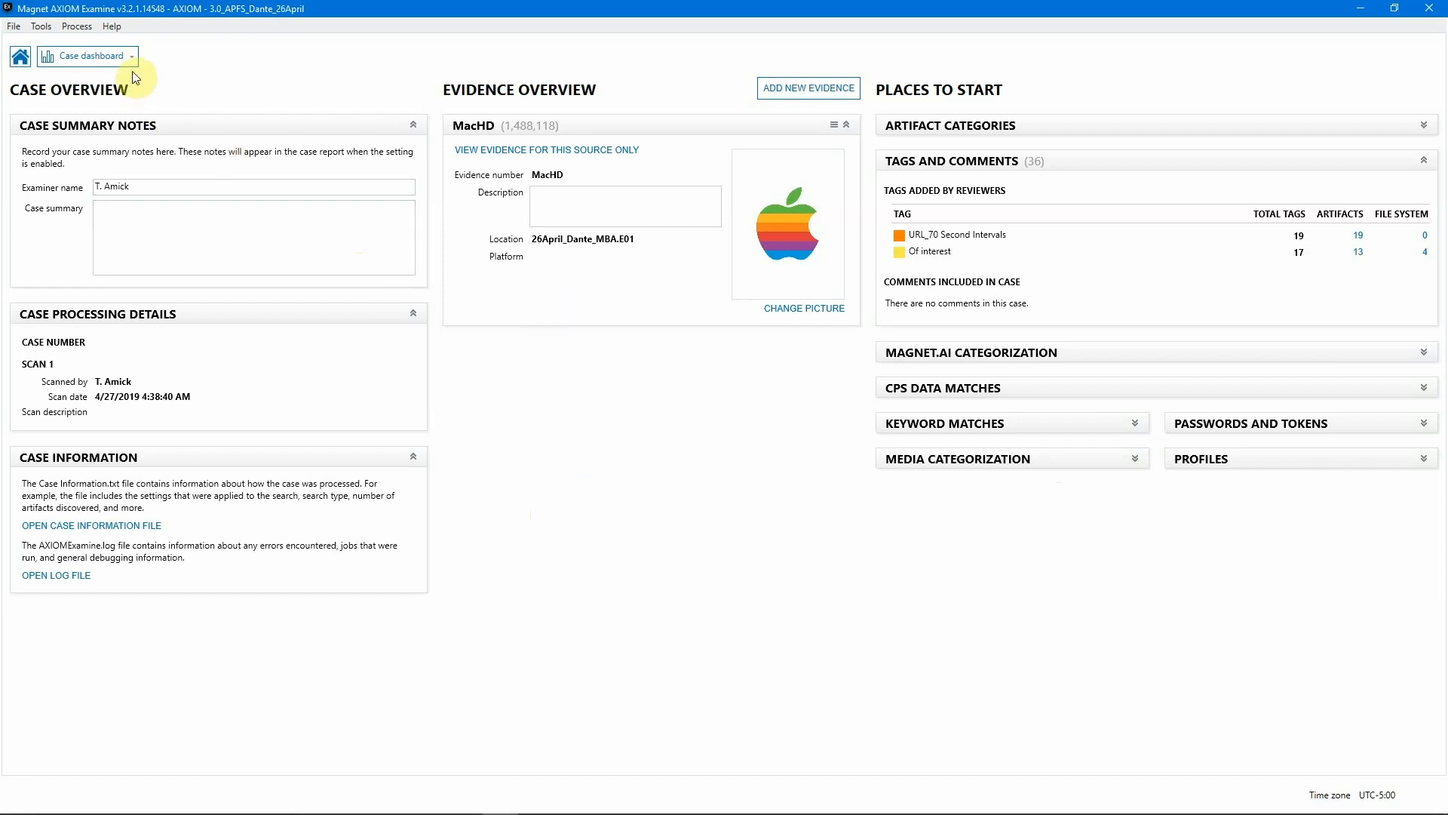
- Switch from the case dashboard to the Artifacts explorer for the MacHD evidence
{"action": "left_click", "coordinate": [129, 56]}
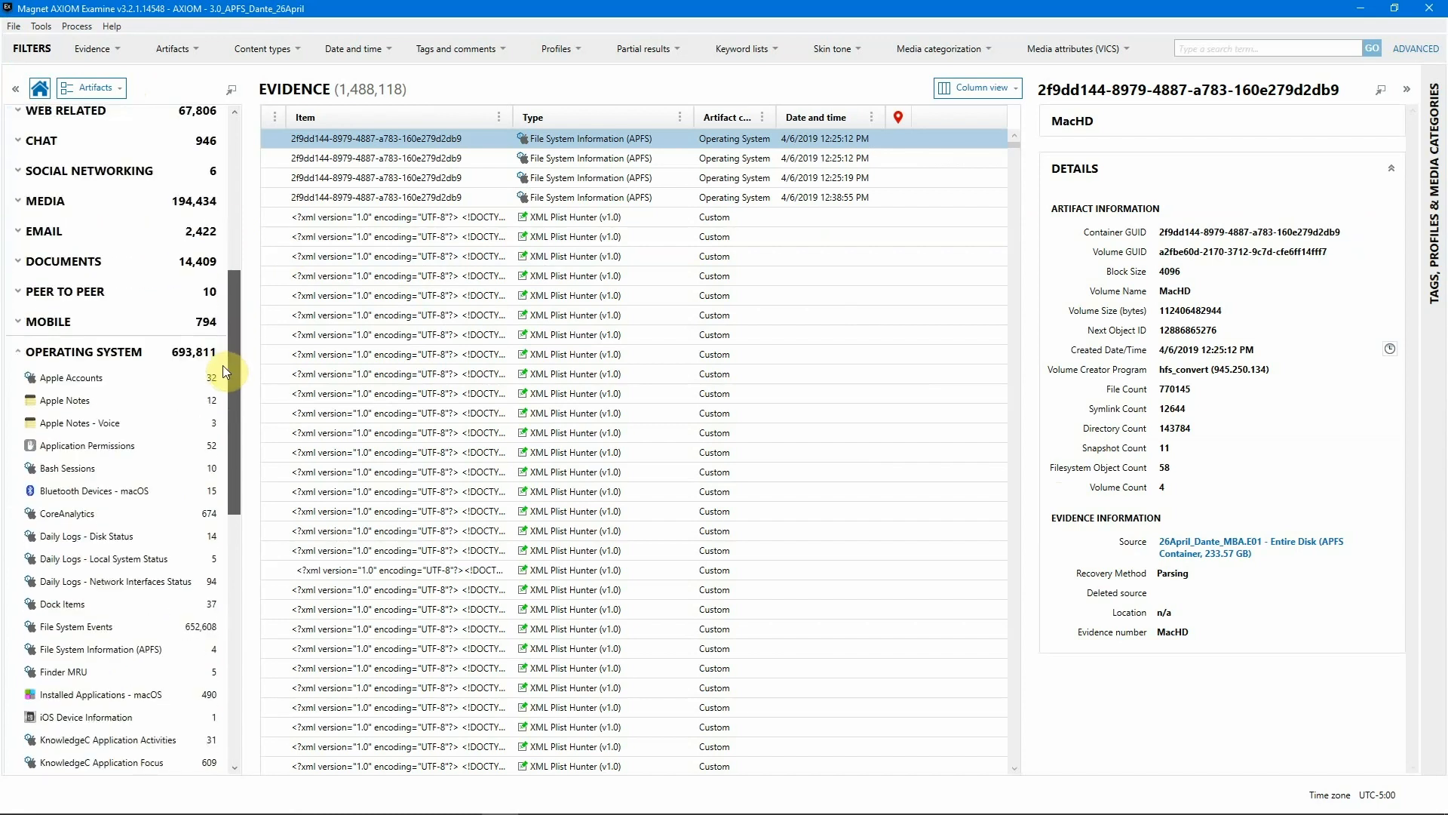
- Show the macOS Operating System Information artifact reporting Mac OS X 10.14.4, build 18E226
{"action": "scroll", "scroll_direction": "down", "scroll_amount": 3}
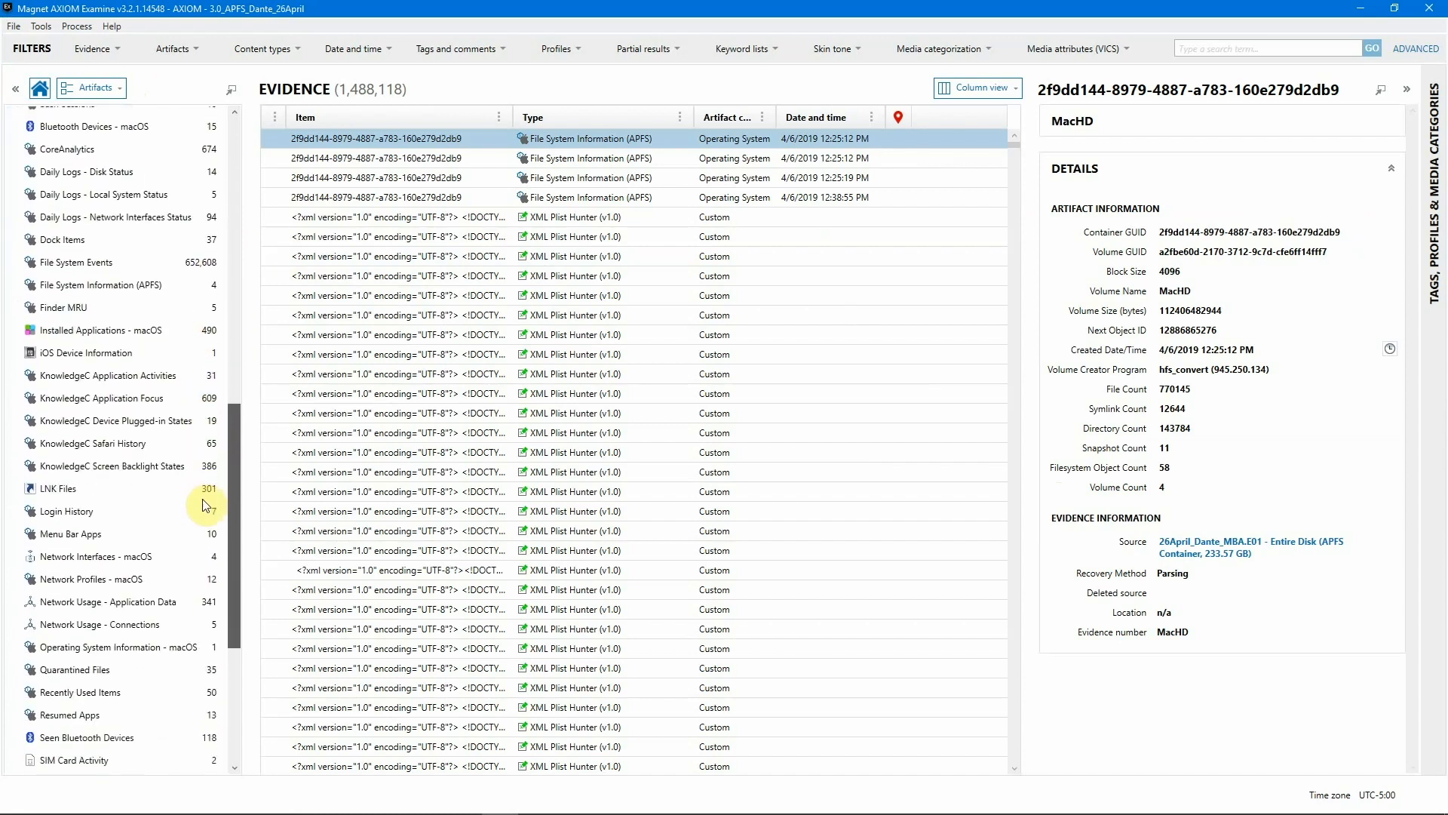
{"action": "left_click", "coordinate": [121, 604]}
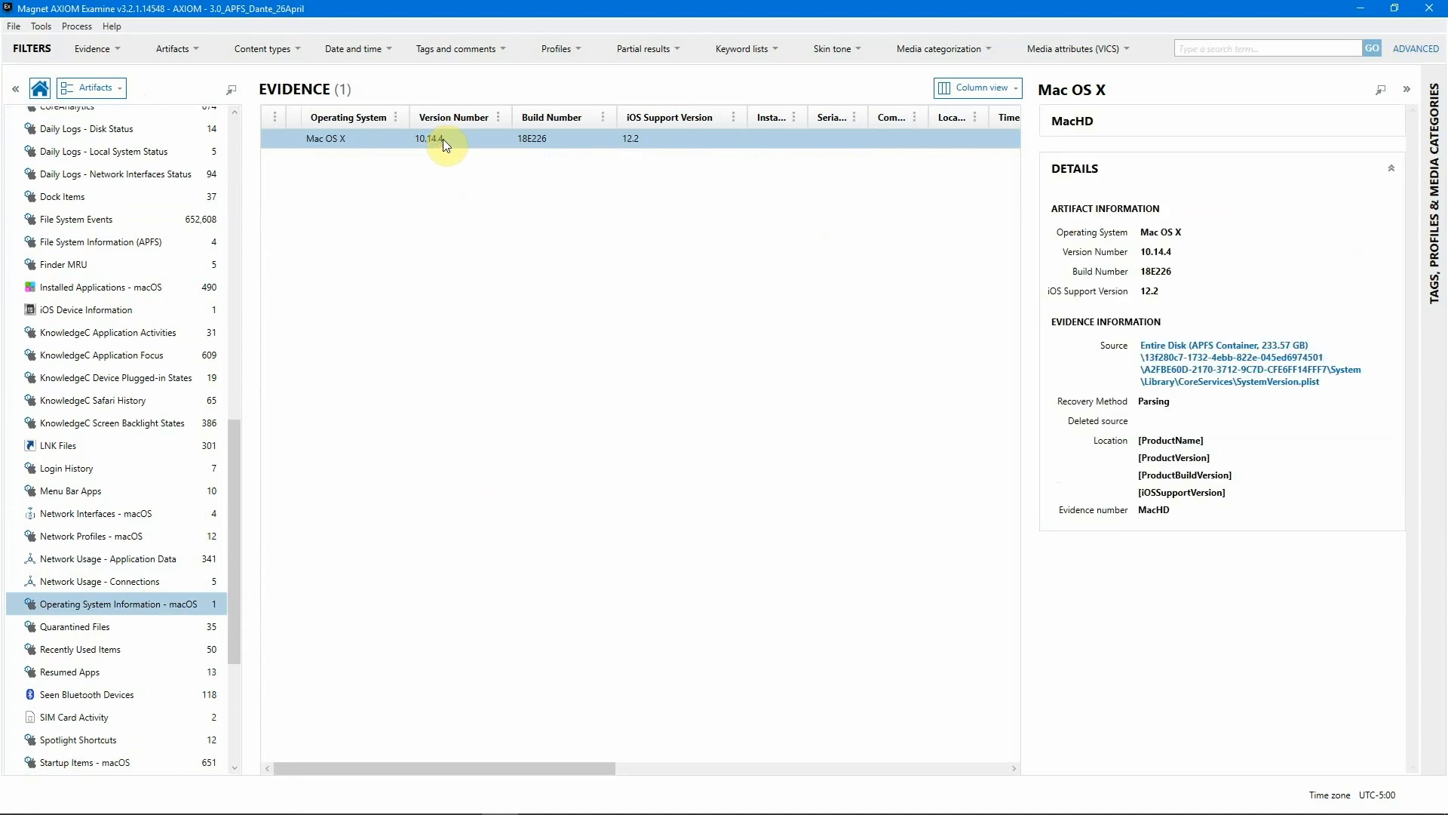
{"action": "right_click", "coordinate": [443, 139]}
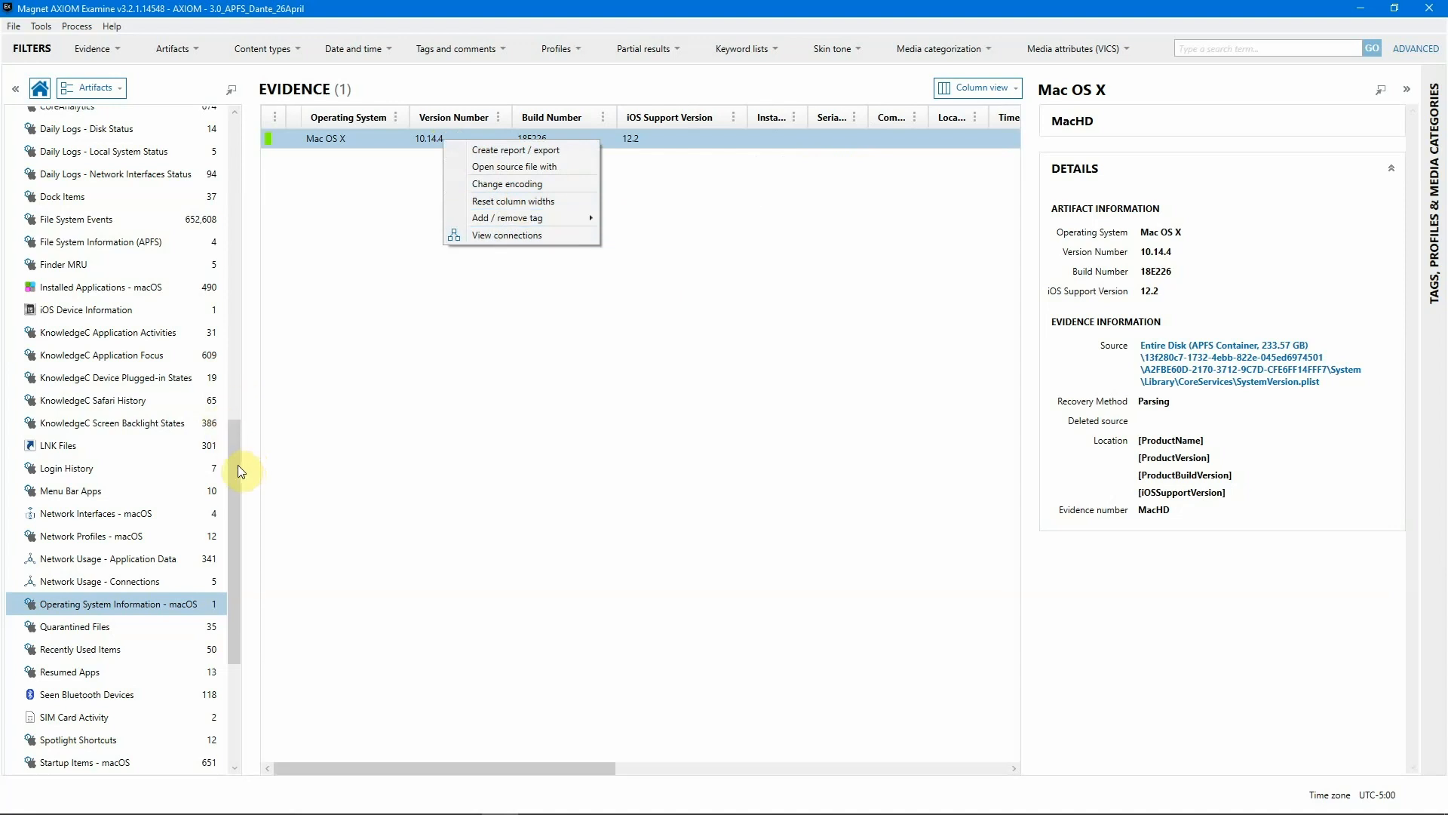
{"action": "scroll", "scroll_direction": "down", "scroll_amount": 3}
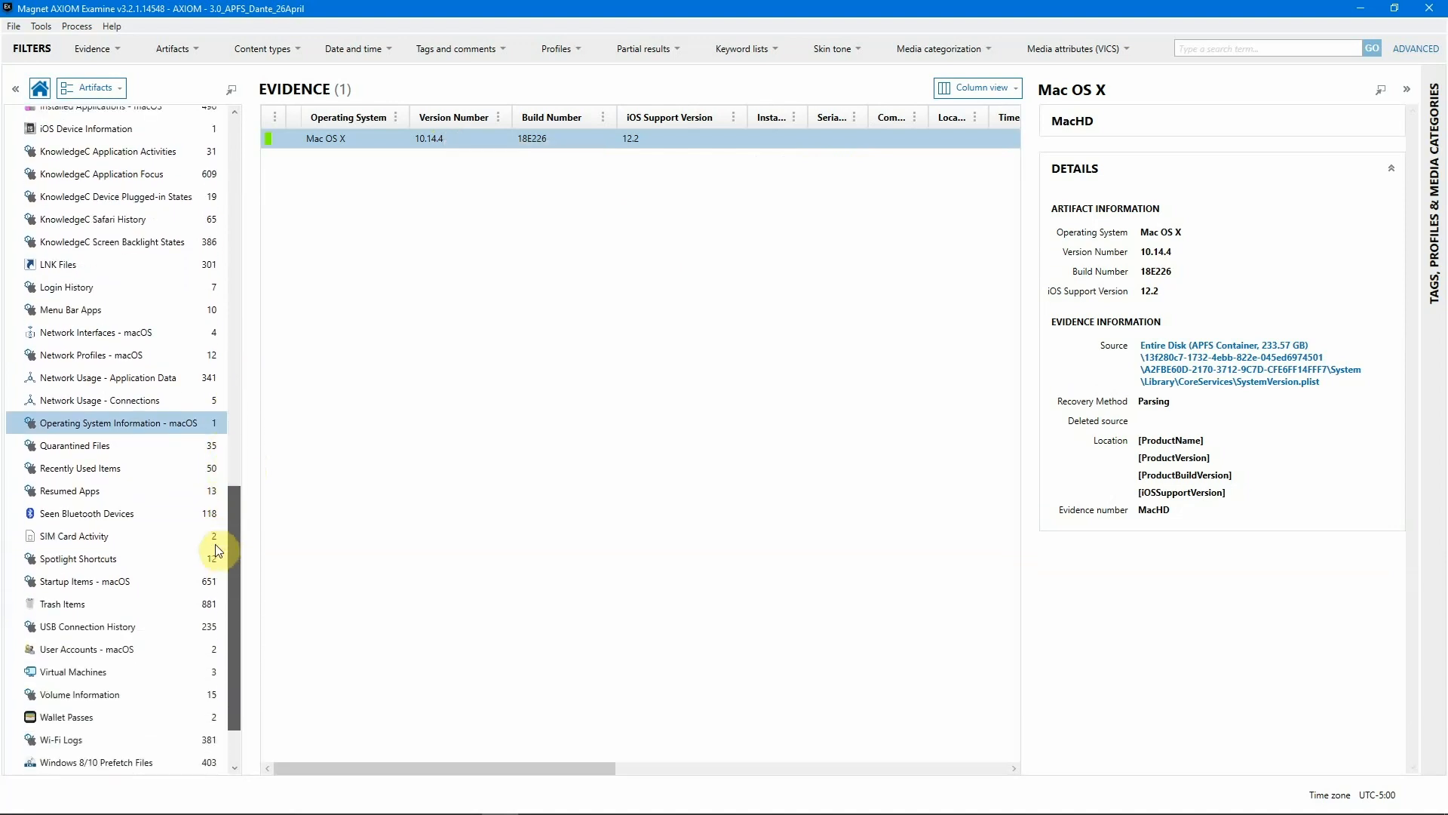
{"action": "scroll", "scroll_direction": "down", "scroll_amount": 3}
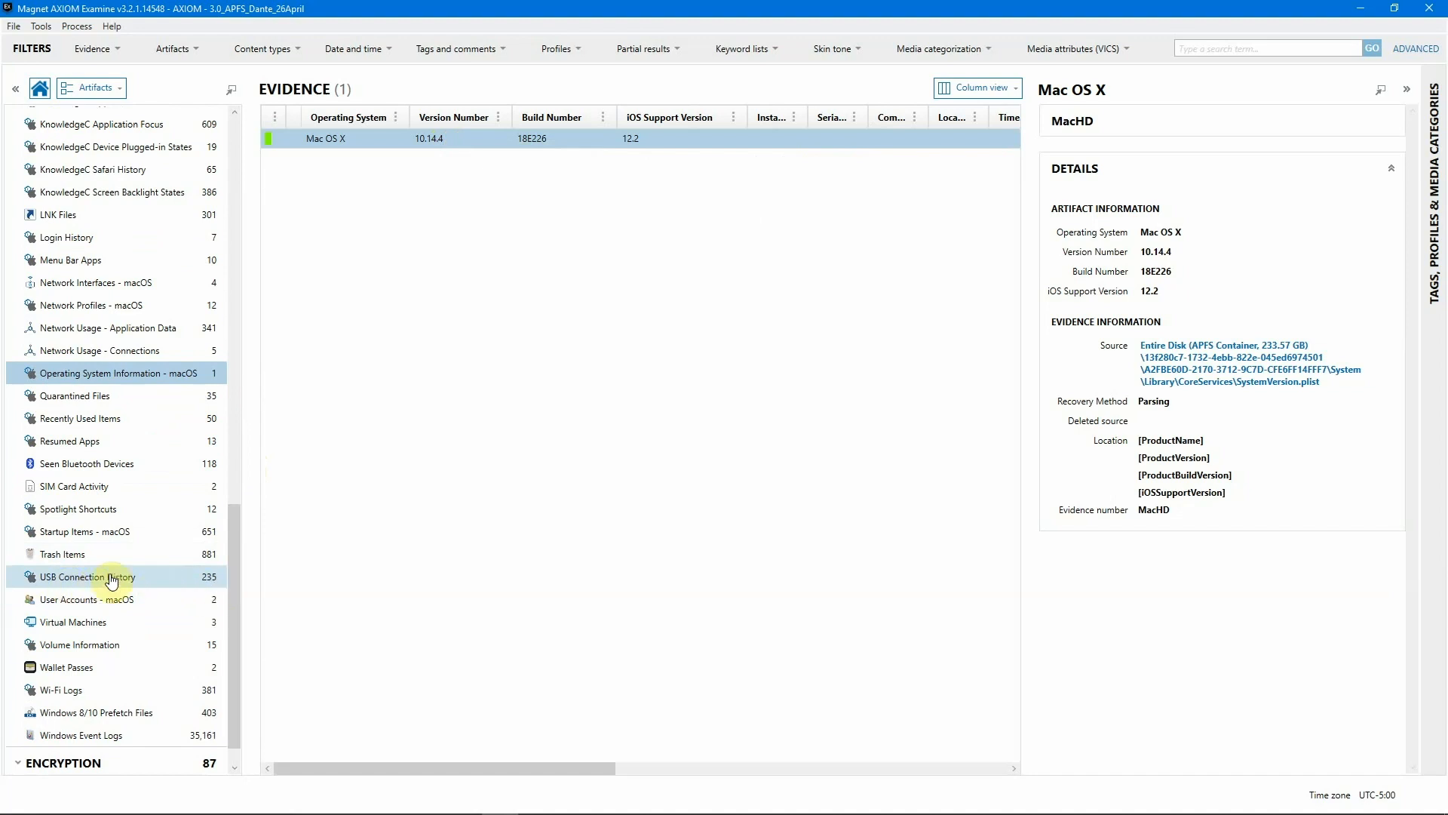
- List the 235 USB Connection History records and inspect several vendor 0x5ac entries
{"action": "left_click", "coordinate": [88, 576]}
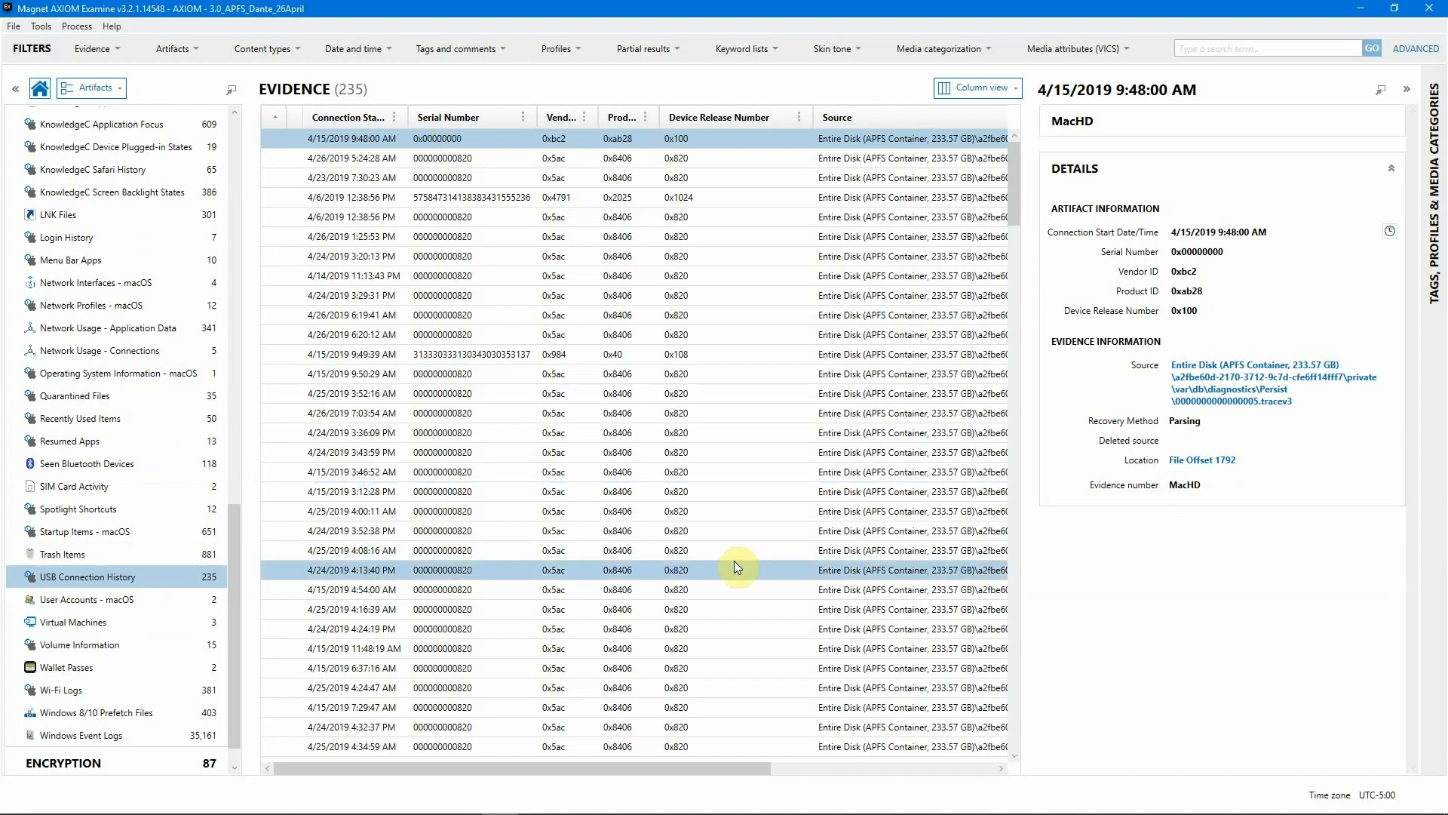
{"action": "left_click", "coordinate": [563, 433]}
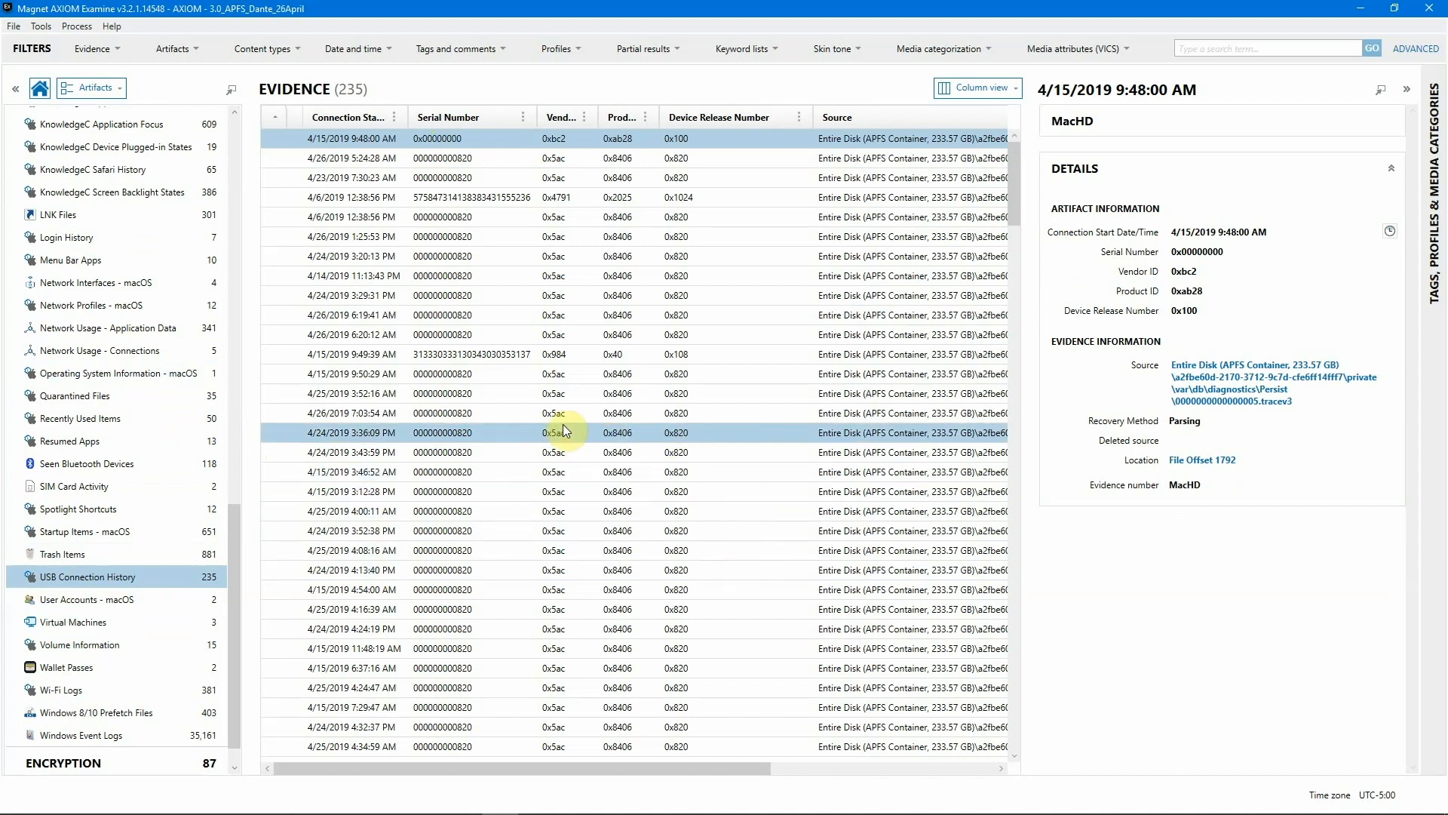
{"action": "left_click", "coordinate": [553, 473]}
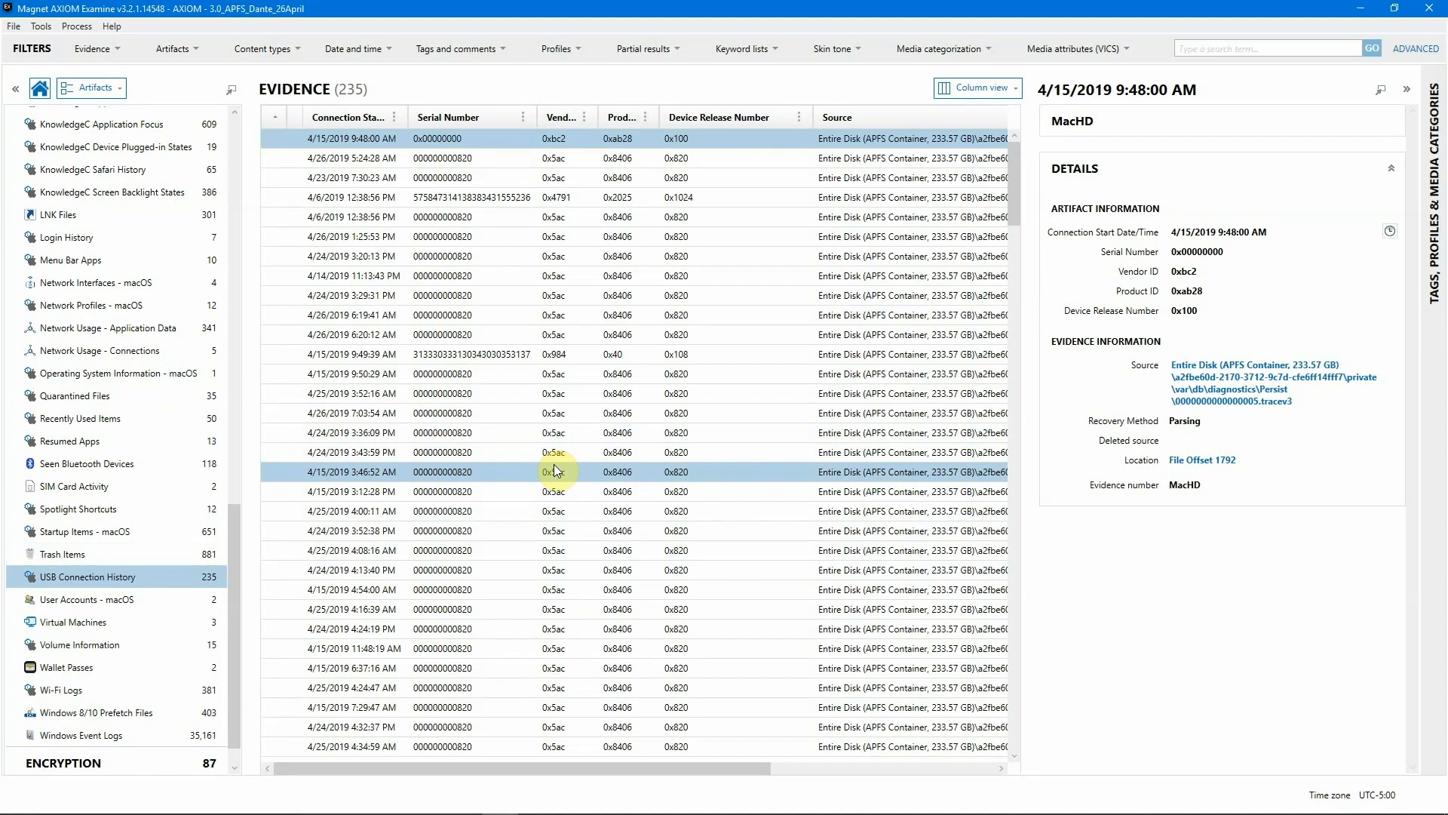
{"action": "left_click", "coordinate": [554, 451]}
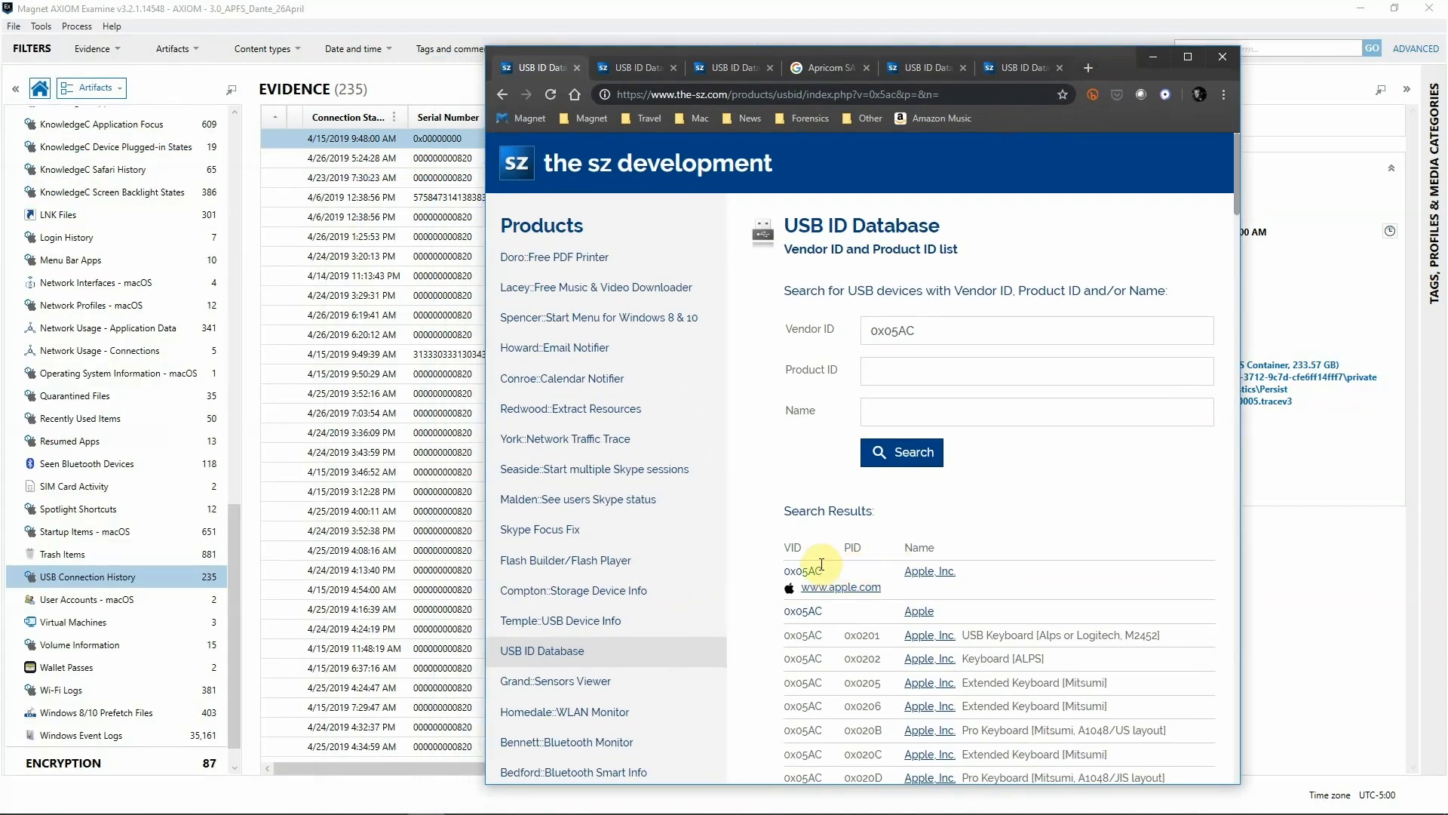
{"action": "mouse_move", "coordinate": [1237, 204]}
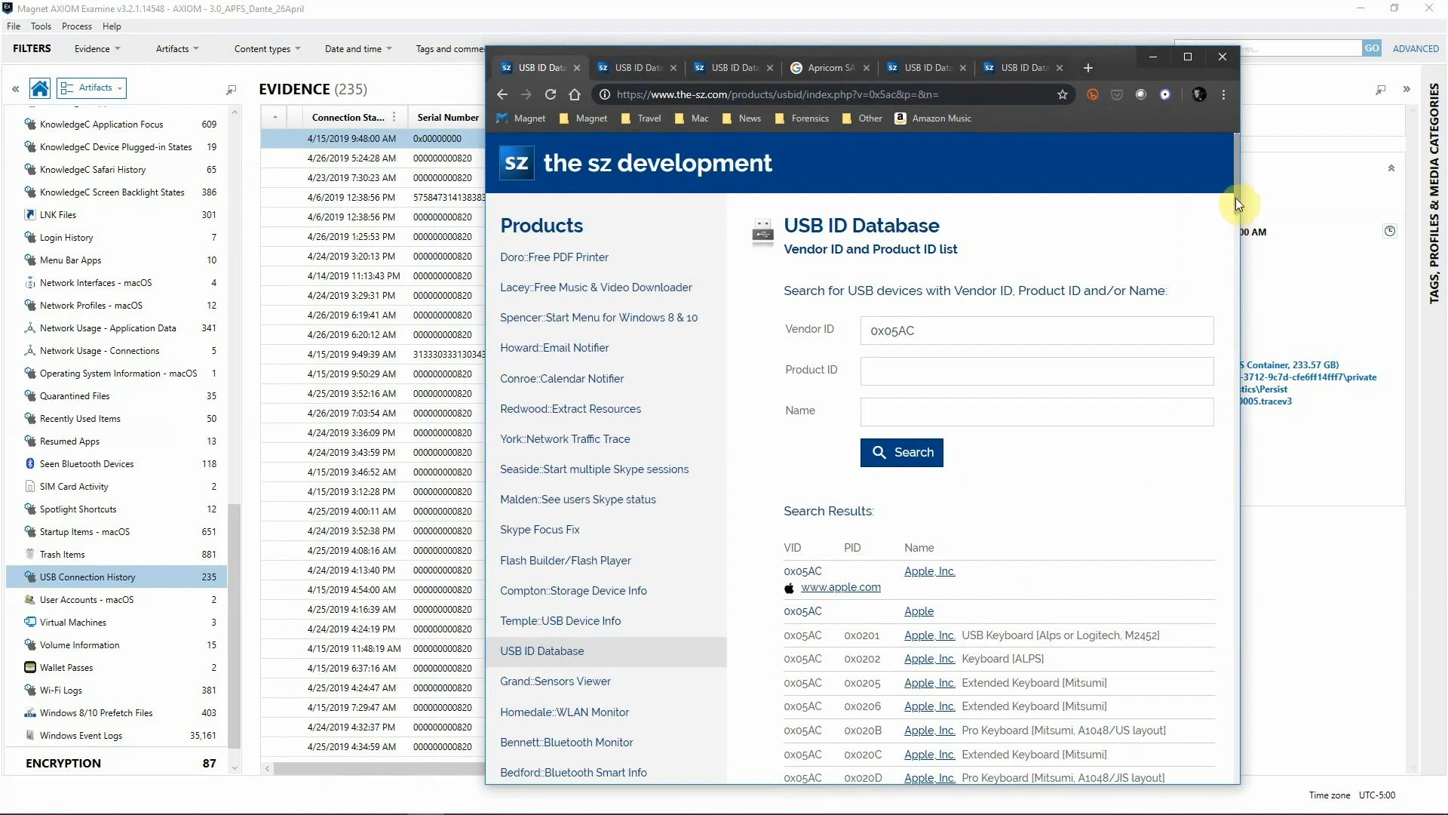
- Scroll the USB ID Database results showing vendor 0x05AC belongs to Apple, Inc
{"action": "scroll", "scroll_direction": "down", "scroll_amount": 3}
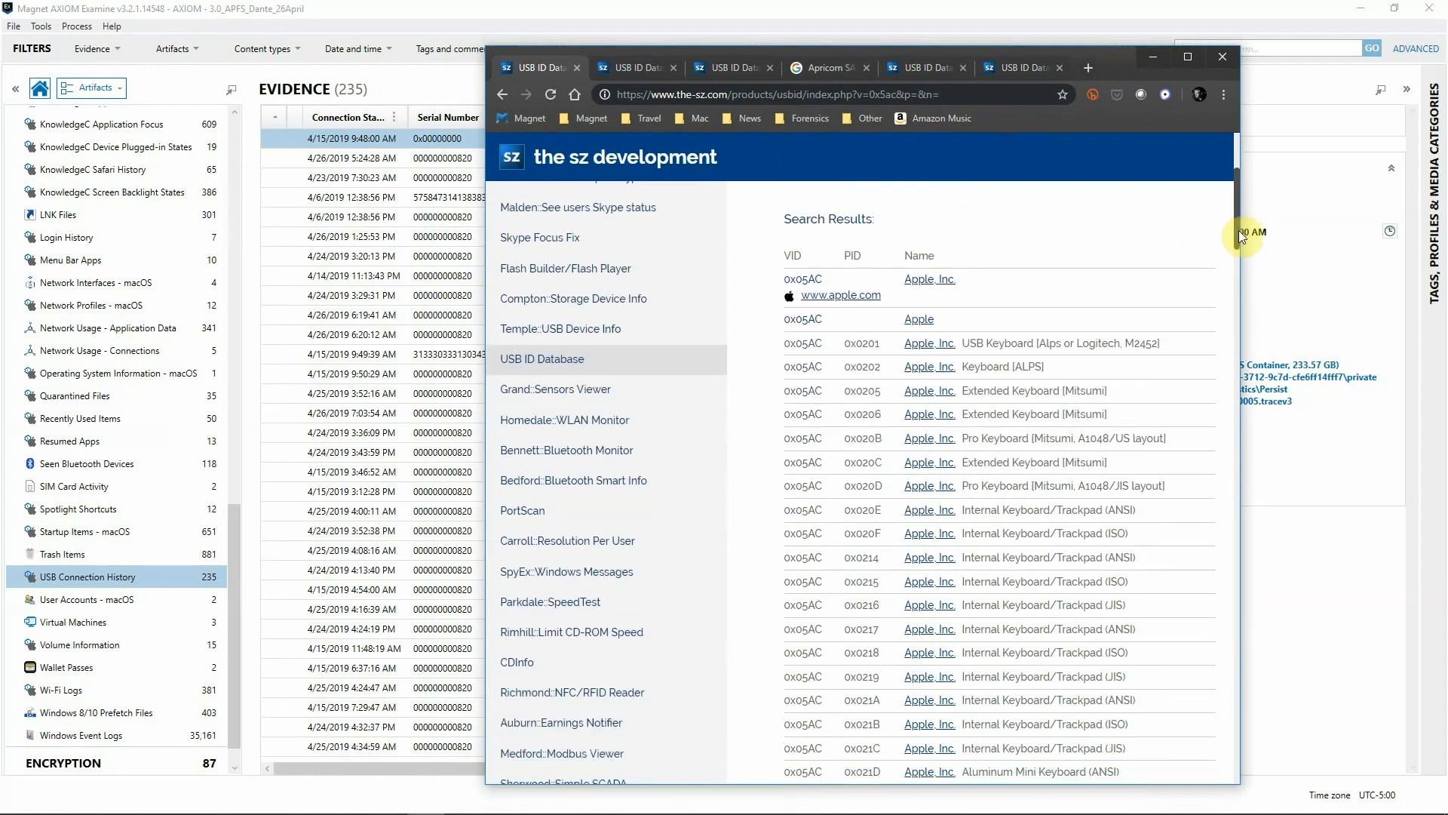
{"action": "scroll", "scroll_direction": "down", "scroll_amount": 3}
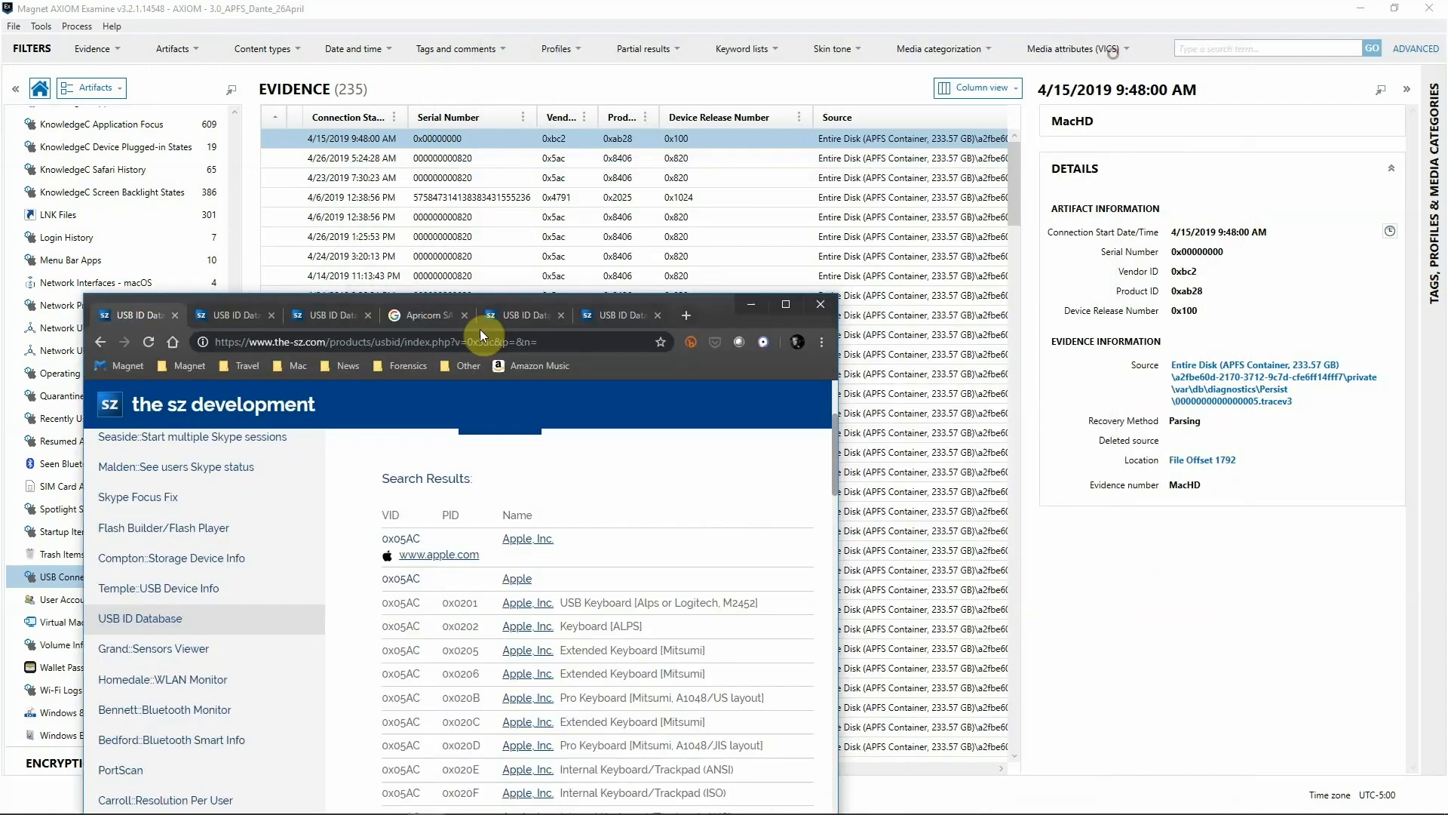
- Re-sort the USB connections and view the 4/15/2019 9:46:43 AM vendor 0x4791, product 0x2025 entry
{"action": "left_click", "coordinate": [819, 304]}
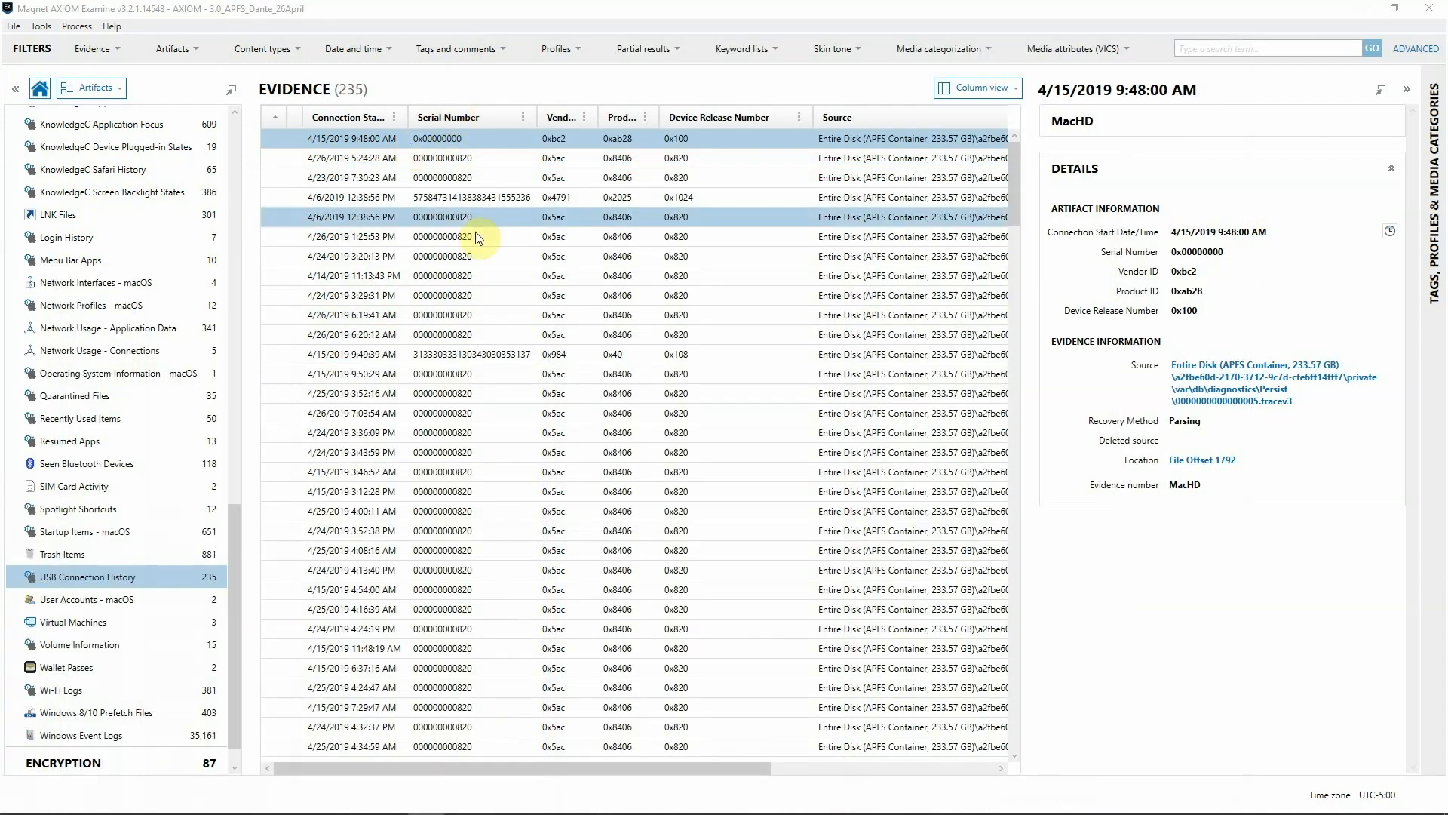
{"action": "left_click", "coordinate": [406, 294]}
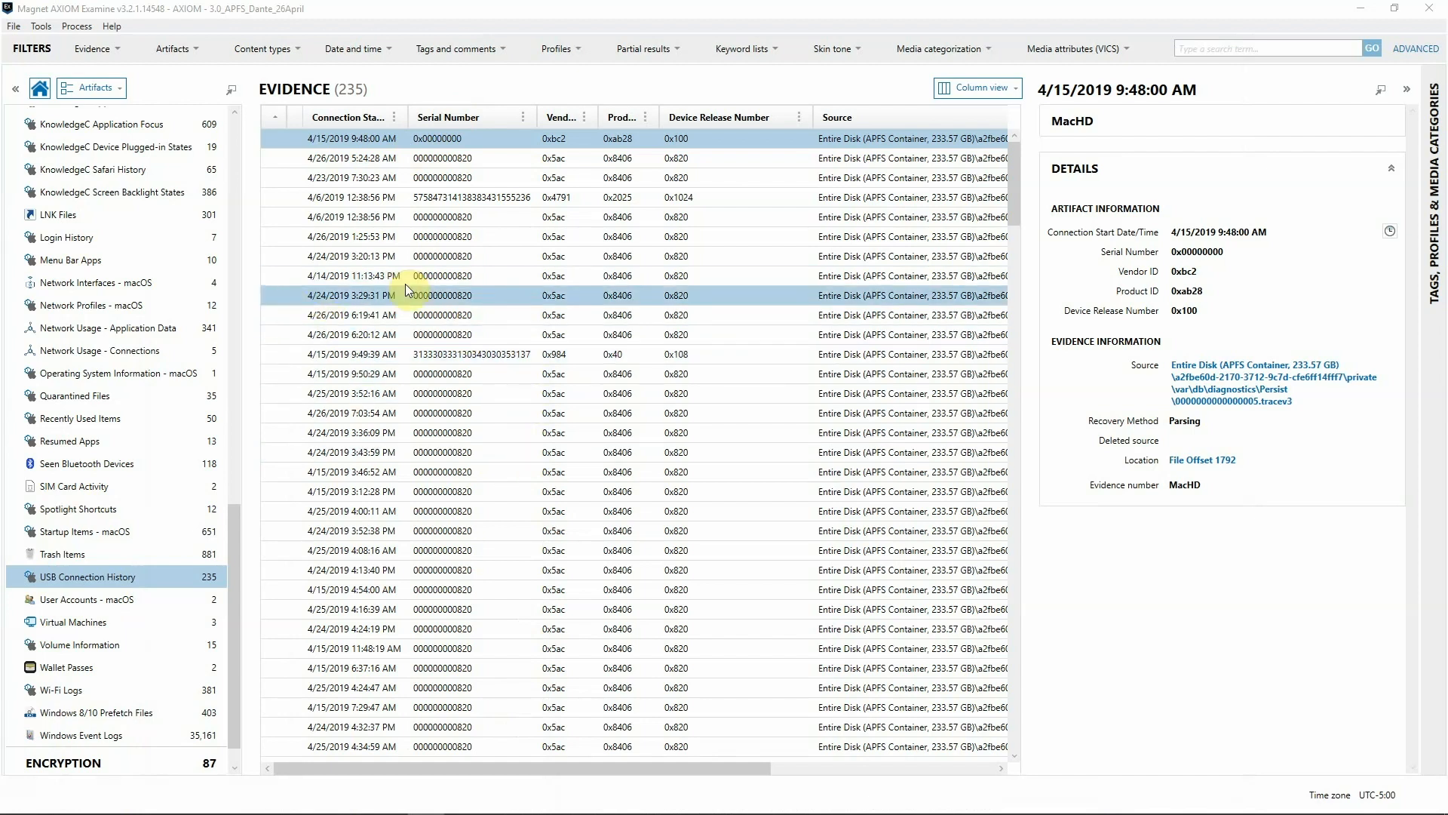
{"action": "mouse_move", "coordinate": [506, 125]}
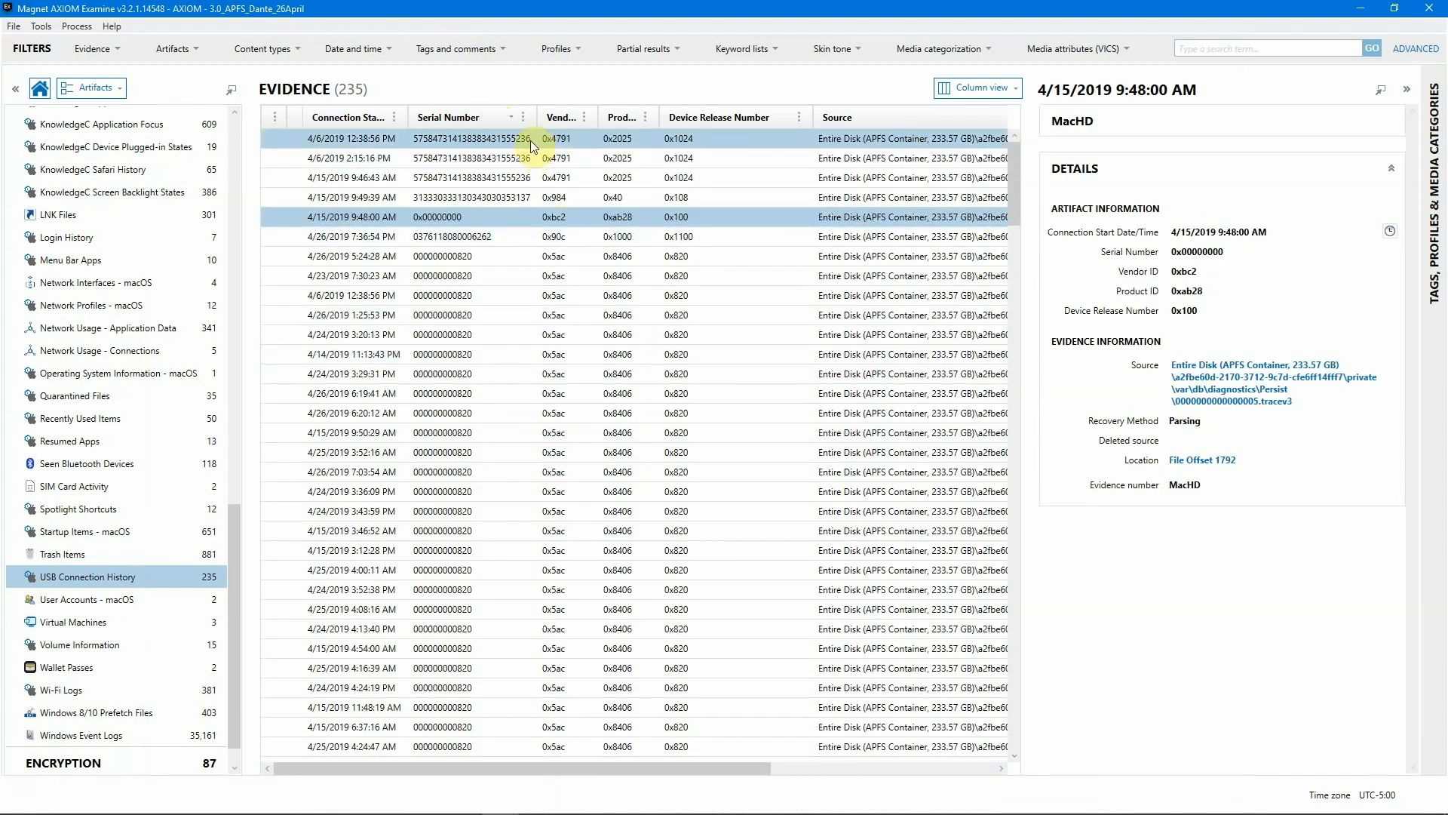
{"action": "left_click", "coordinate": [508, 139]}
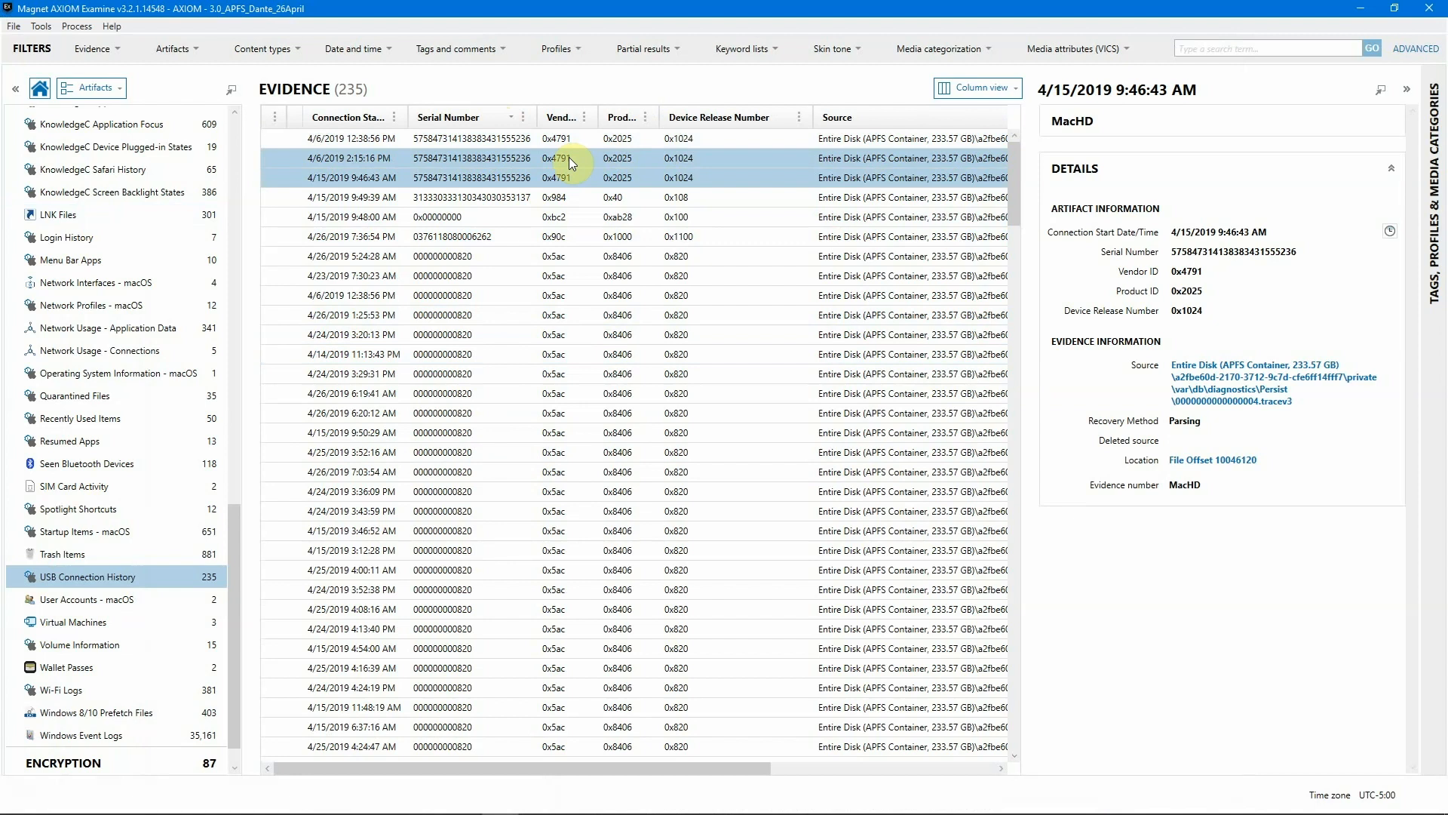
{"action": "left_click", "coordinate": [554, 178]}
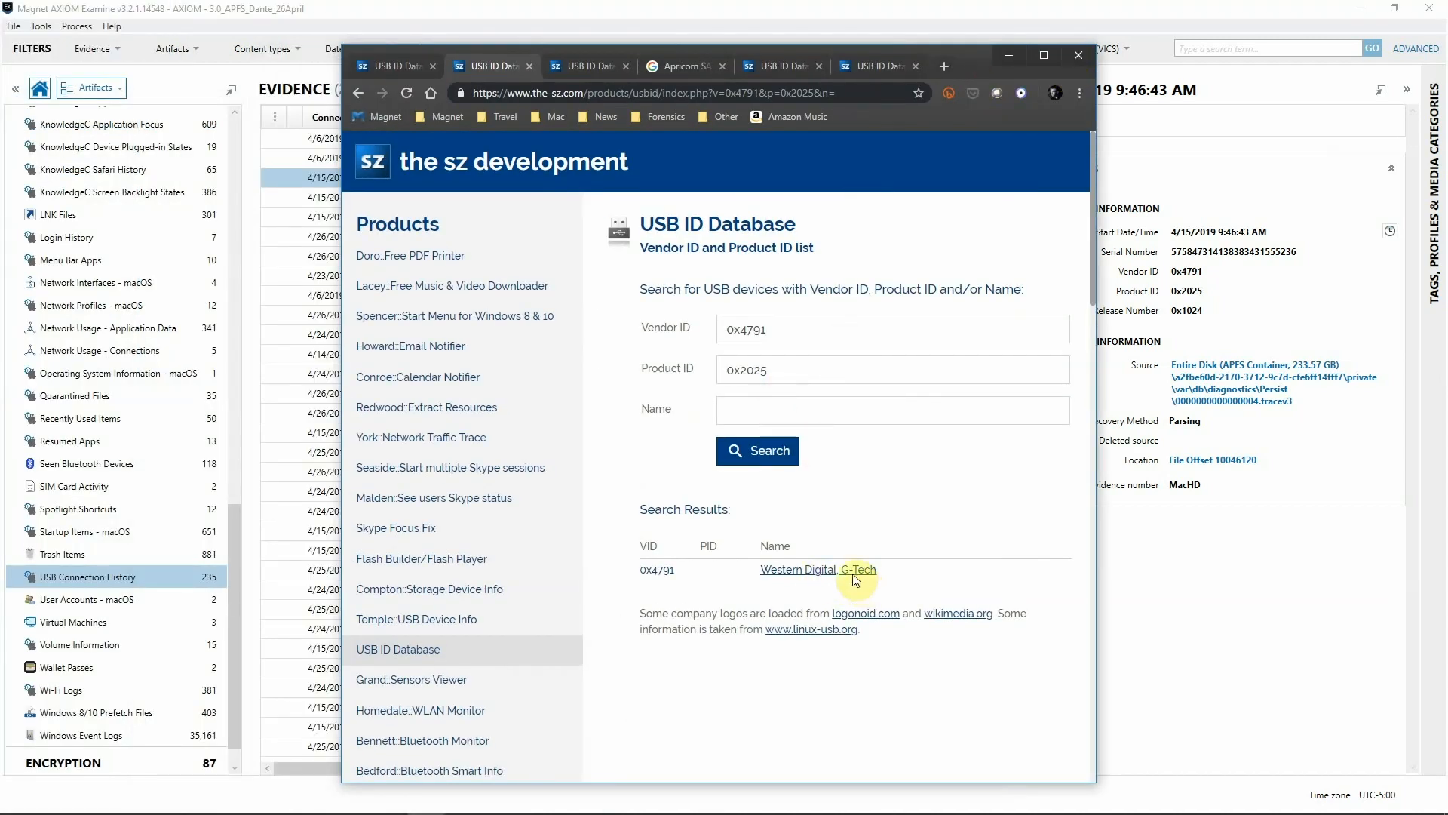
{"action": "mouse_move", "coordinate": [854, 579]}
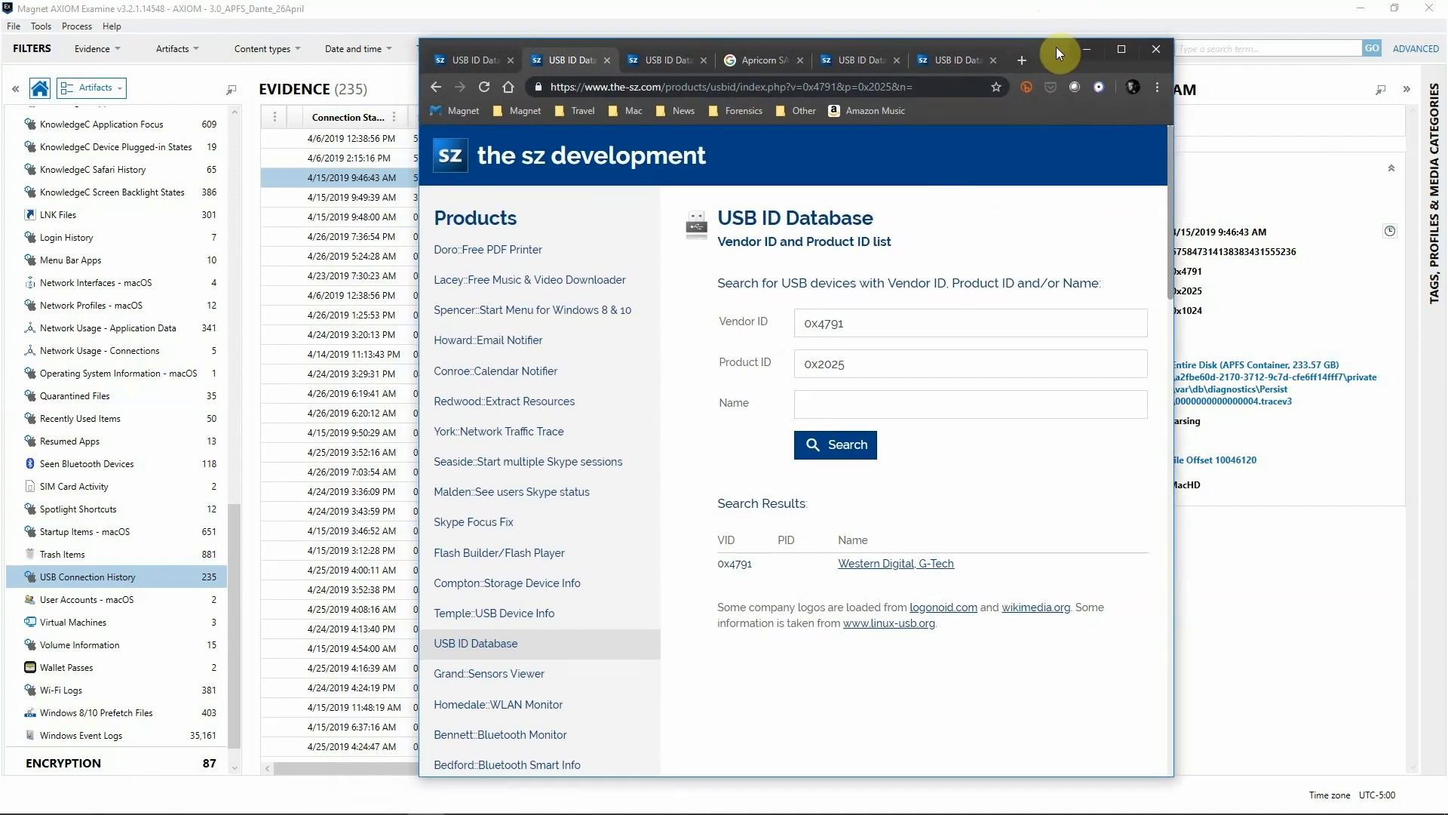
- Put the Western Digital G-Tech lookup page away to return to AXIOM
{"action": "left_click", "coordinate": [1155, 49]}
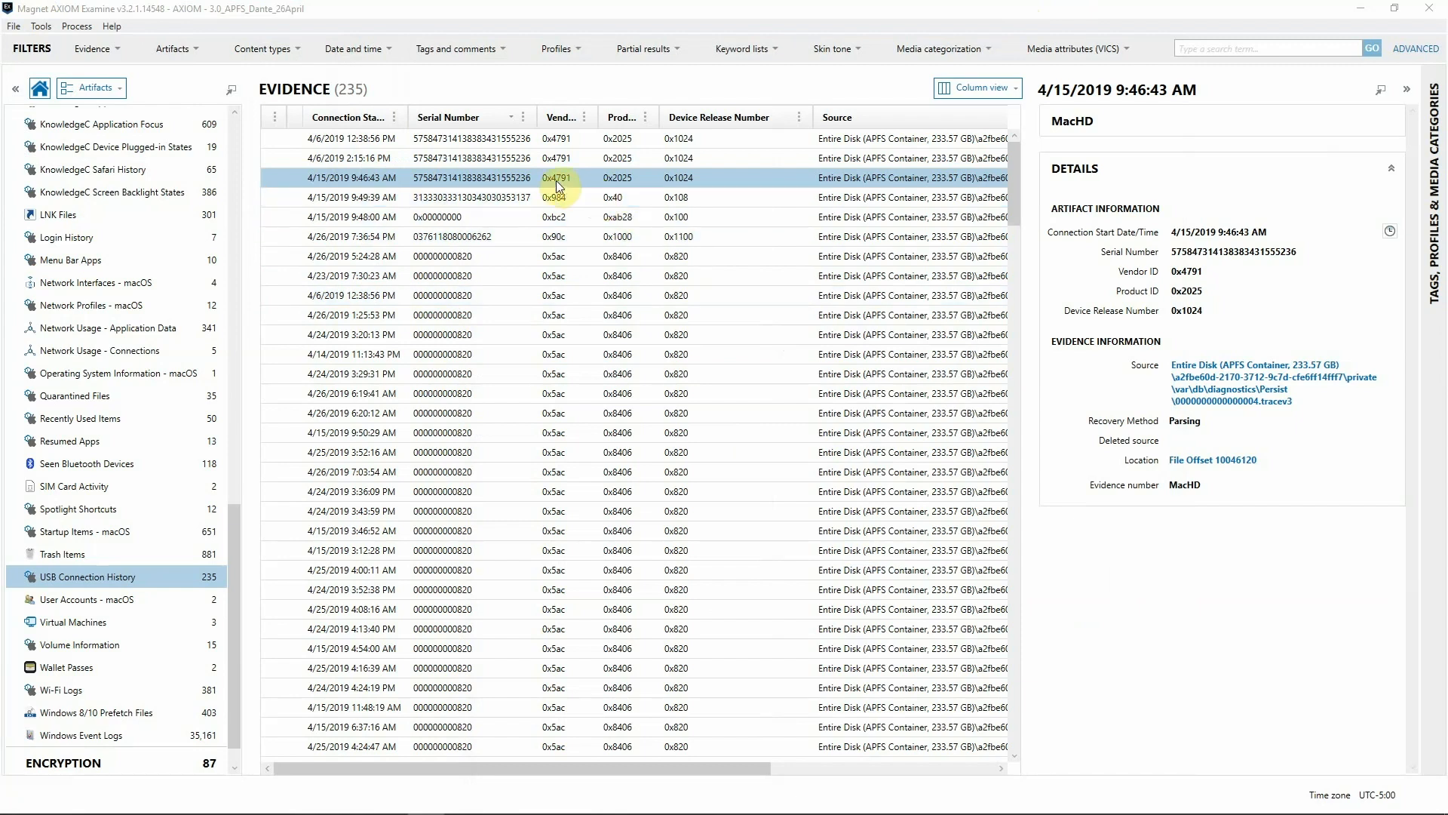
- View the 4/15/2019 9:49:39 AM connection with vendor 0x984, product 0x40
{"action": "left_click", "coordinate": [495, 196]}
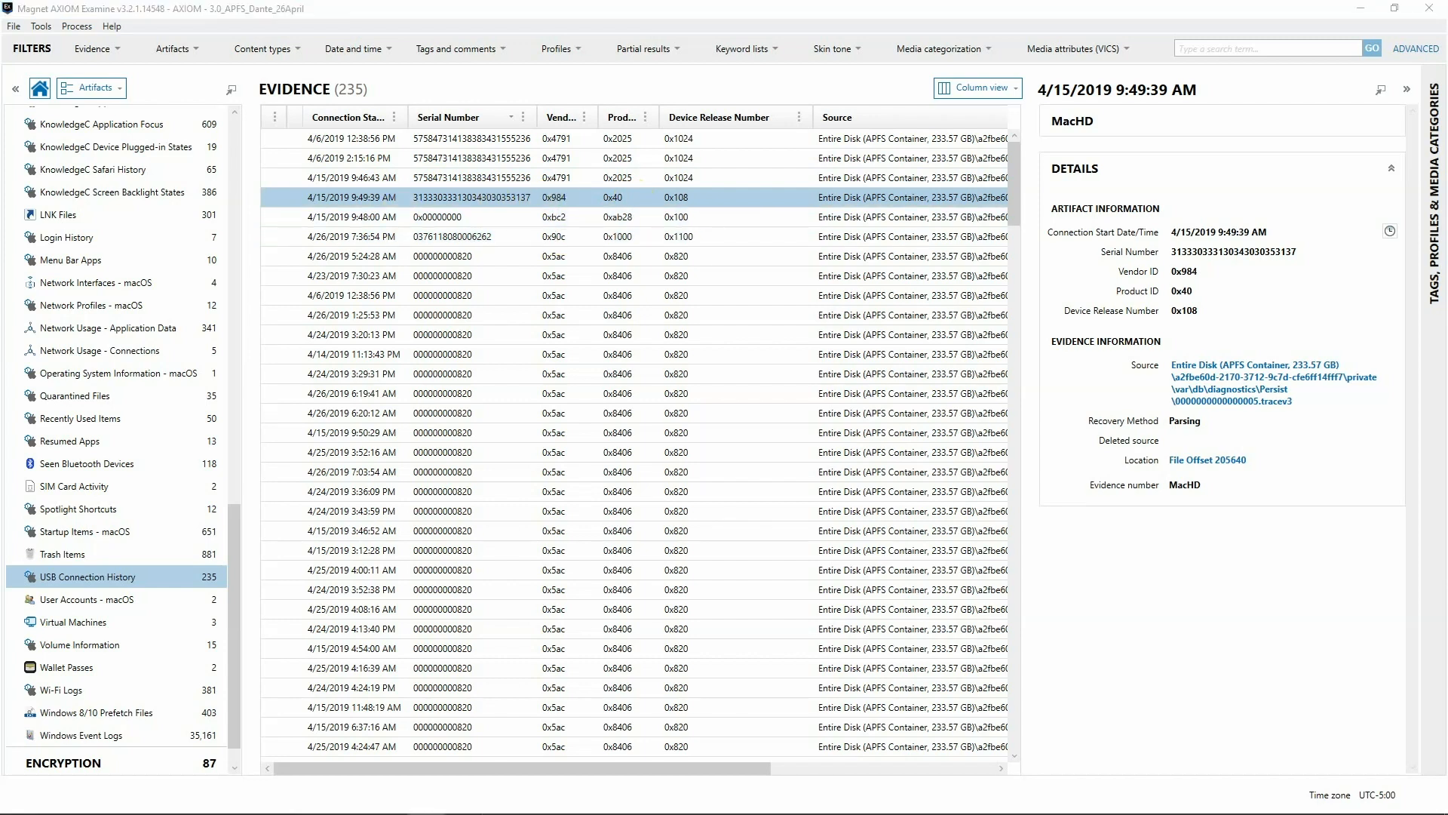
{"action": "mouse_move", "coordinate": [309, 196]}
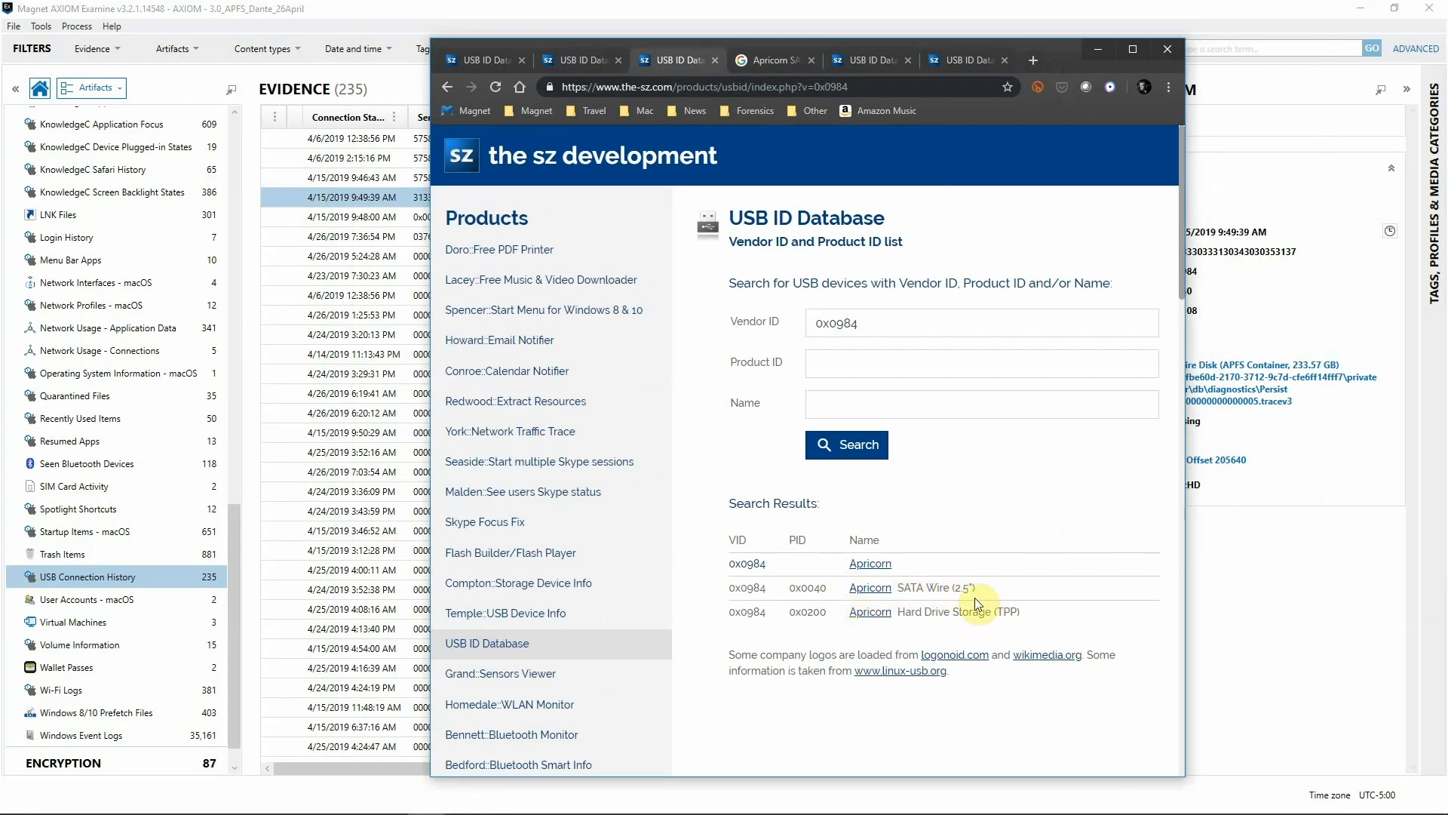
{"action": "mouse_move", "coordinate": [914, 573]}
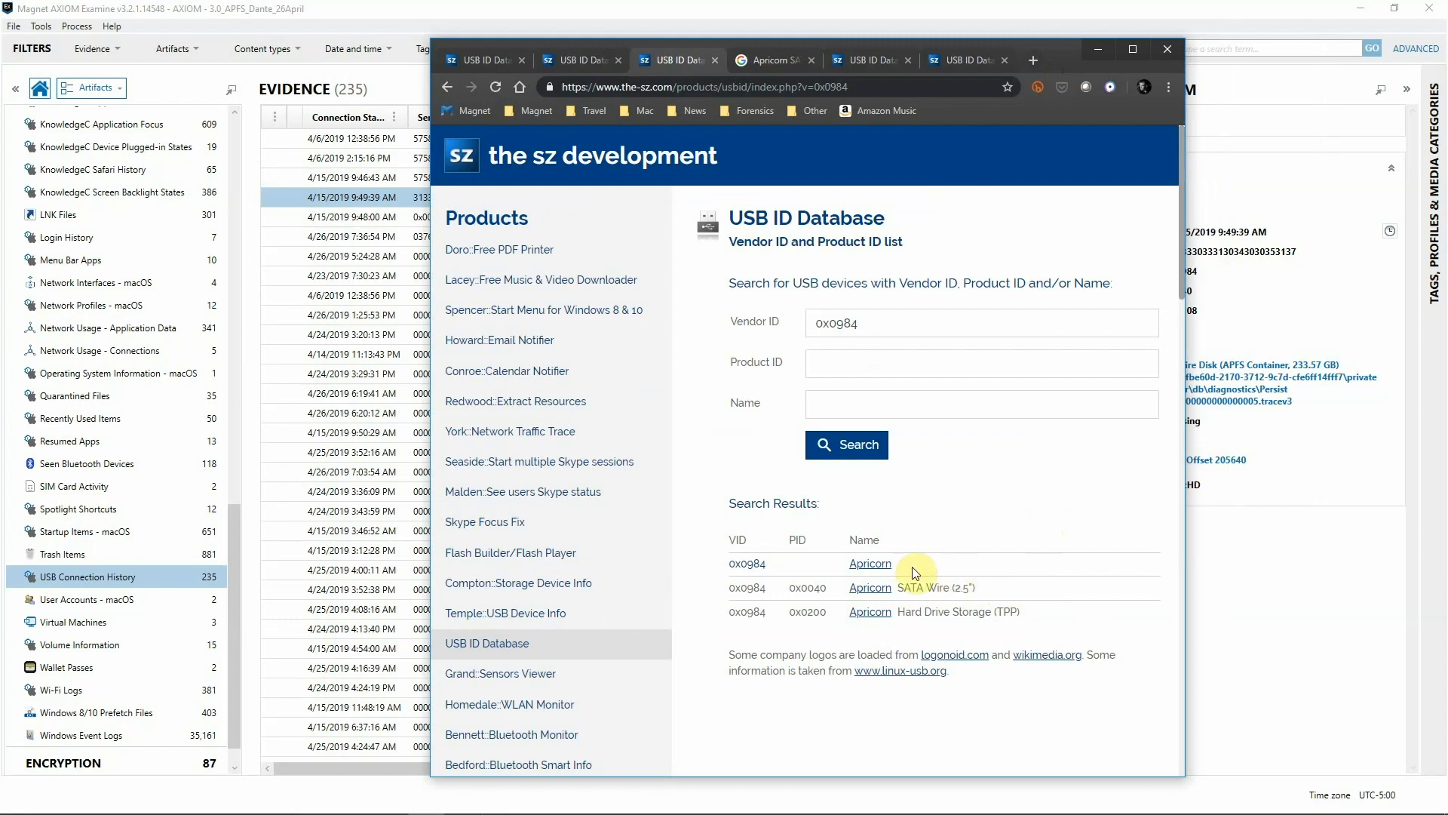
{"action": "mouse_move", "coordinate": [923, 273]}
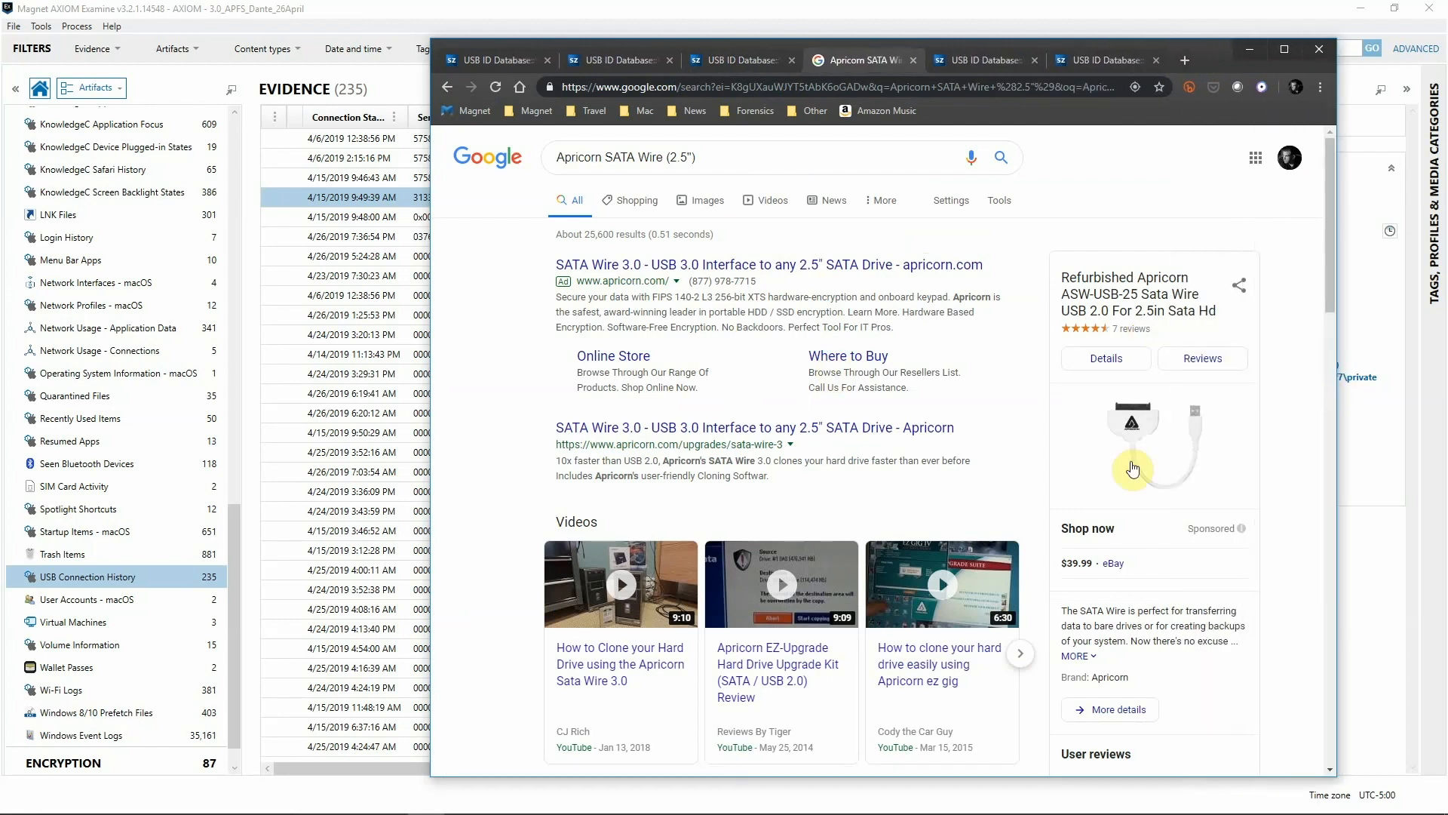
{"action": "mouse_move", "coordinate": [1190, 435]}
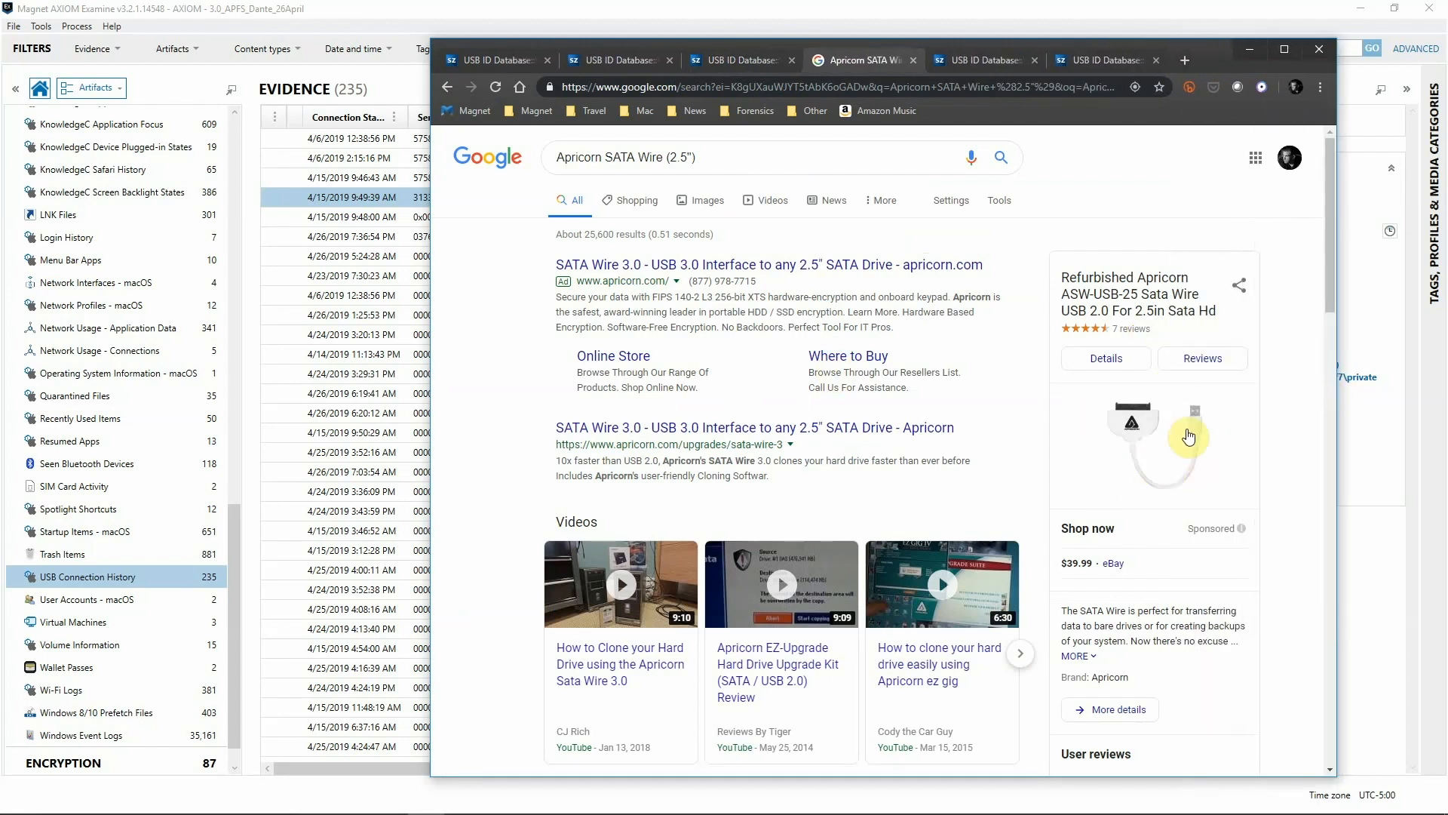
{"action": "mouse_move", "coordinate": [1215, 63]}
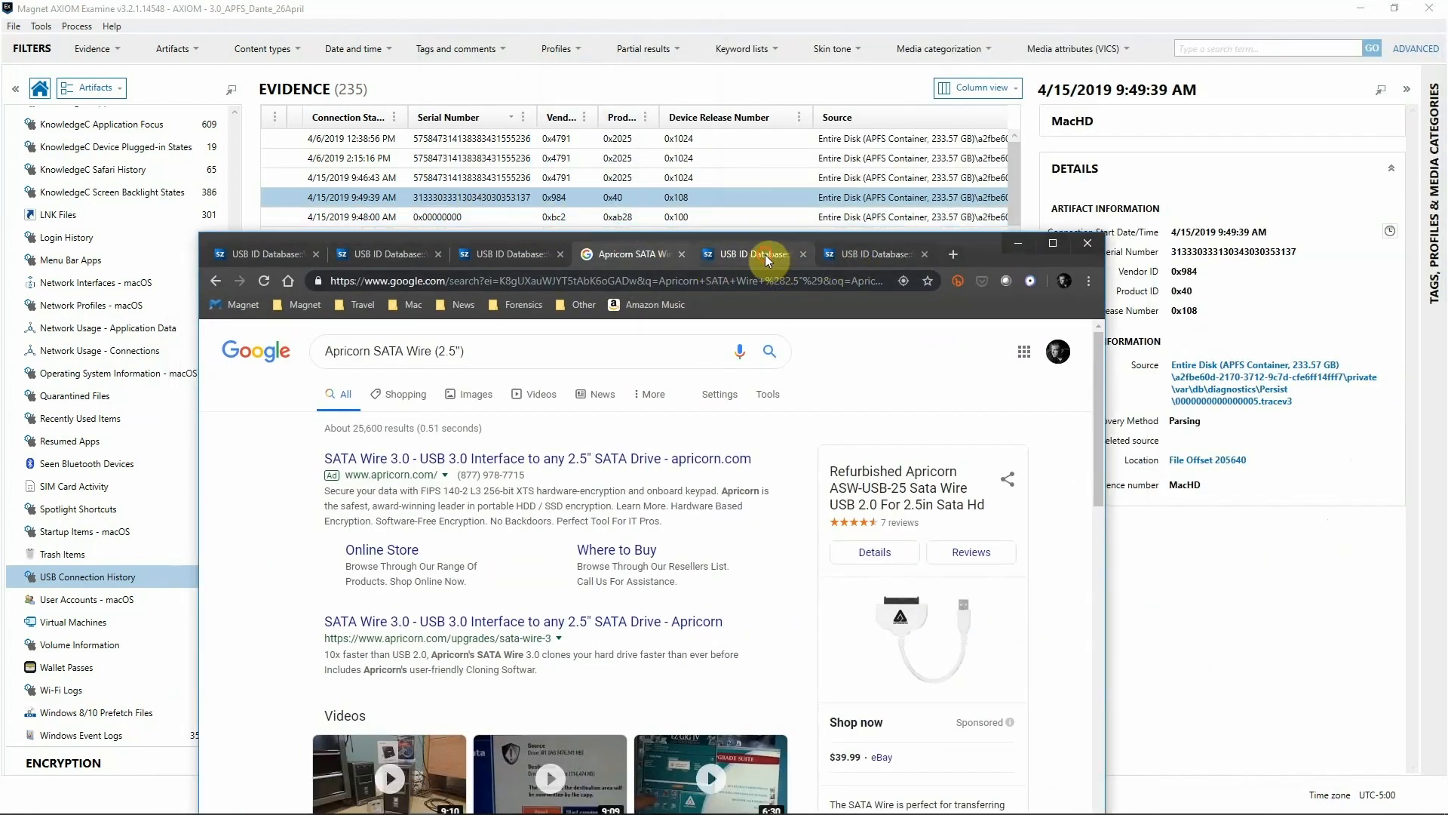
- Confirm vendor 0x0BC2 is Seagate in the USB ID Database, then hide the browser
{"action": "left_click", "coordinate": [750, 253]}
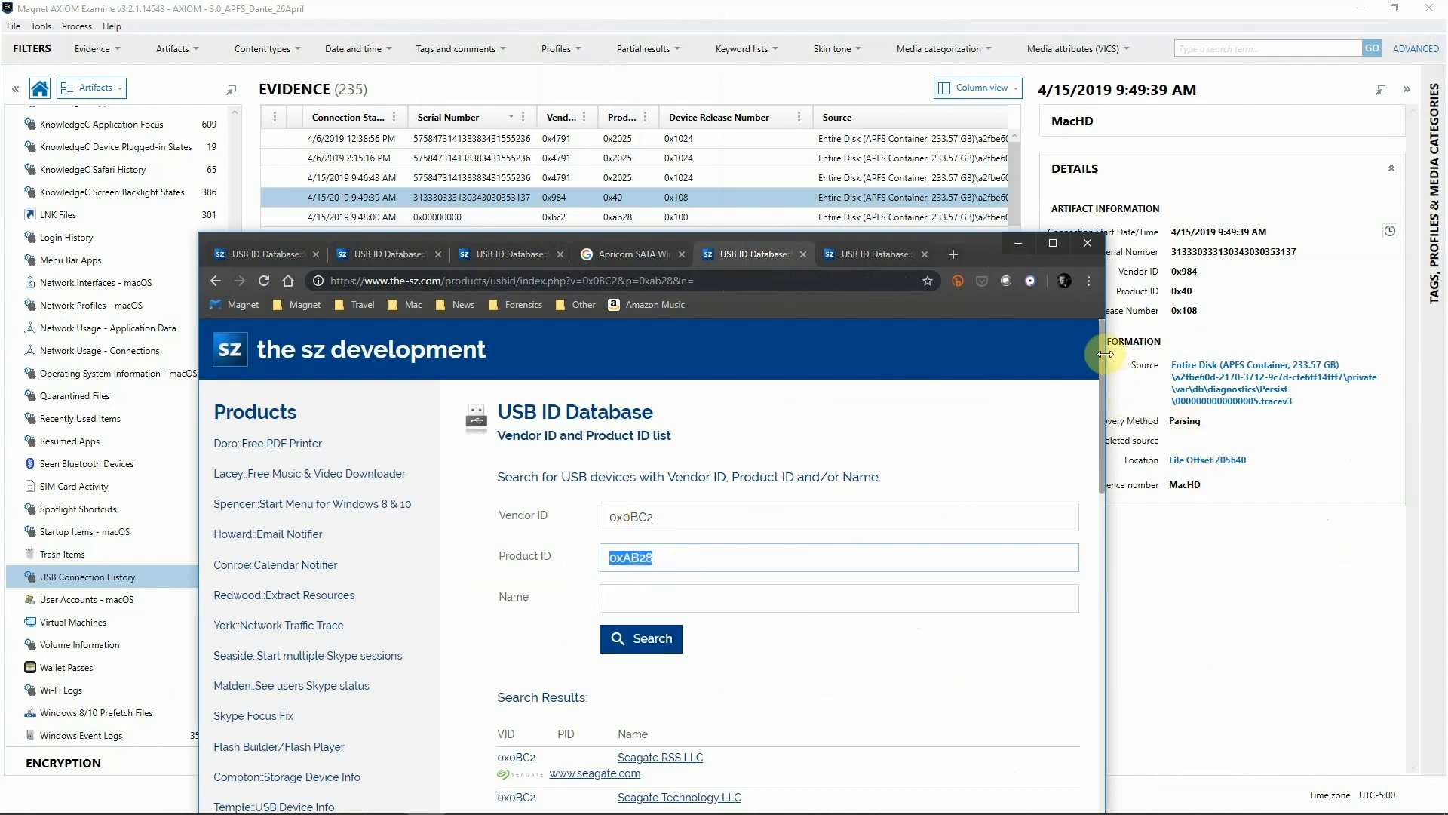
{"action": "scroll", "scroll_direction": "down", "scroll_amount": 3}
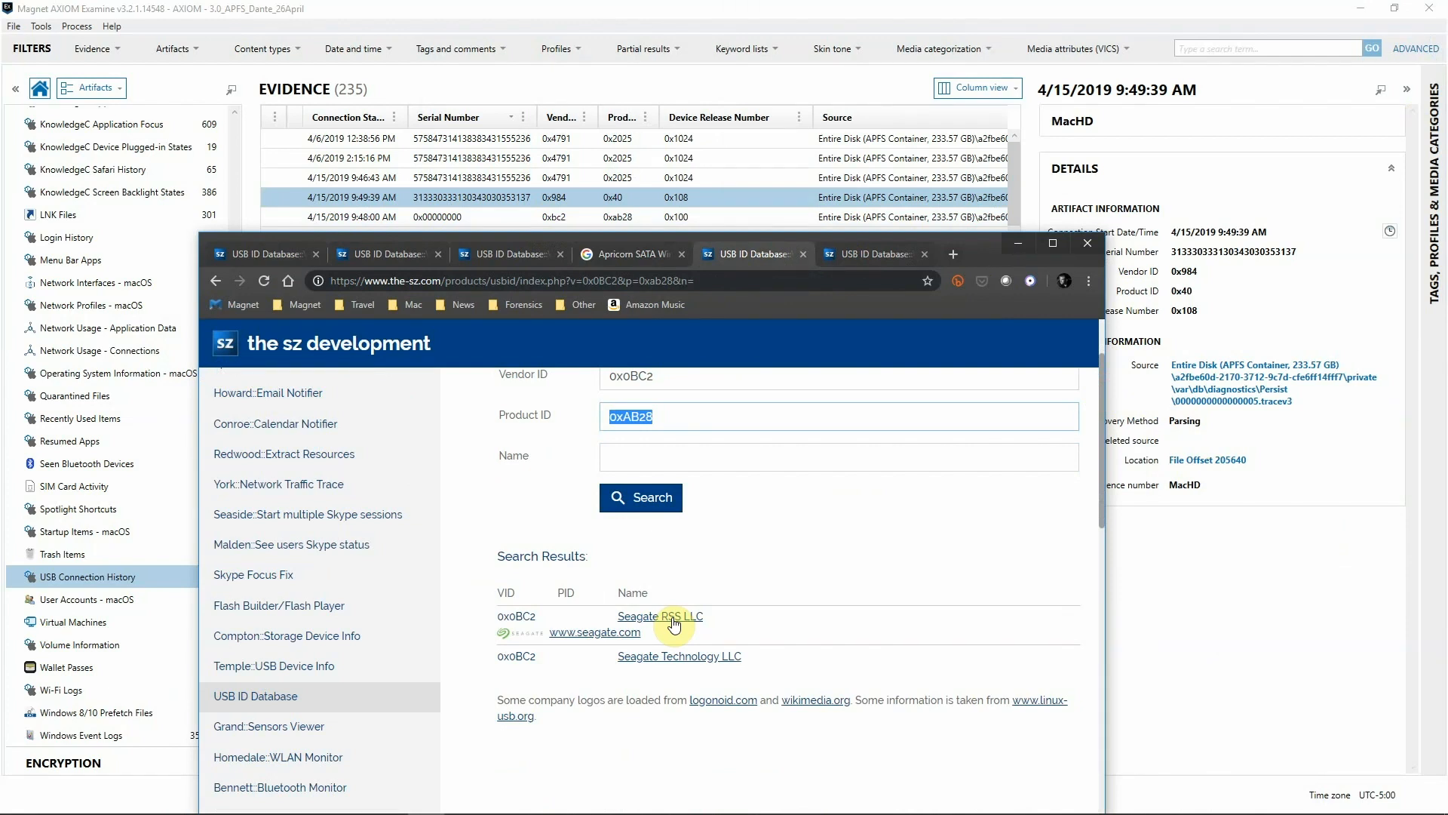
{"action": "mouse_move", "coordinate": [984, 257]}
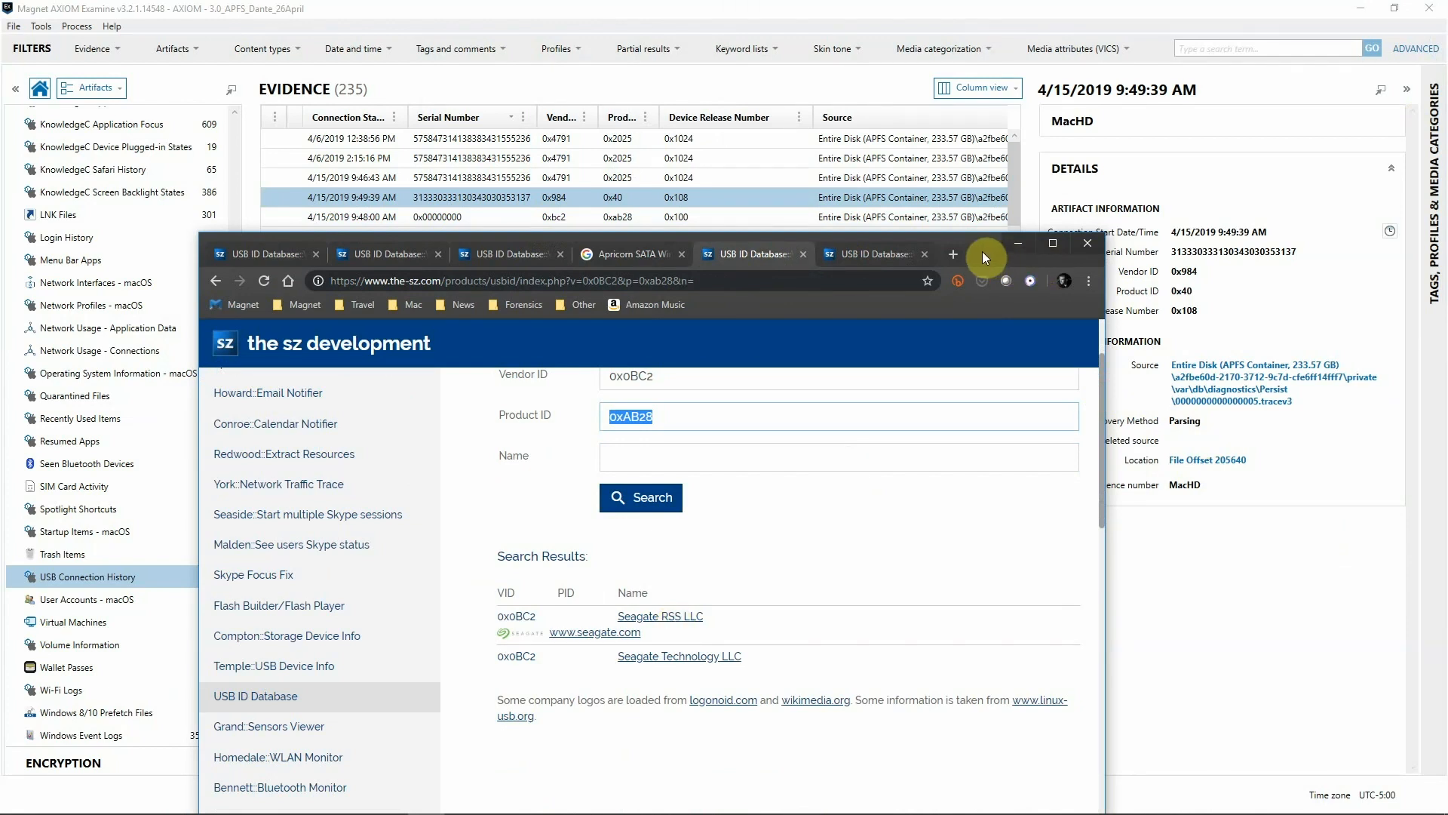
{"action": "left_click", "coordinate": [1087, 241]}
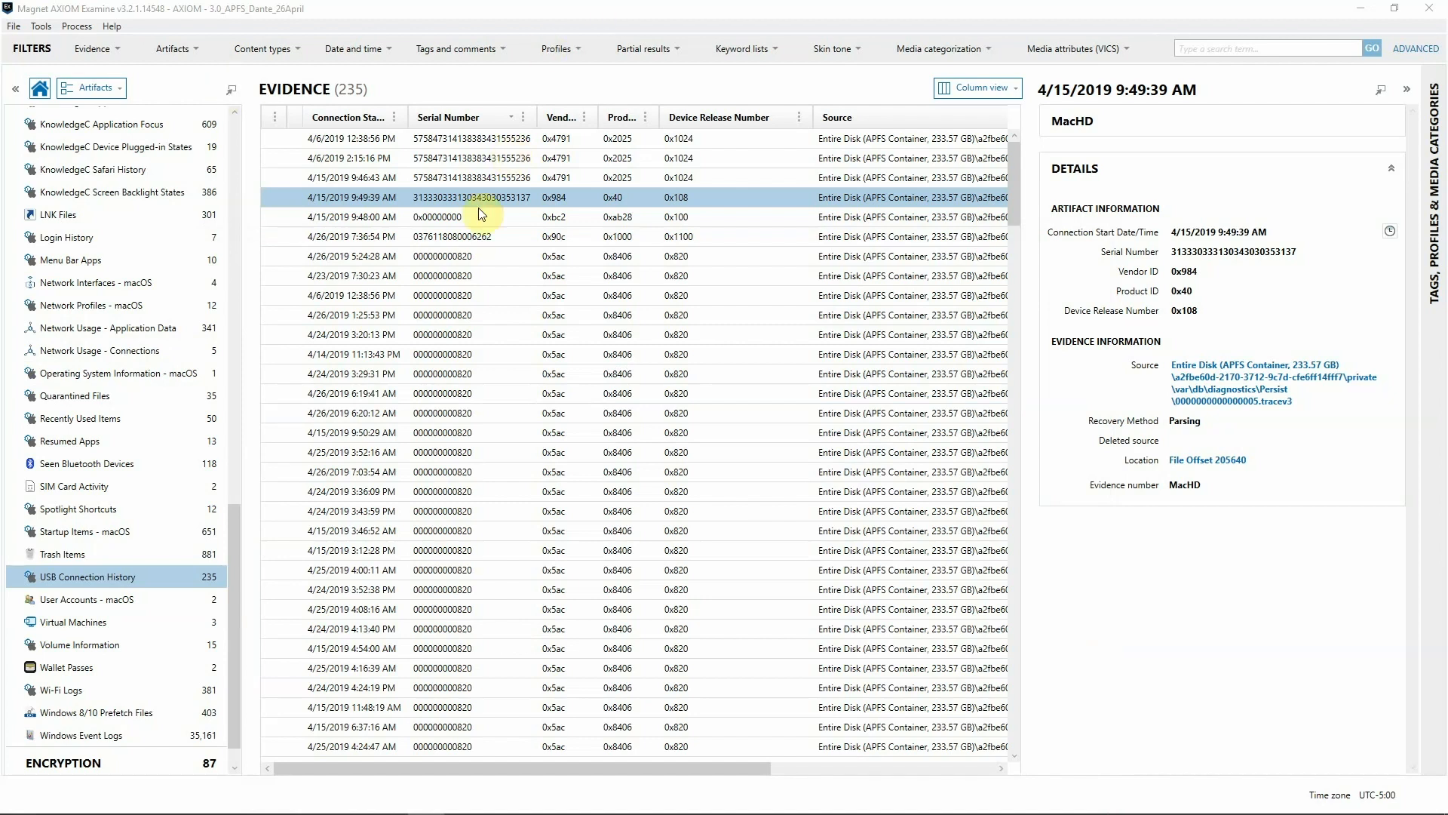
- Show the 4/26/2019 7:36:54 PM connection with vendor 0x90c, product 0x1000
{"action": "left_click", "coordinate": [553, 237]}
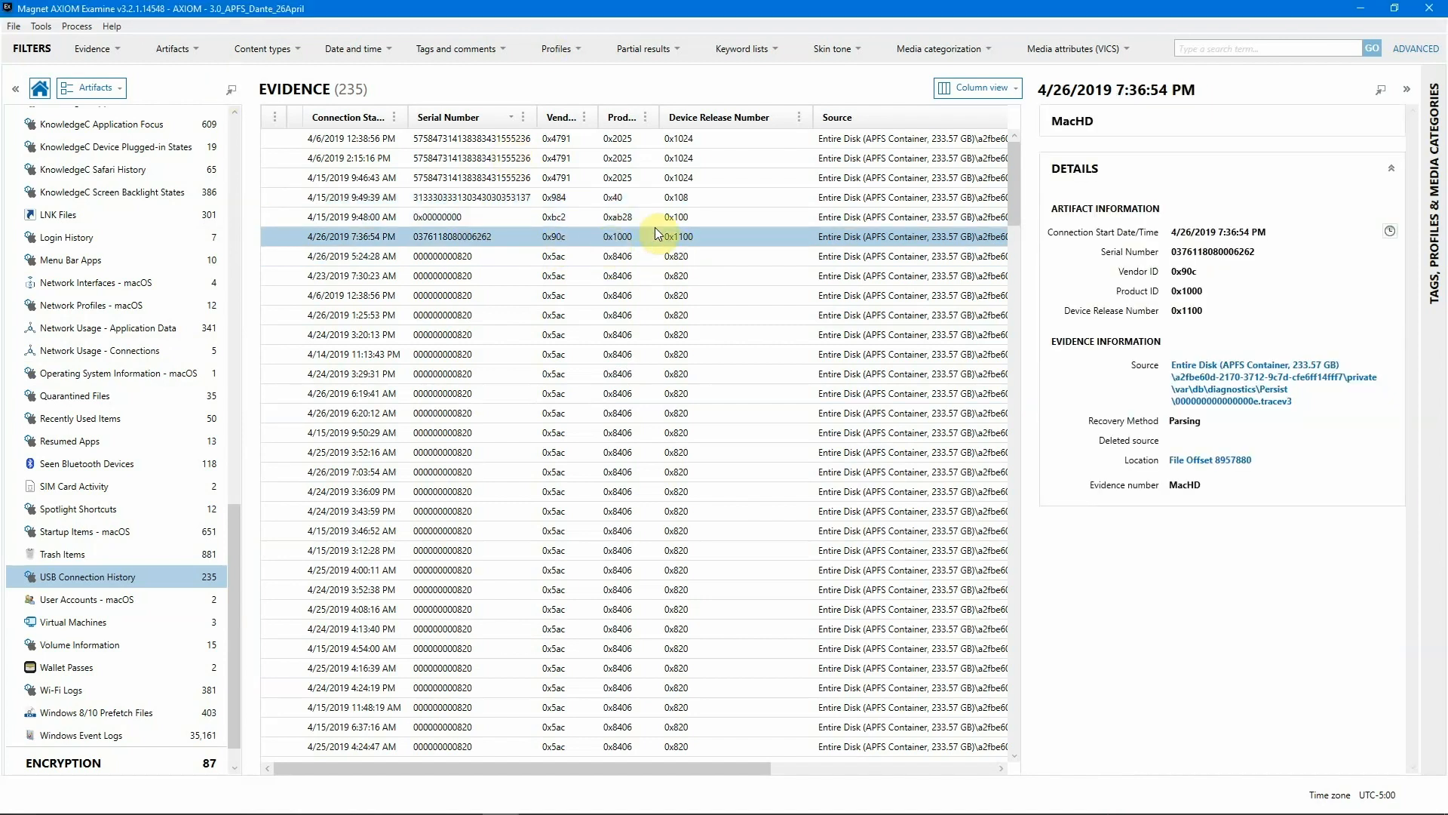
{"action": "mouse_move", "coordinate": [632, 244]}
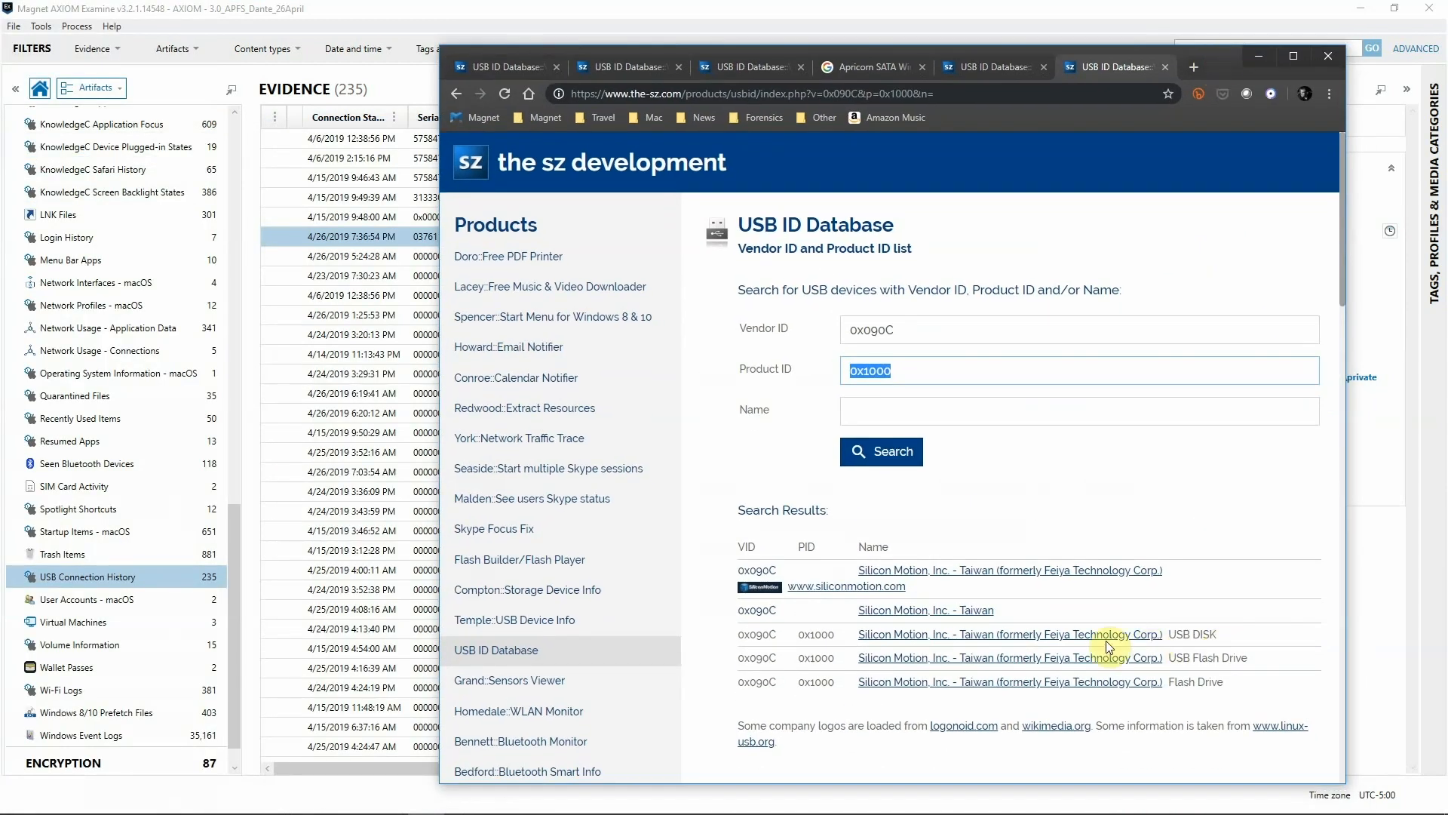
{"action": "mouse_move", "coordinate": [858, 656]}
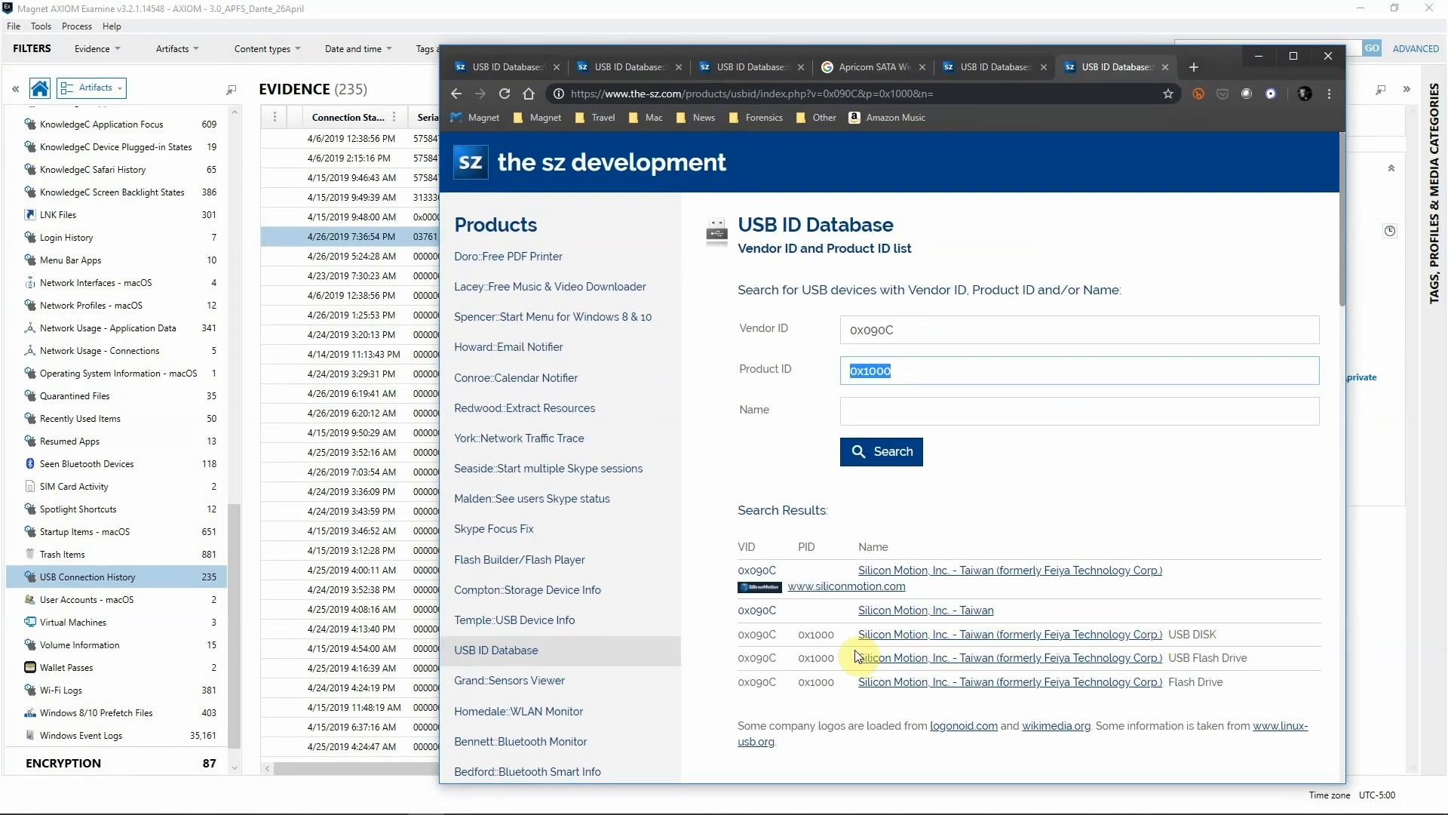
{"action": "mouse_move", "coordinate": [1159, 652]}
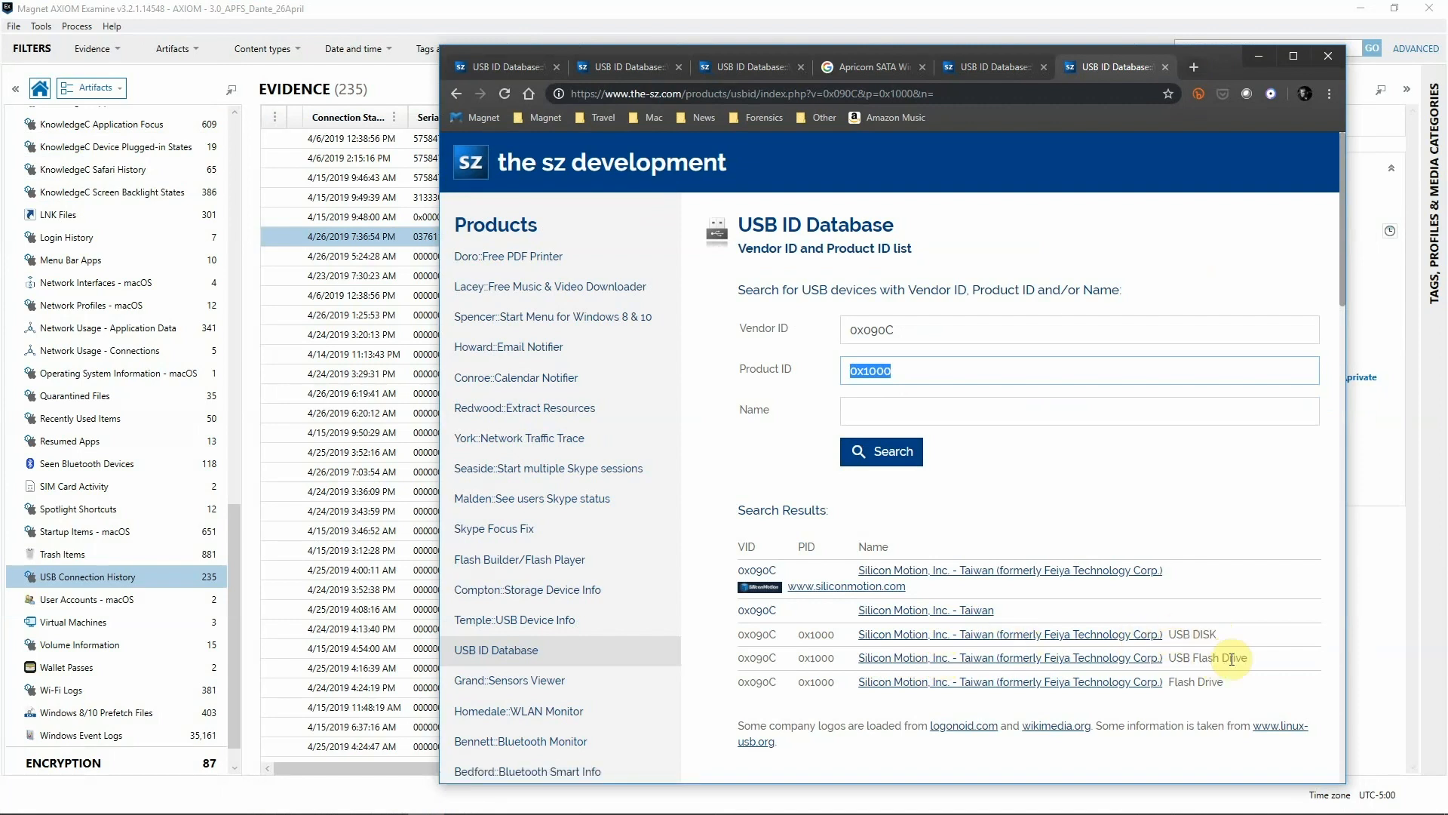
{"action": "mouse_move", "coordinate": [915, 359]}
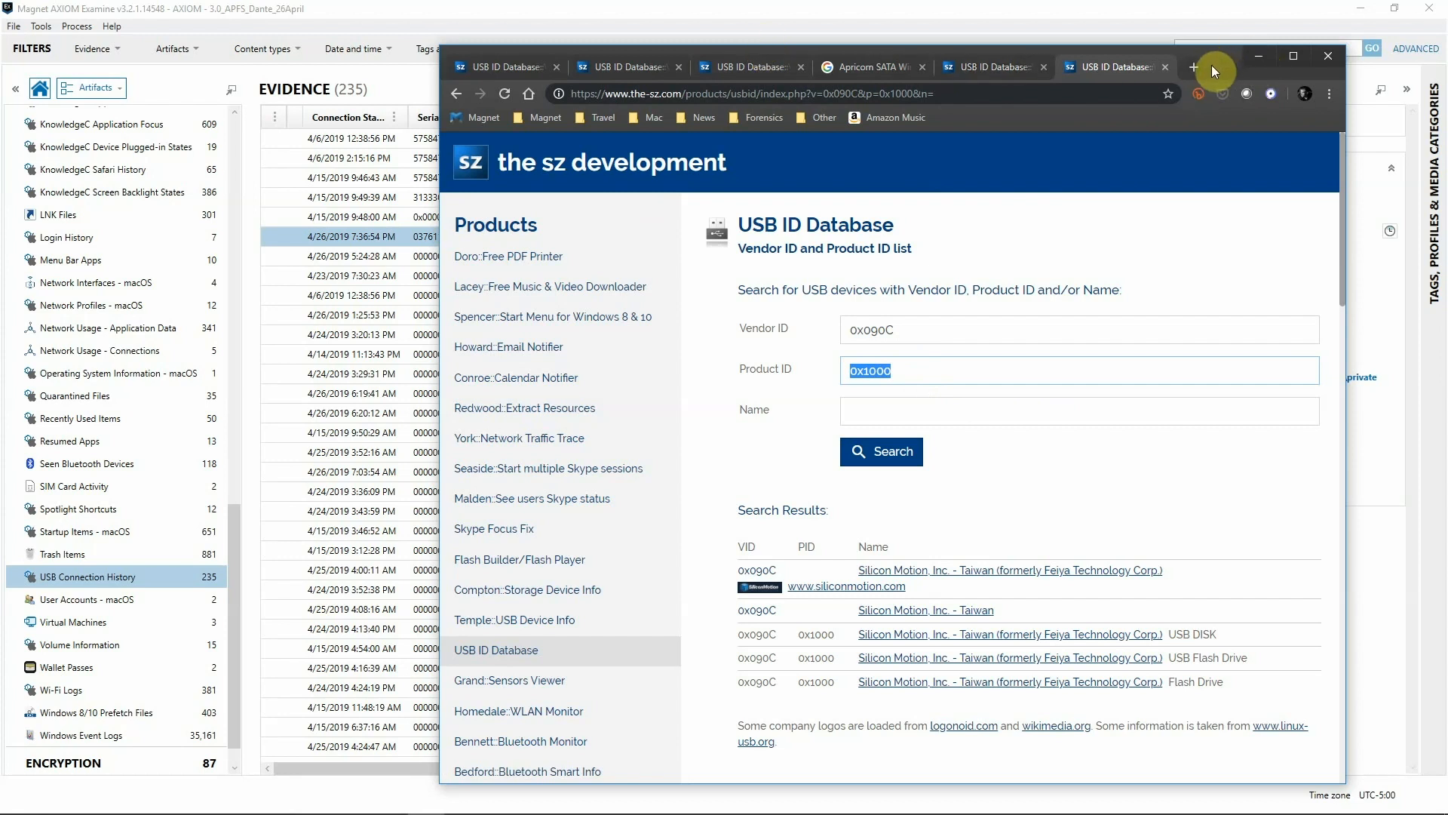
- Hide the browser to review the 4/26/2019 7:36:54 PM connection start time
{"action": "left_click", "coordinate": [1328, 55]}
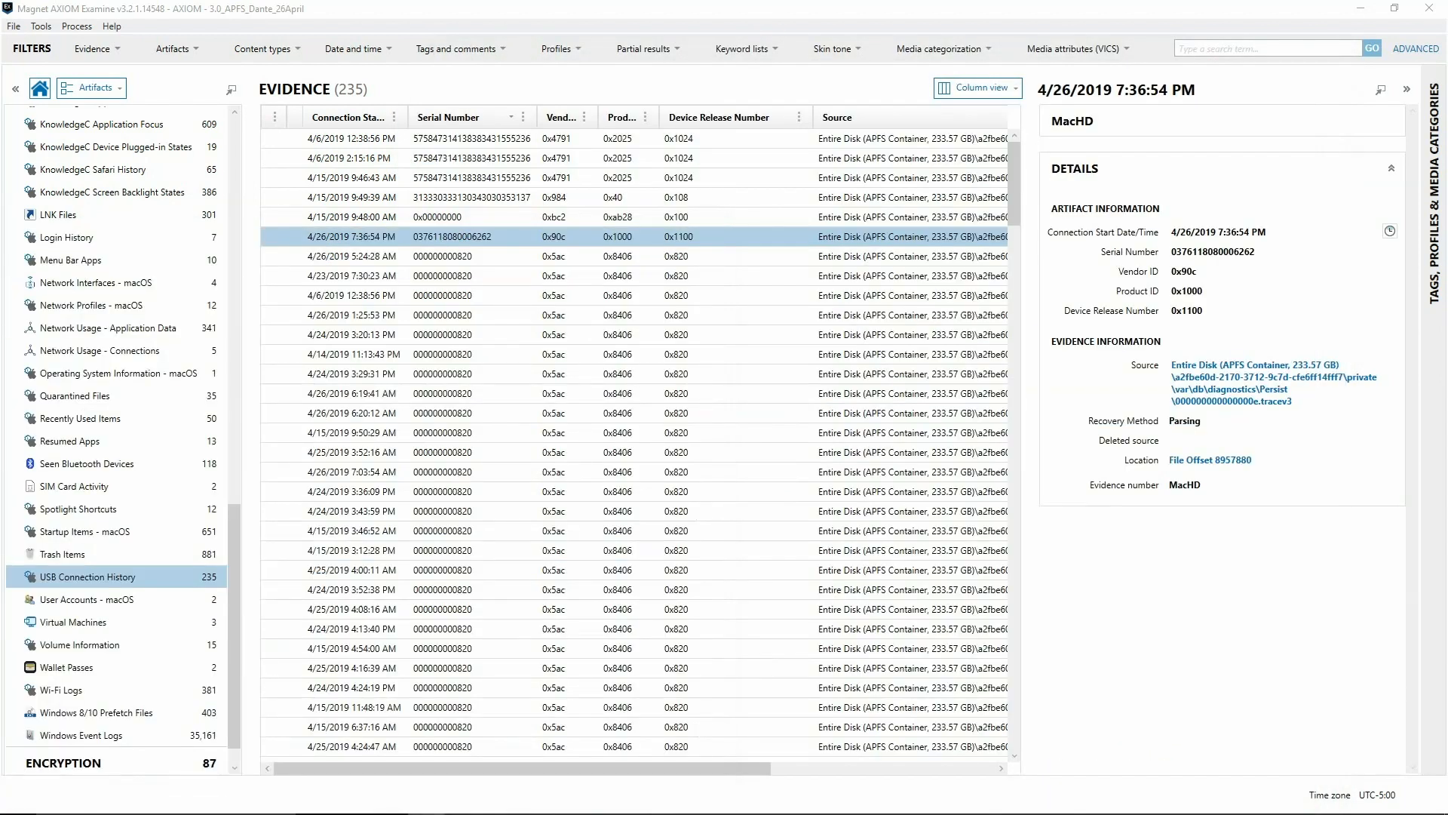
{"action": "mouse_move", "coordinate": [415, 66]}
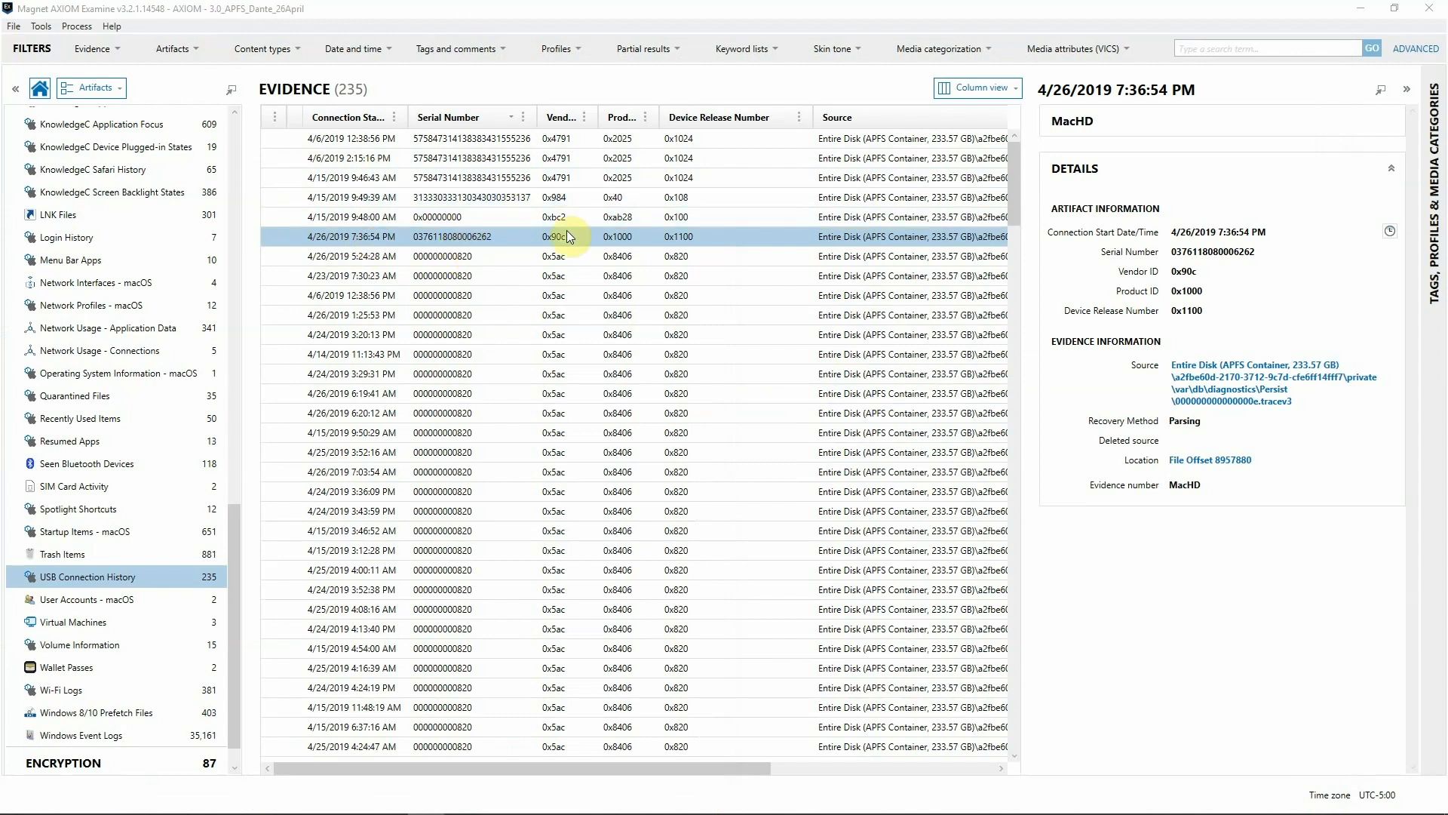
{"action": "mouse_move", "coordinate": [1323, 265]}
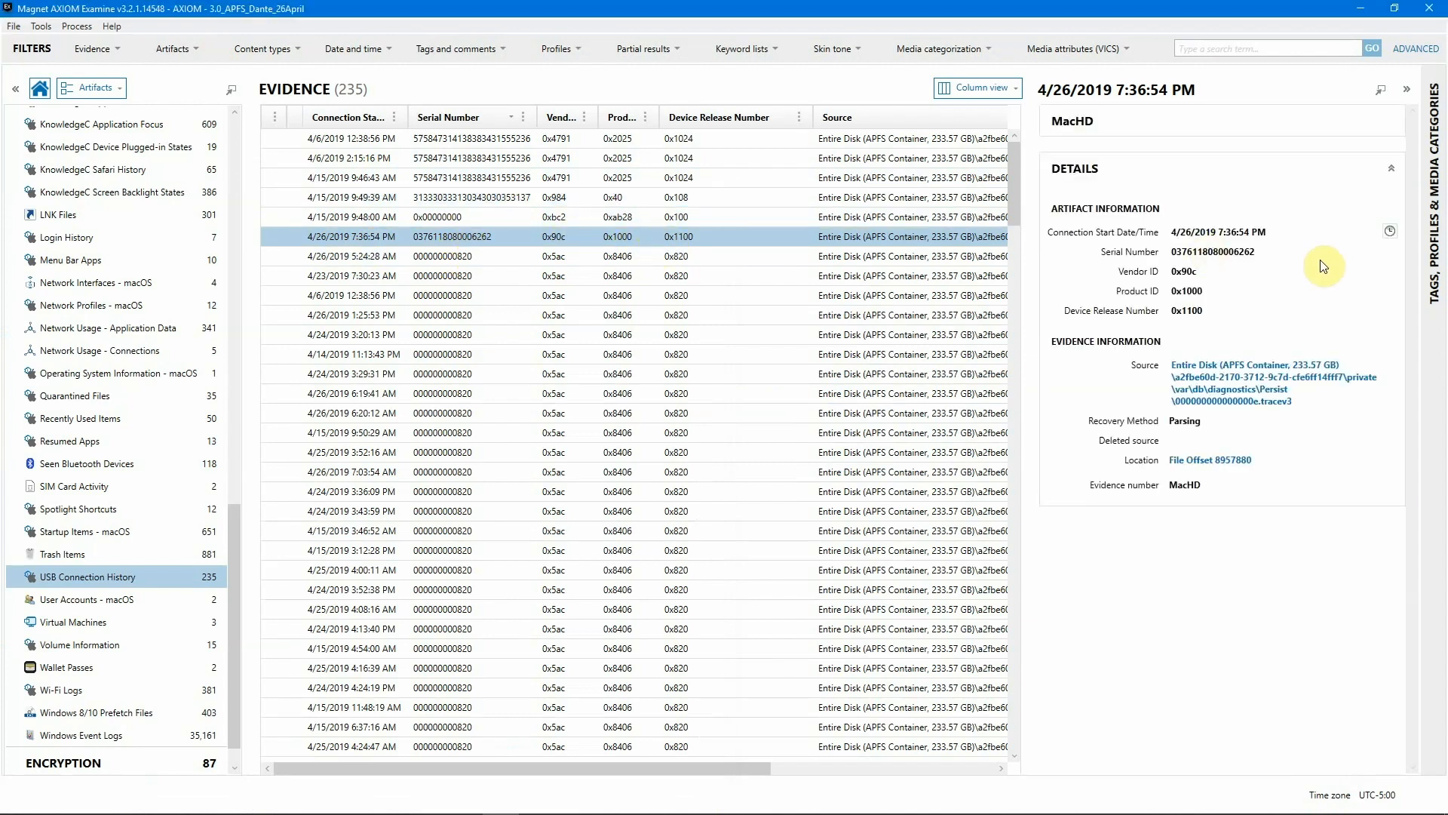
{"action": "mouse_move", "coordinate": [1236, 223]}
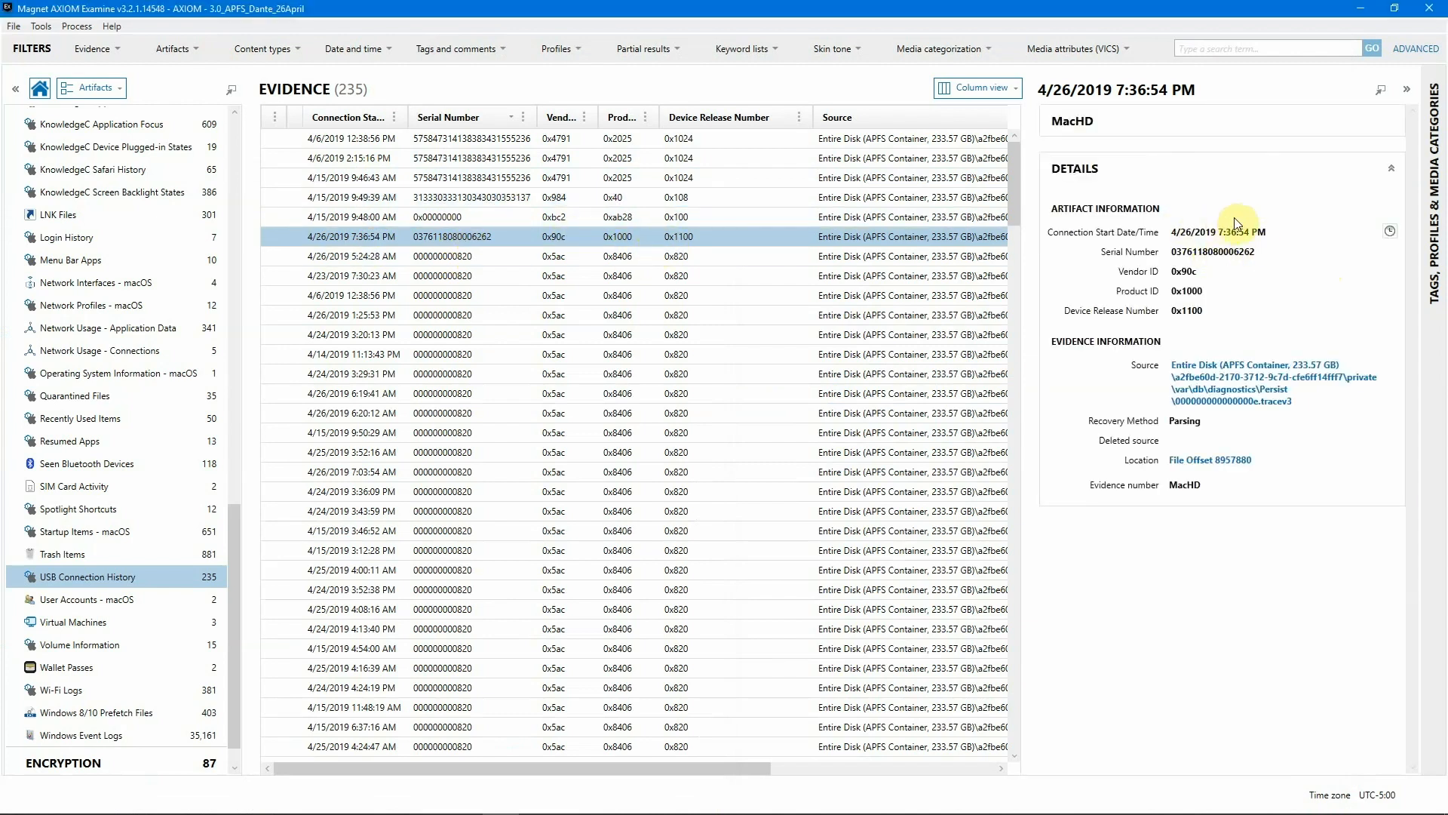
{"action": "mouse_move", "coordinate": [1390, 231]}
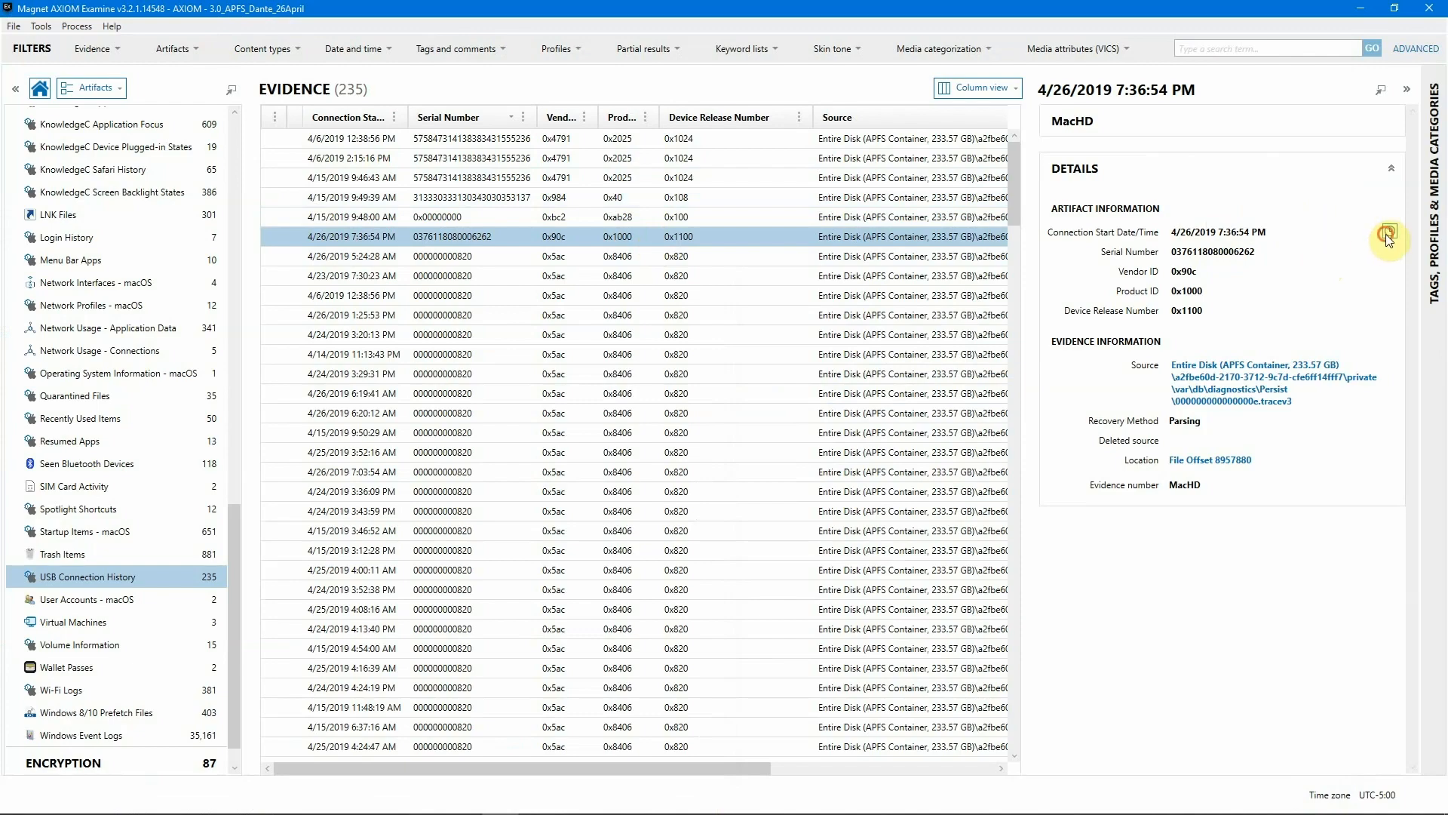
- Apply a ±3-minute relative-time filter around the 4/26/2019 7:36:54 PM connection time in the current explorer
{"action": "left_click", "coordinate": [1390, 231]}
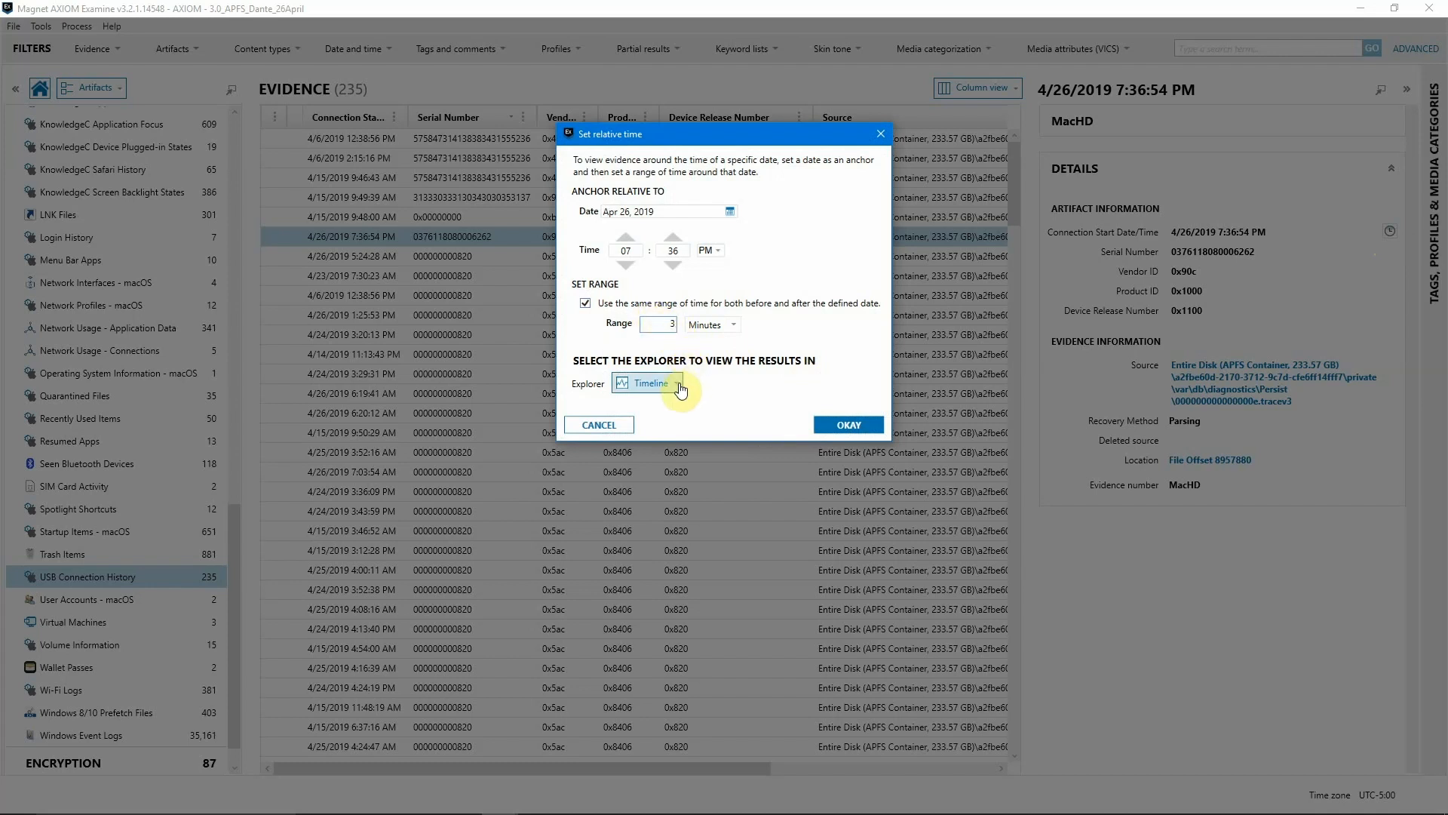
{"action": "left_click", "coordinate": [648, 382]}
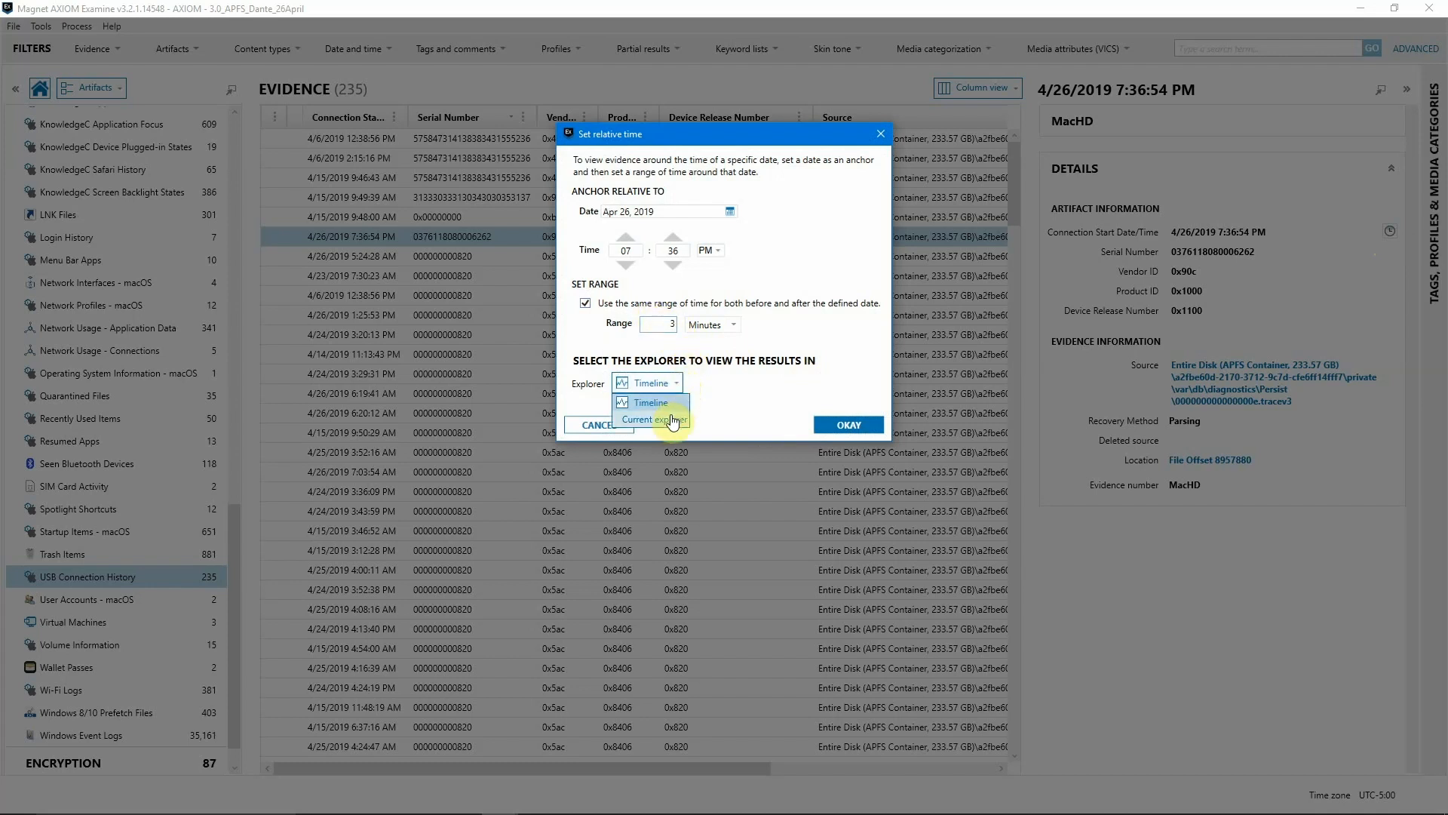
{"action": "left_click", "coordinate": [650, 418]}
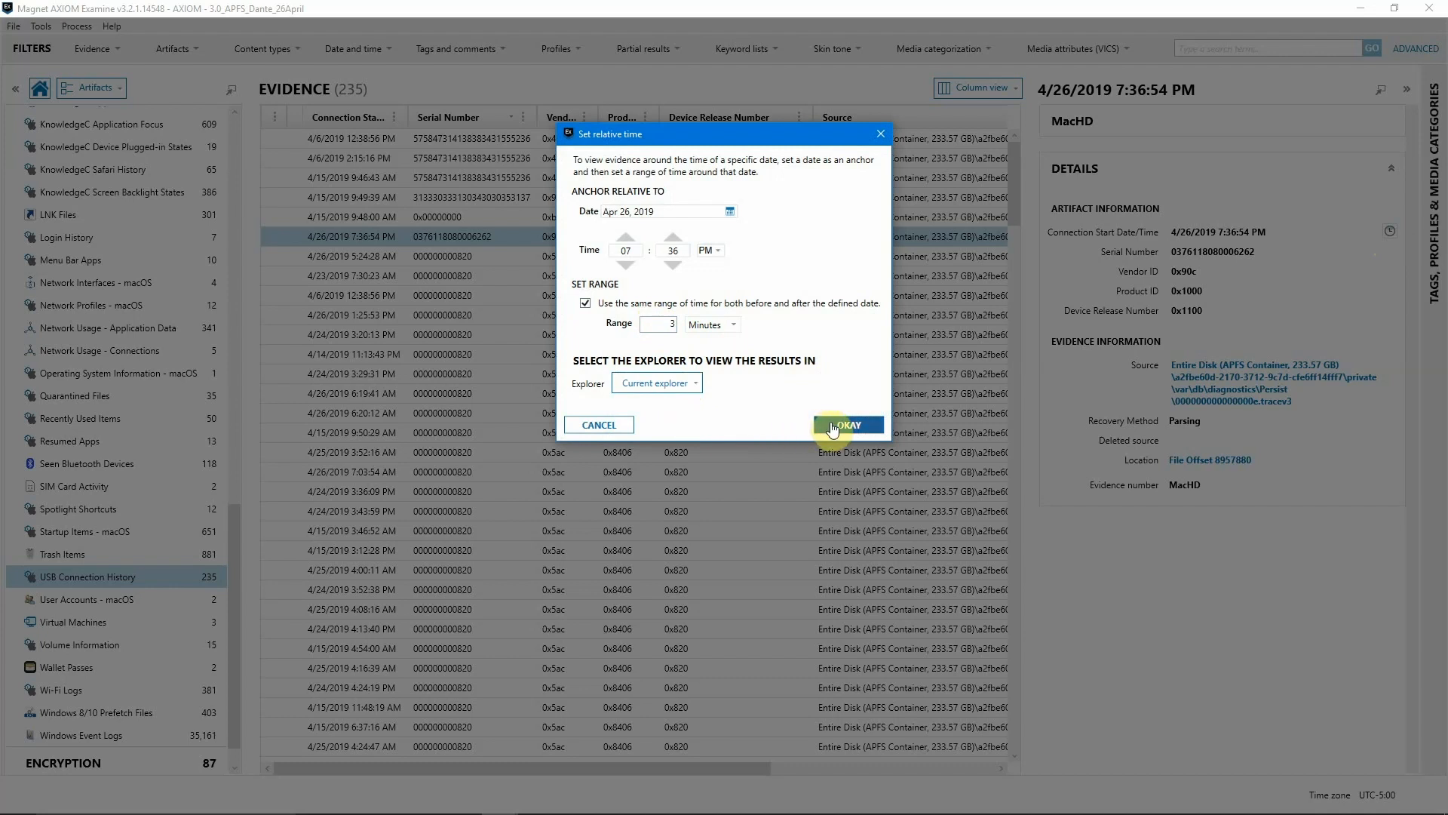
{"action": "left_click", "coordinate": [845, 424]}
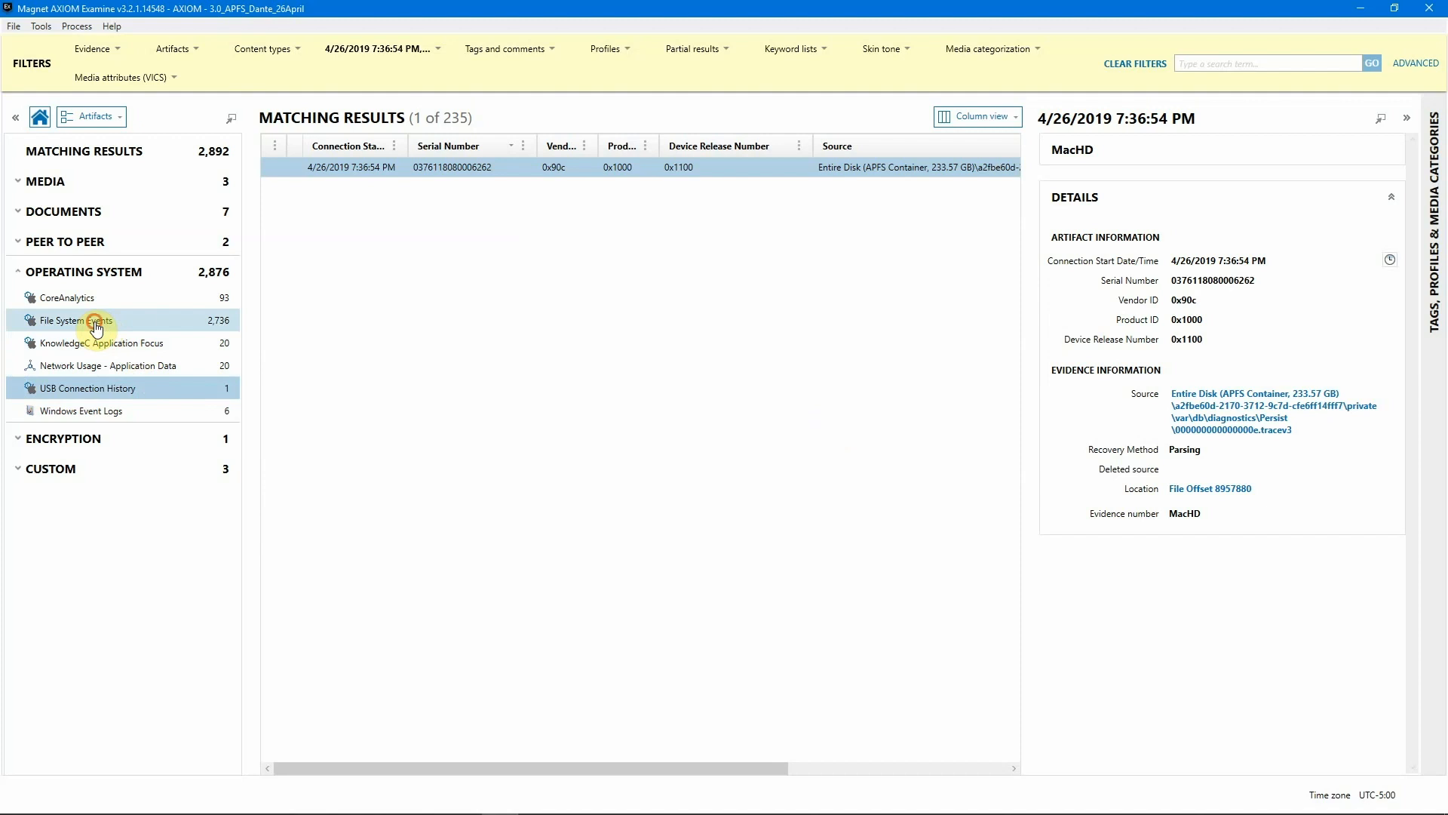
- Filter File System Events so the Flags column contains "mount", leaving six events
{"action": "left_click", "coordinate": [73, 320]}
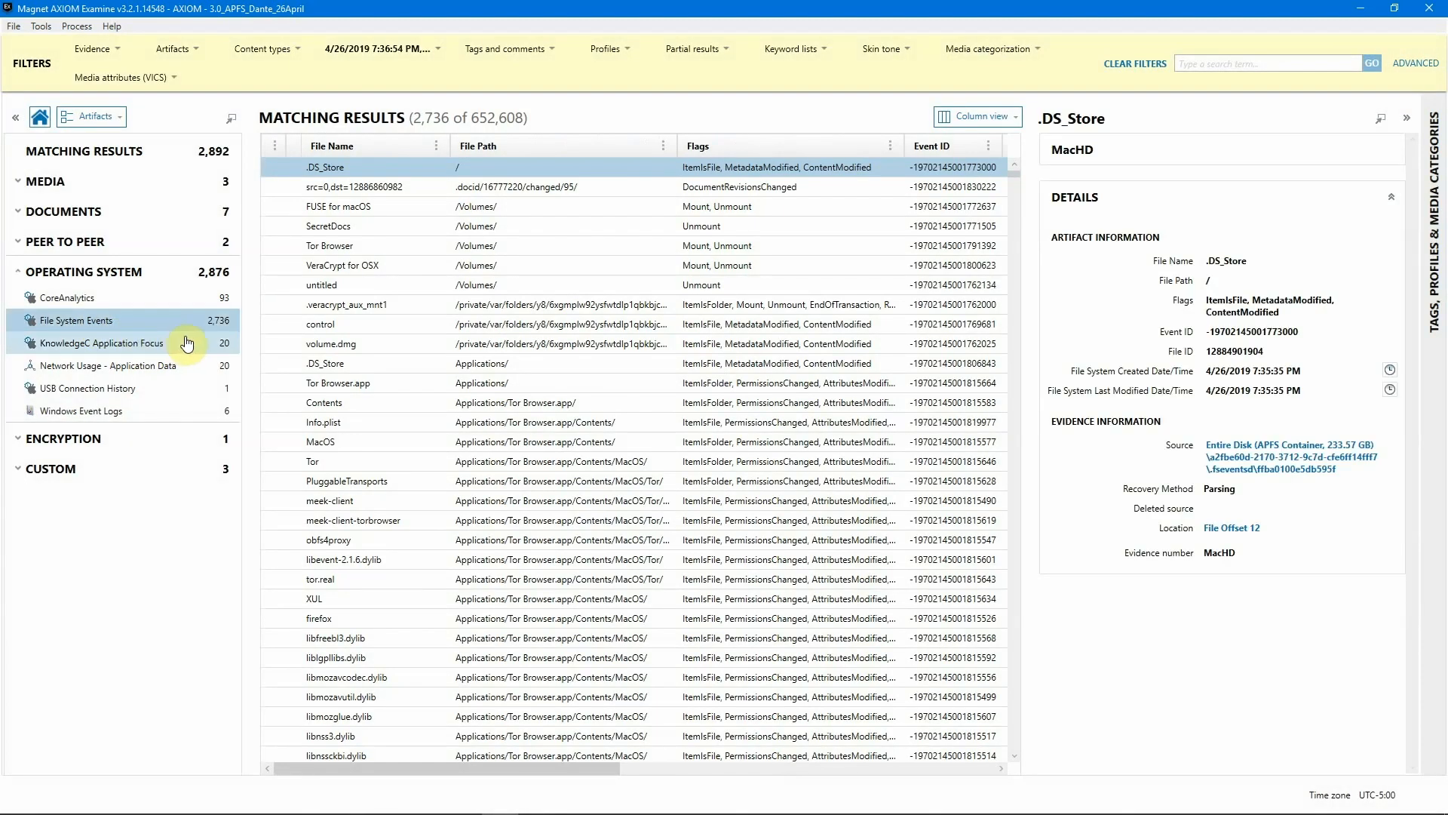
{"action": "left_click", "coordinate": [554, 187]}
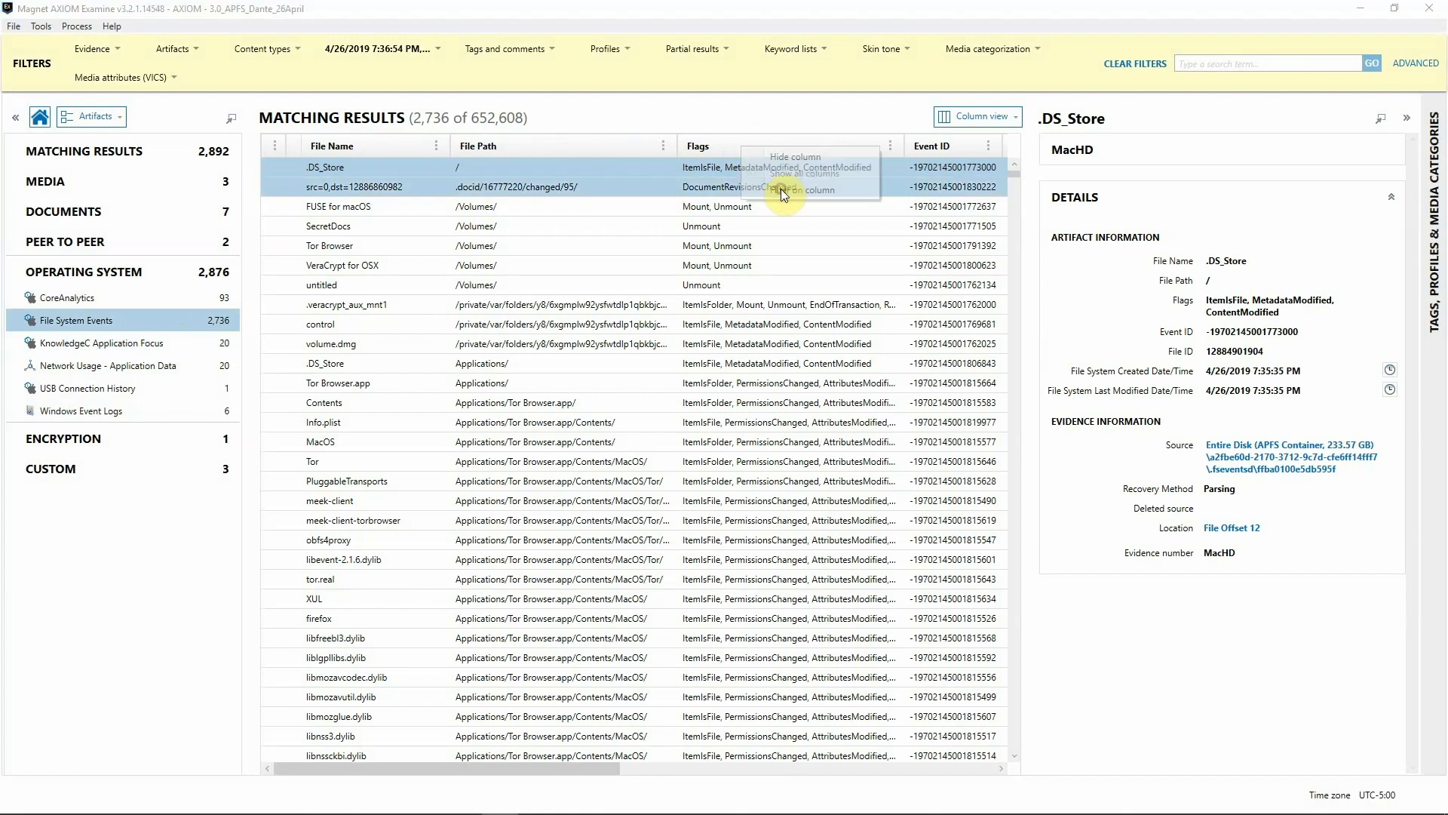
{"action": "left_click", "coordinate": [809, 190]}
{"action": "type", "text": "mount"}
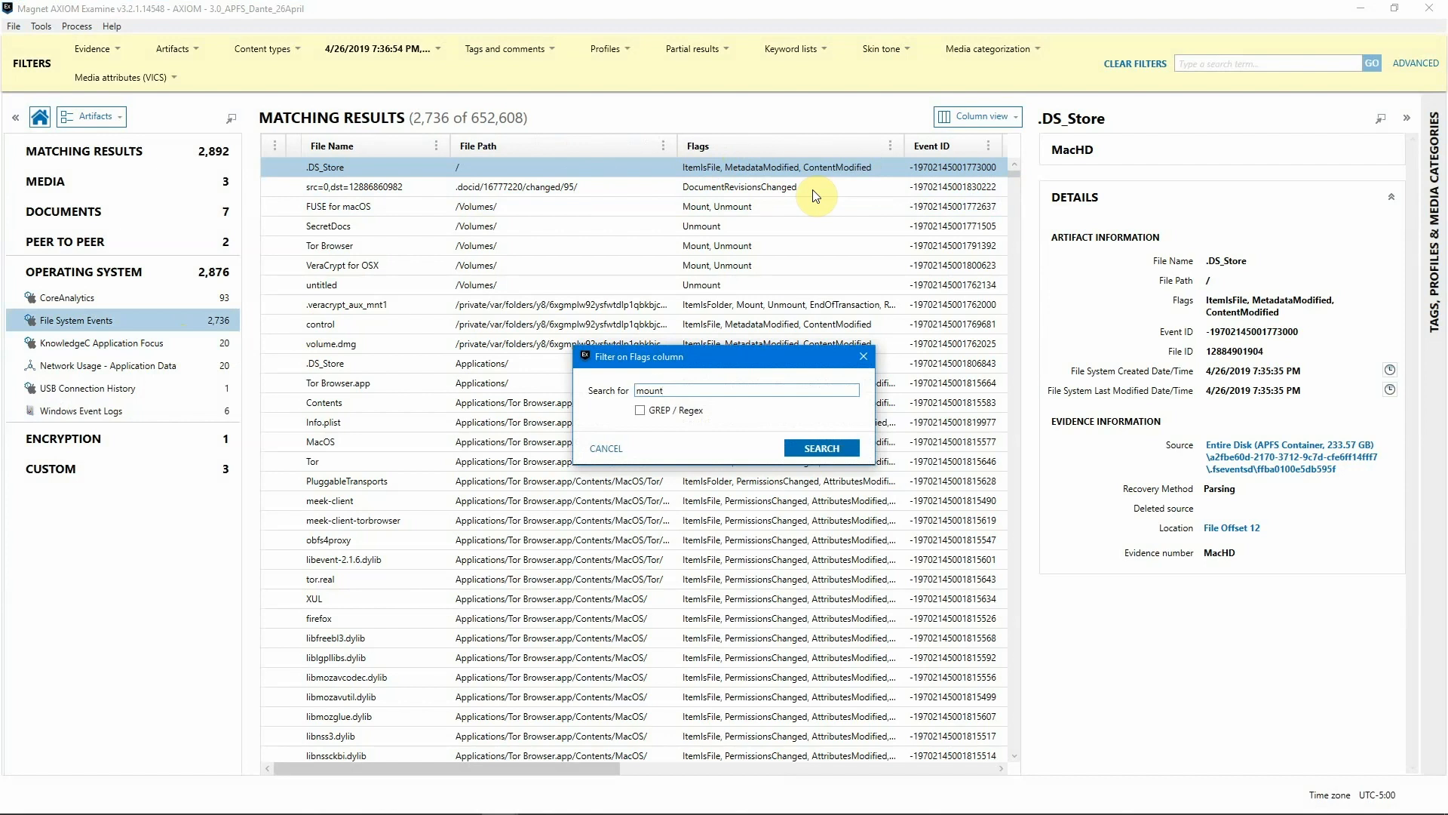
{"action": "left_click", "coordinate": [820, 446]}
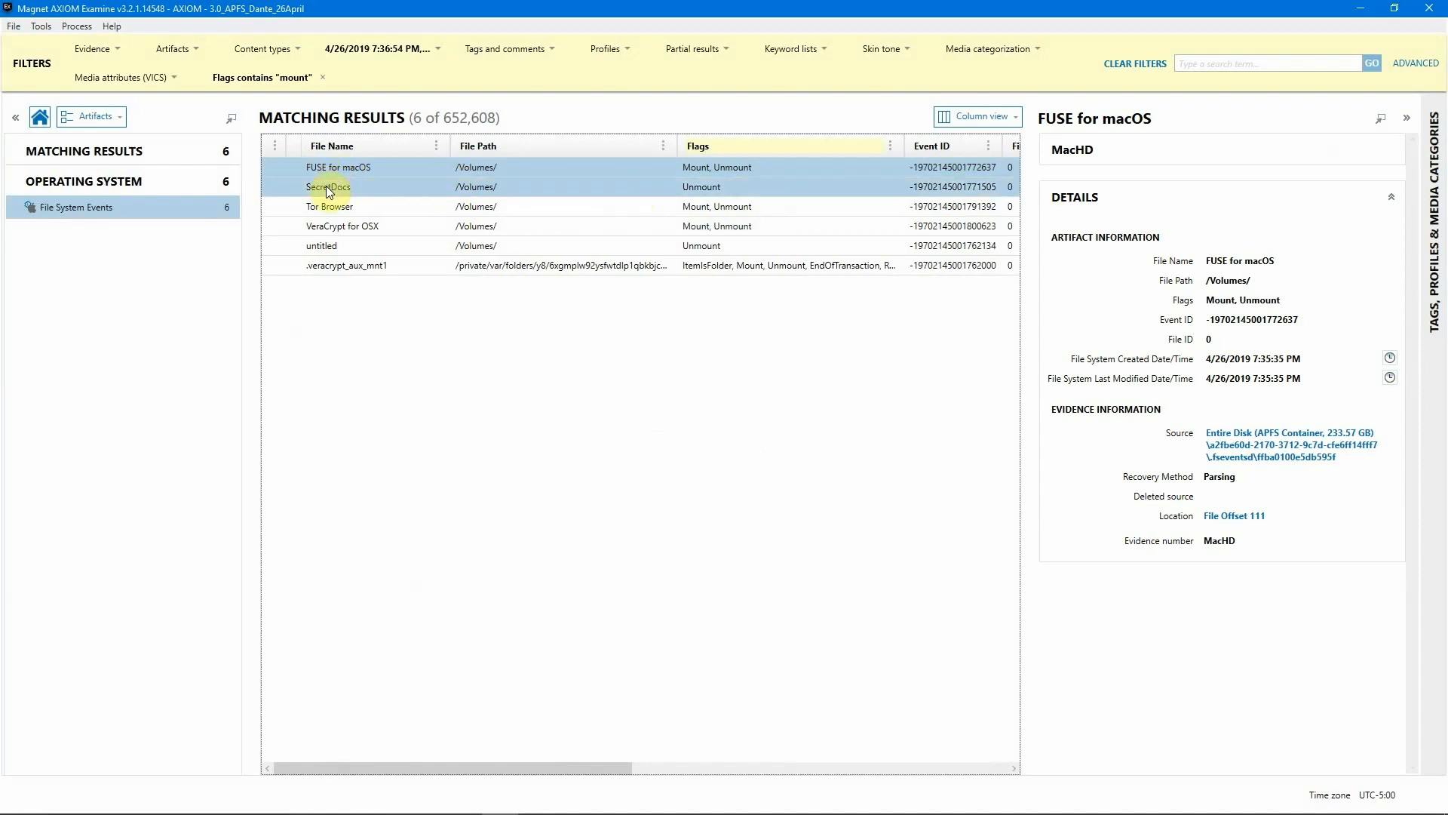
- Inspect the untitled /Volumes/ unmount event, then clear the mount filter to restore all 652,608 events
{"action": "left_click", "coordinate": [330, 207]}
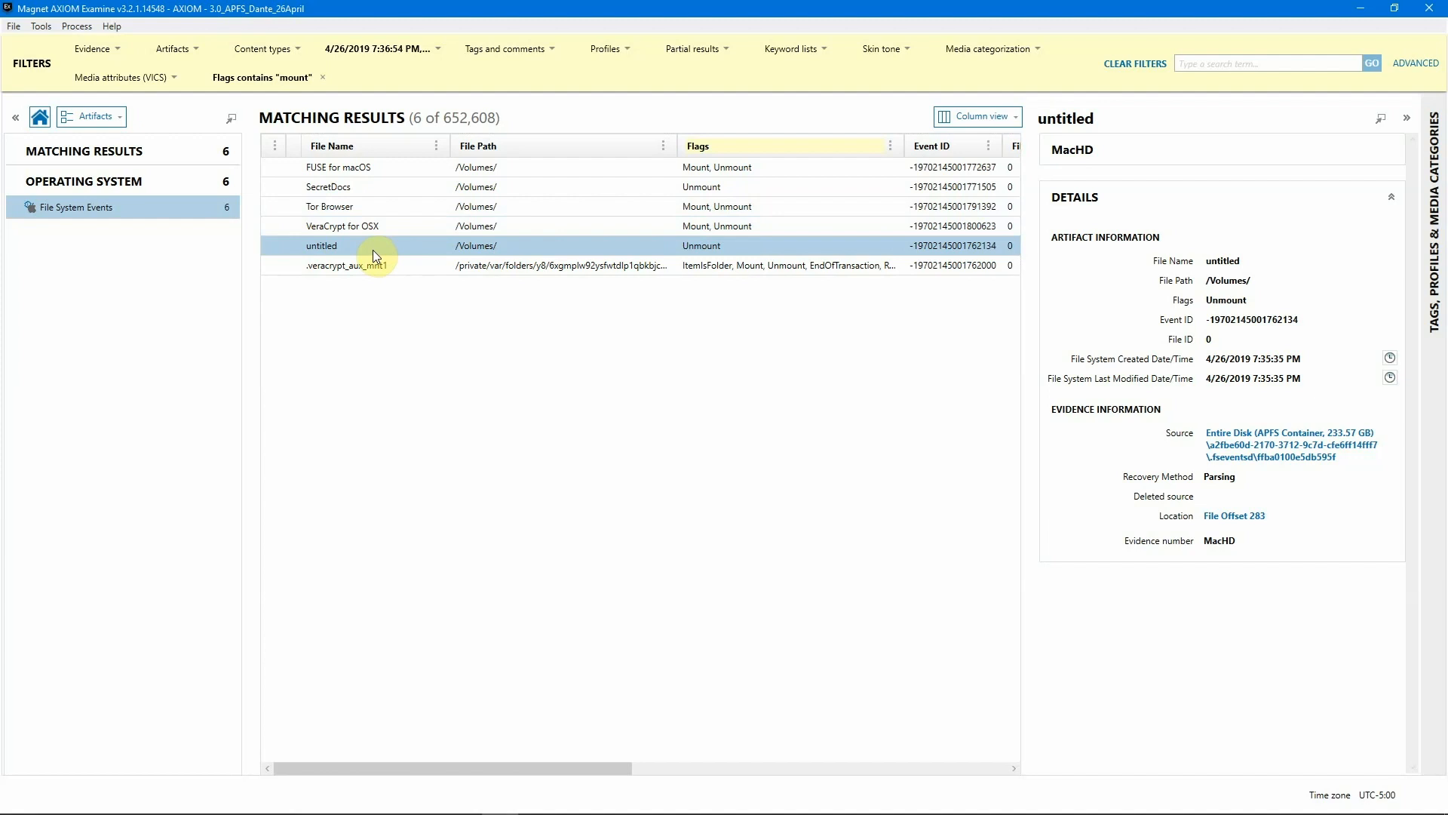
{"action": "mouse_move", "coordinate": [323, 77]}
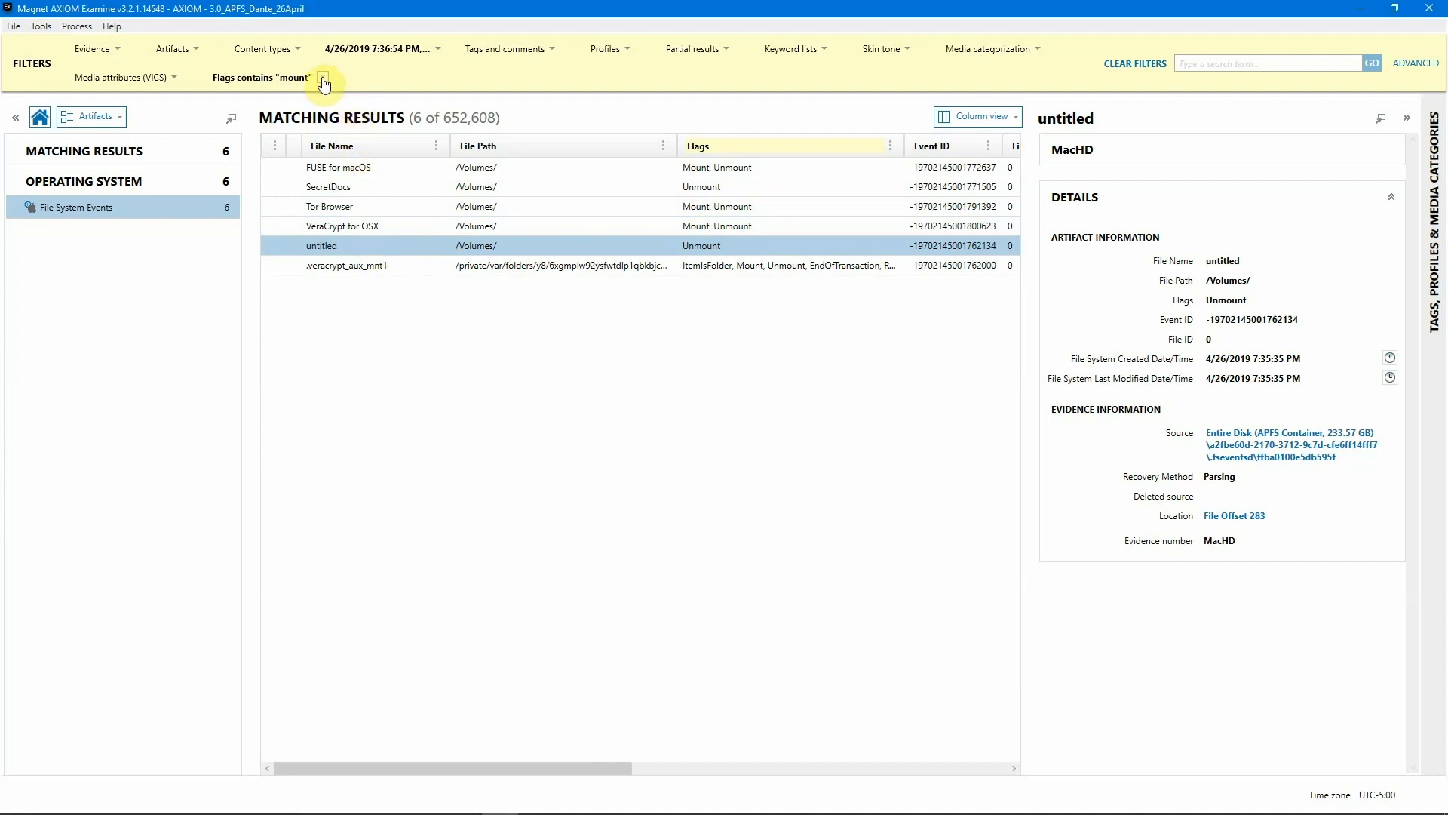
{"action": "left_click", "coordinate": [323, 77]}
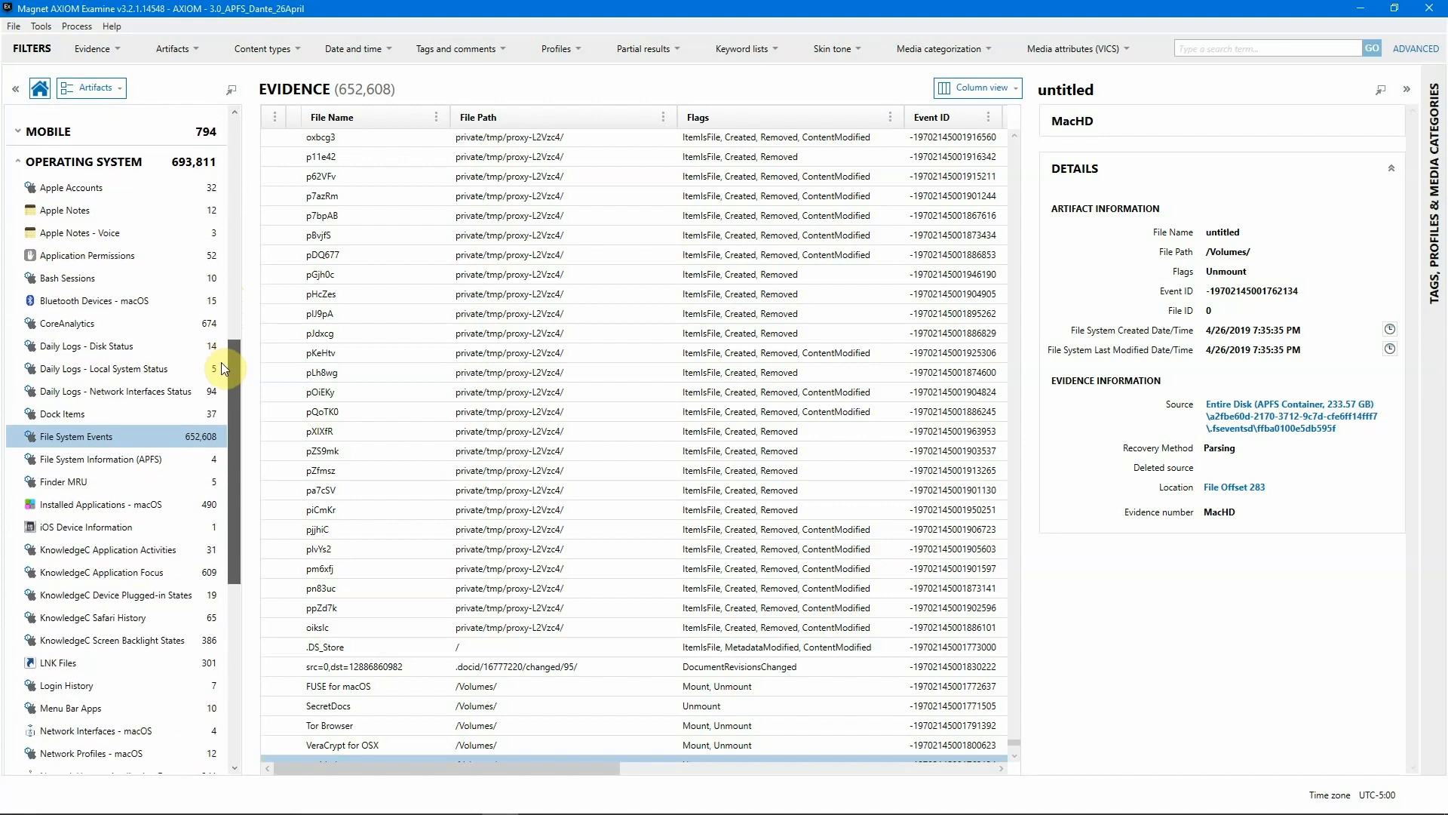
- Select the Volume Information artifact category to list its 15 volume records
{"action": "scroll", "scroll_direction": "down", "scroll_amount": 3}
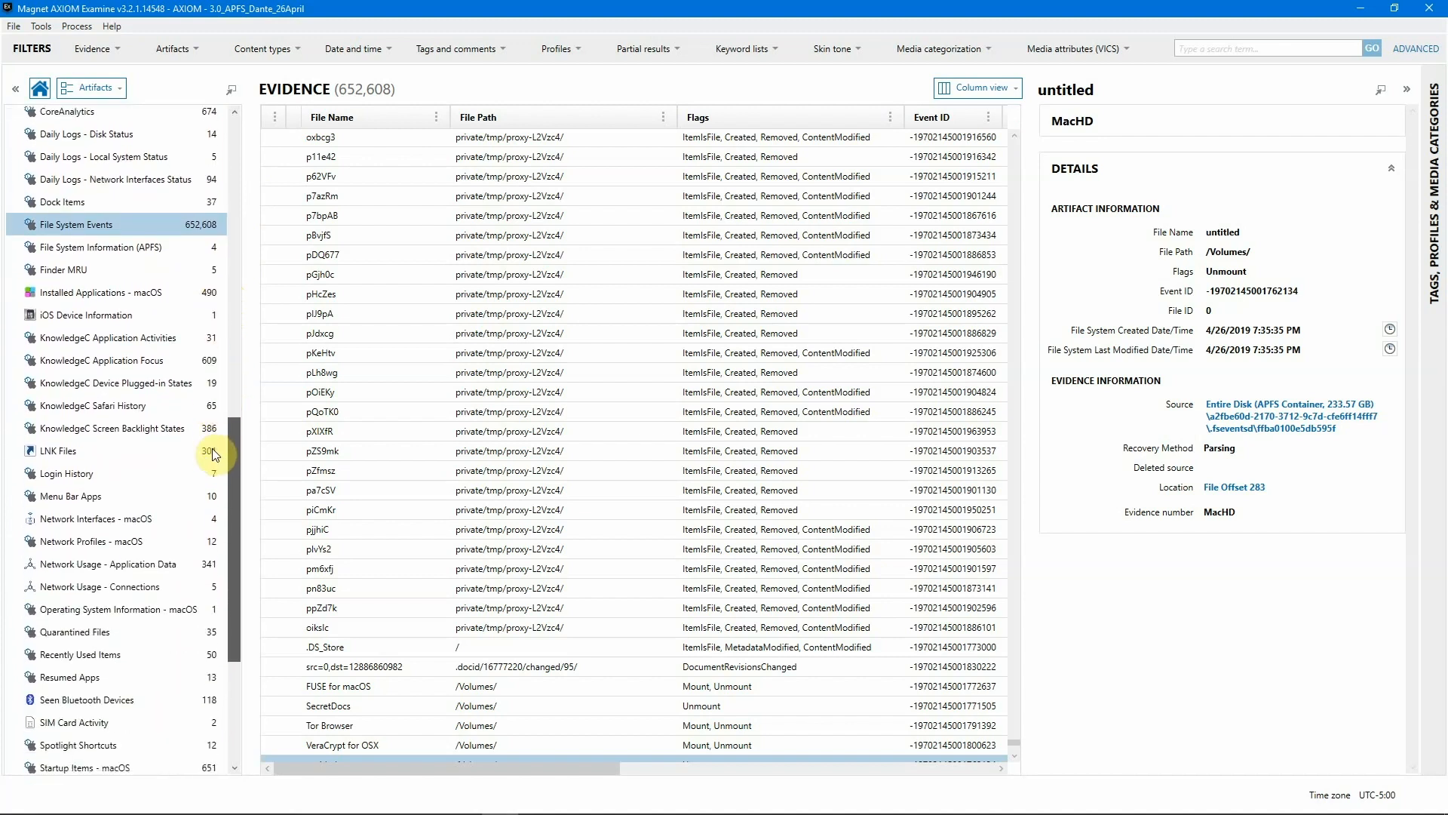
{"action": "scroll", "scroll_direction": "down", "scroll_amount": 3}
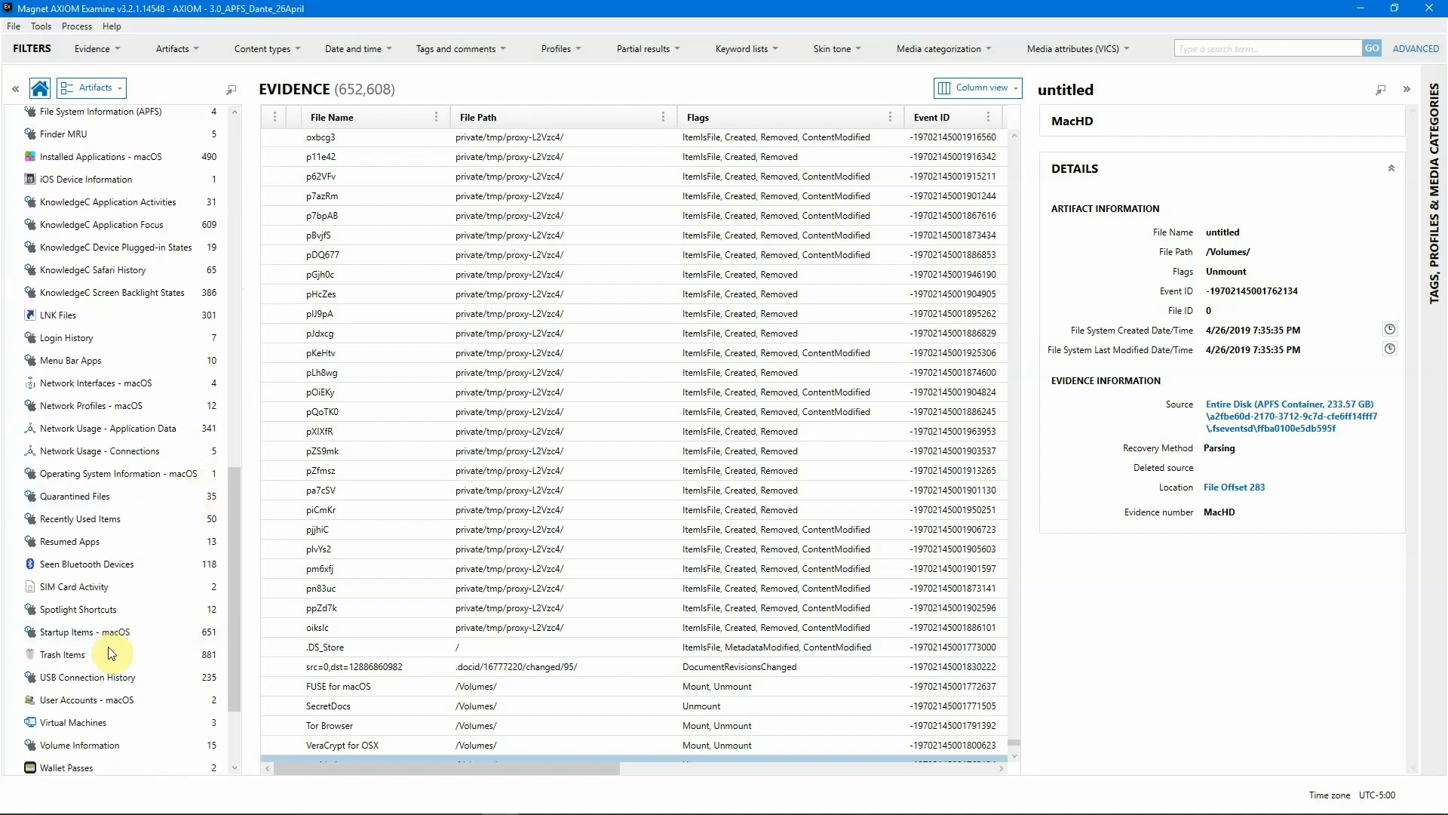
{"action": "left_click", "coordinate": [88, 678]}
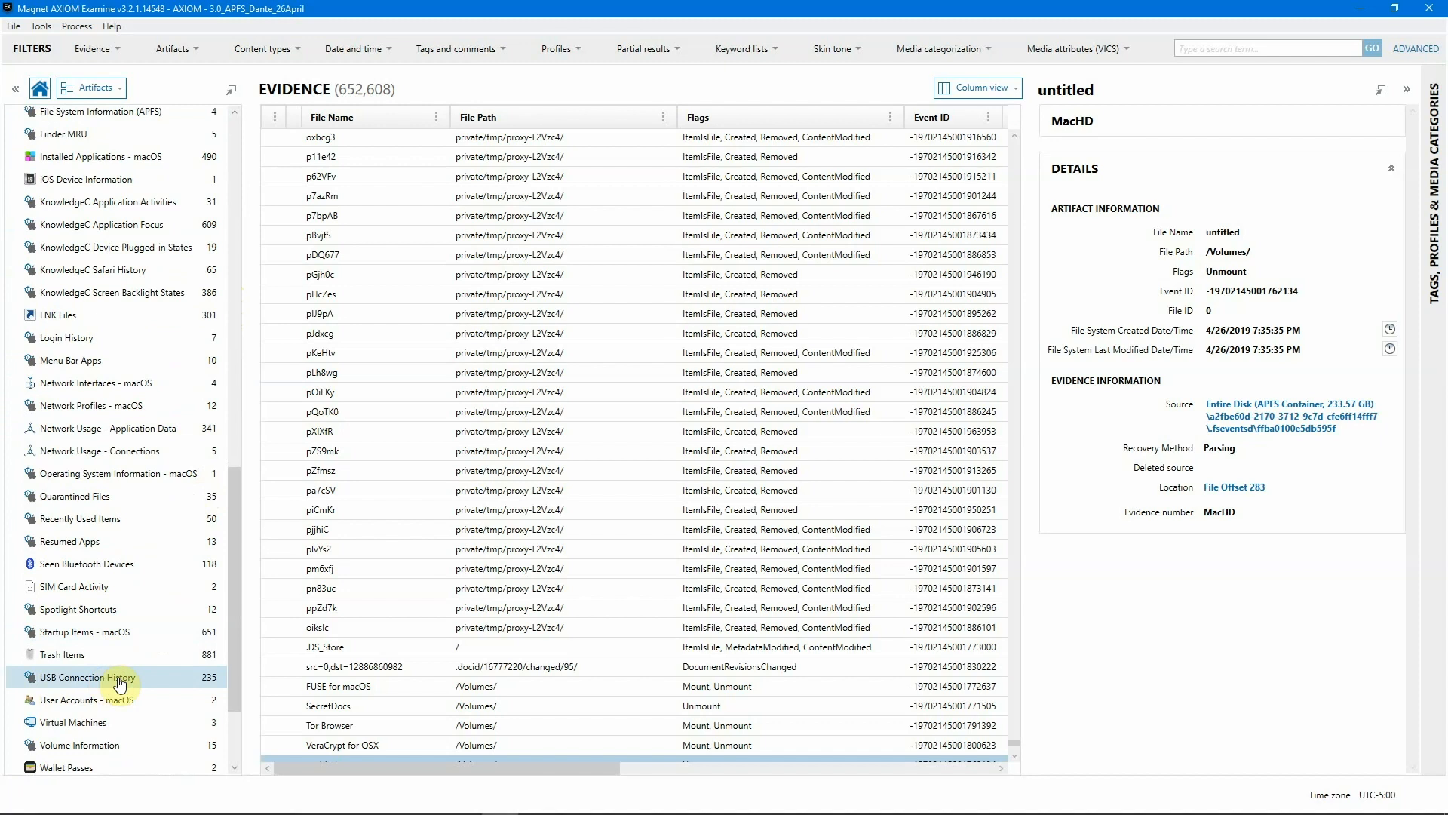
{"action": "mouse_move", "coordinate": [246, 623]}
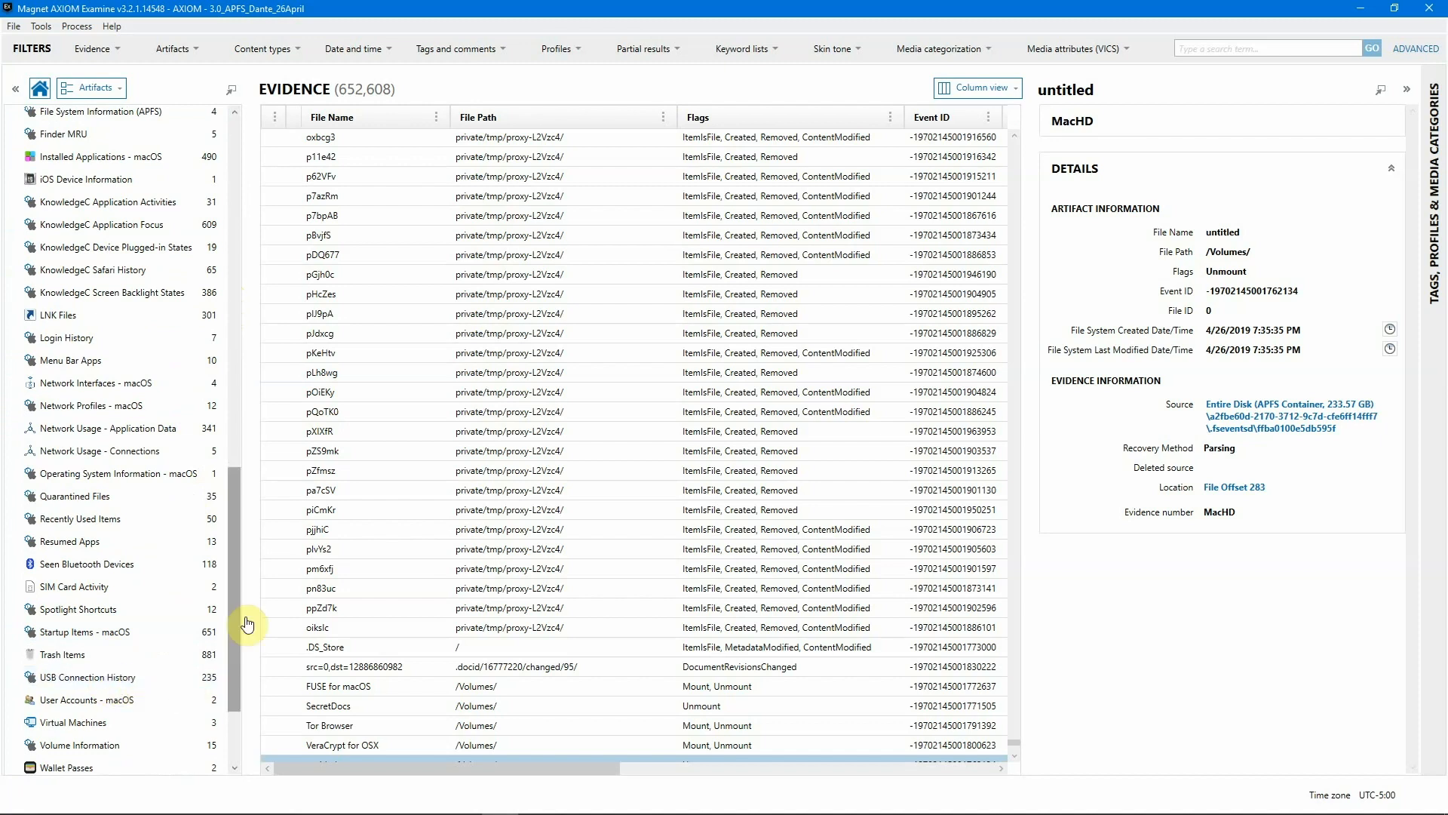
{"action": "mouse_move", "coordinate": [241, 561]}
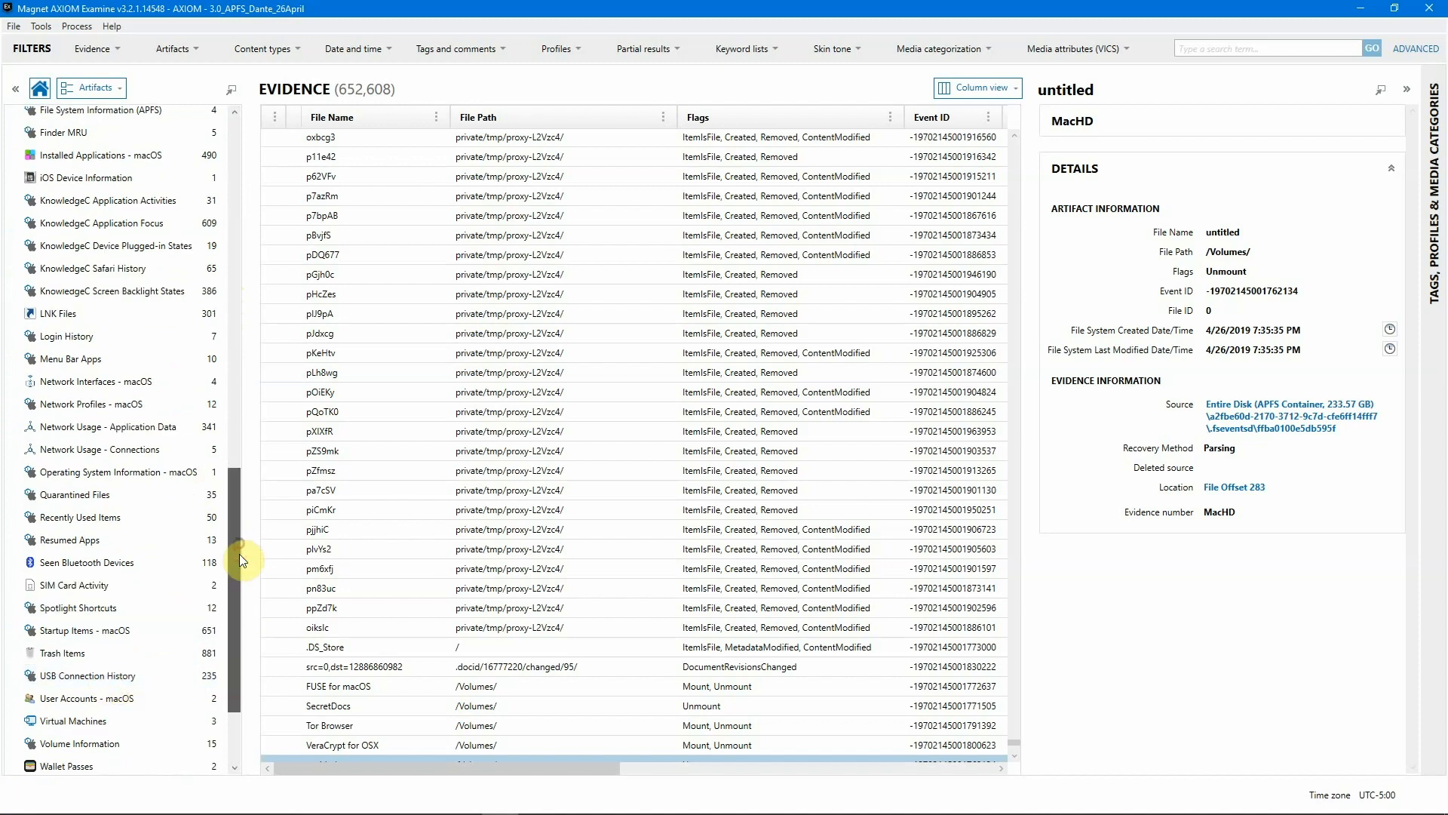
{"action": "left_click", "coordinate": [78, 670]}
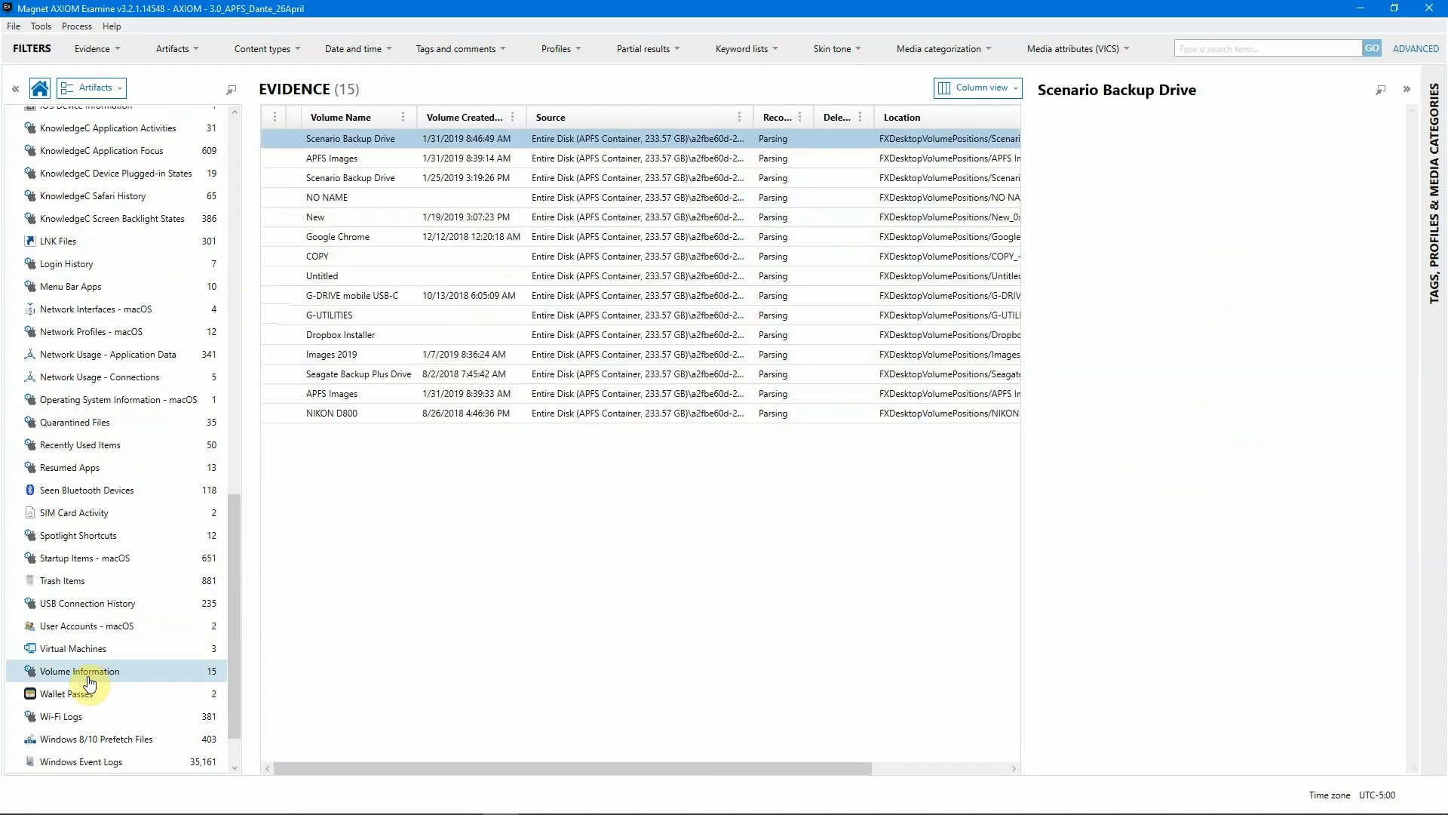
- View the Untitled volume's details and follow its Source link to com.apple.finder.plist
{"action": "left_click", "coordinate": [573, 314]}
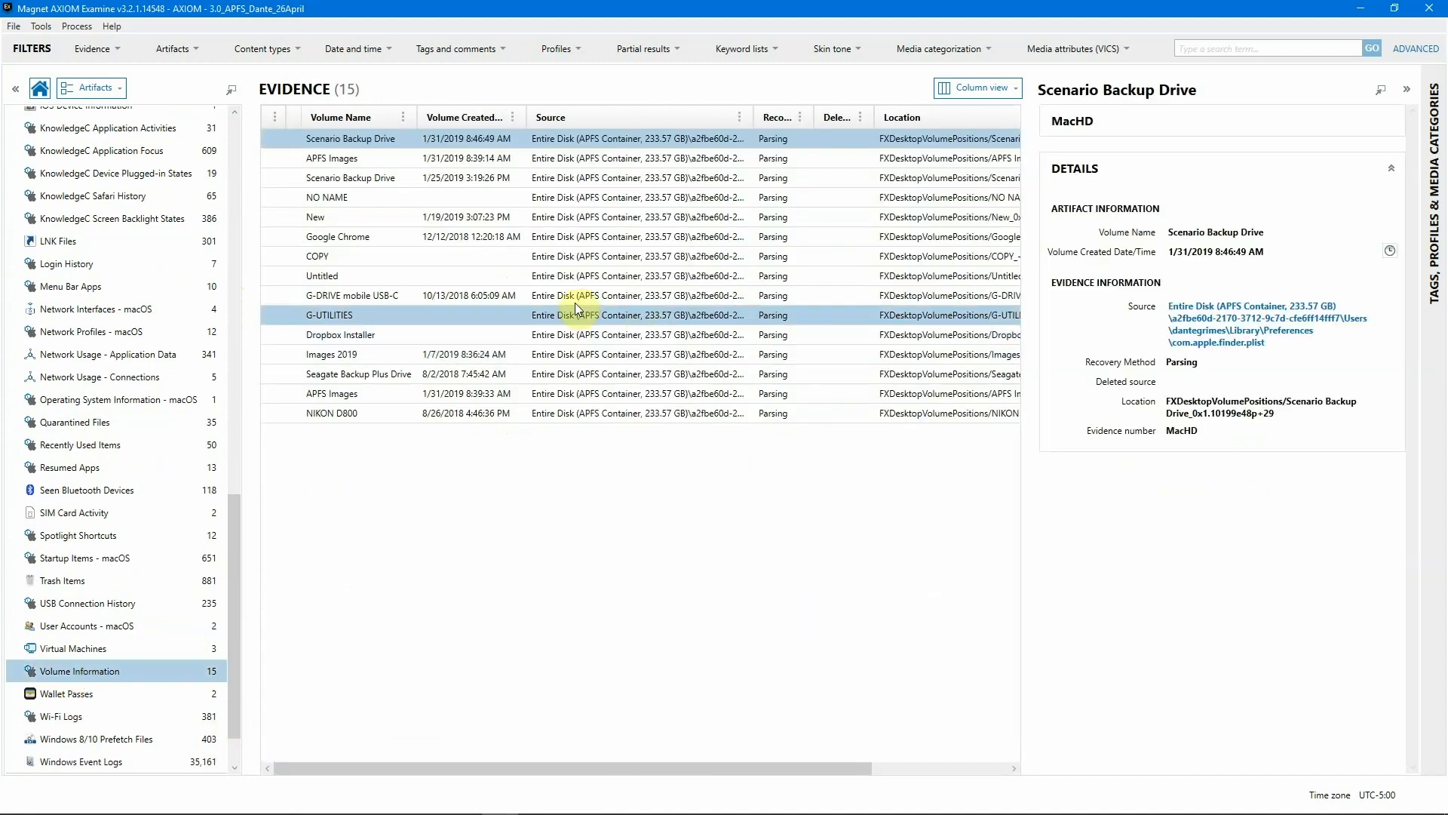
{"action": "left_click", "coordinate": [388, 178]}
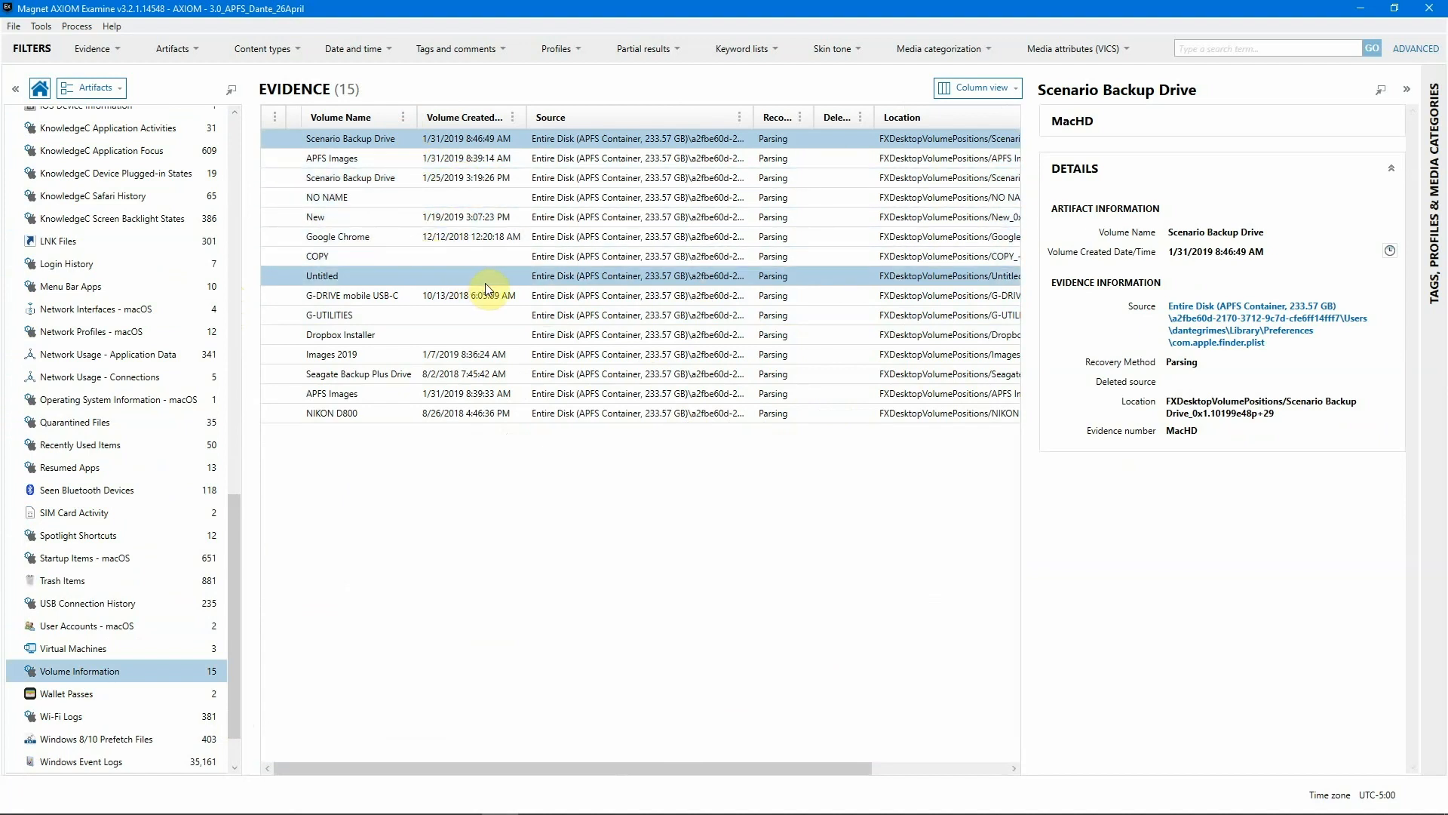
{"action": "left_click", "coordinate": [353, 295]}
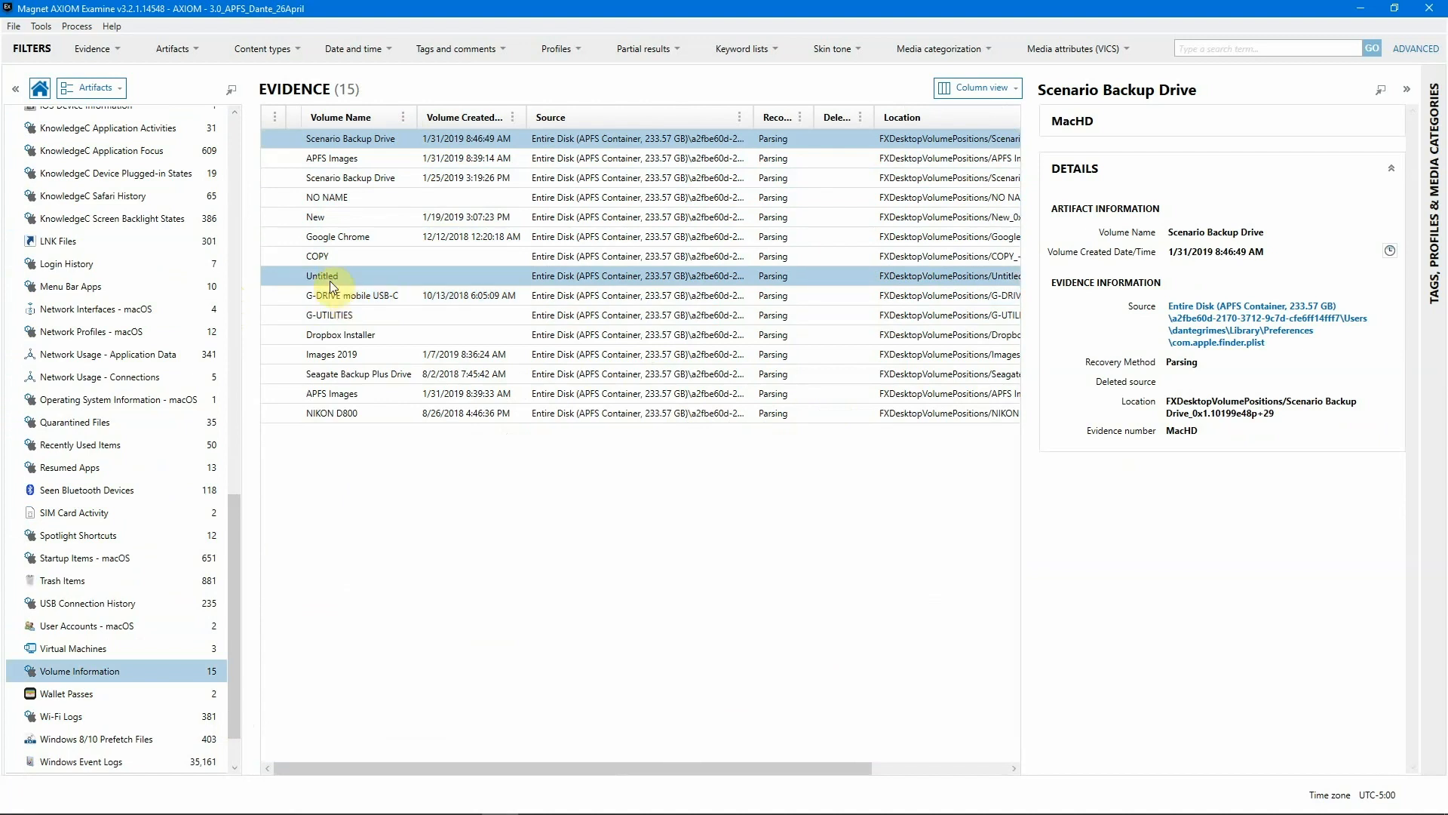
{"action": "left_click", "coordinate": [323, 275]}
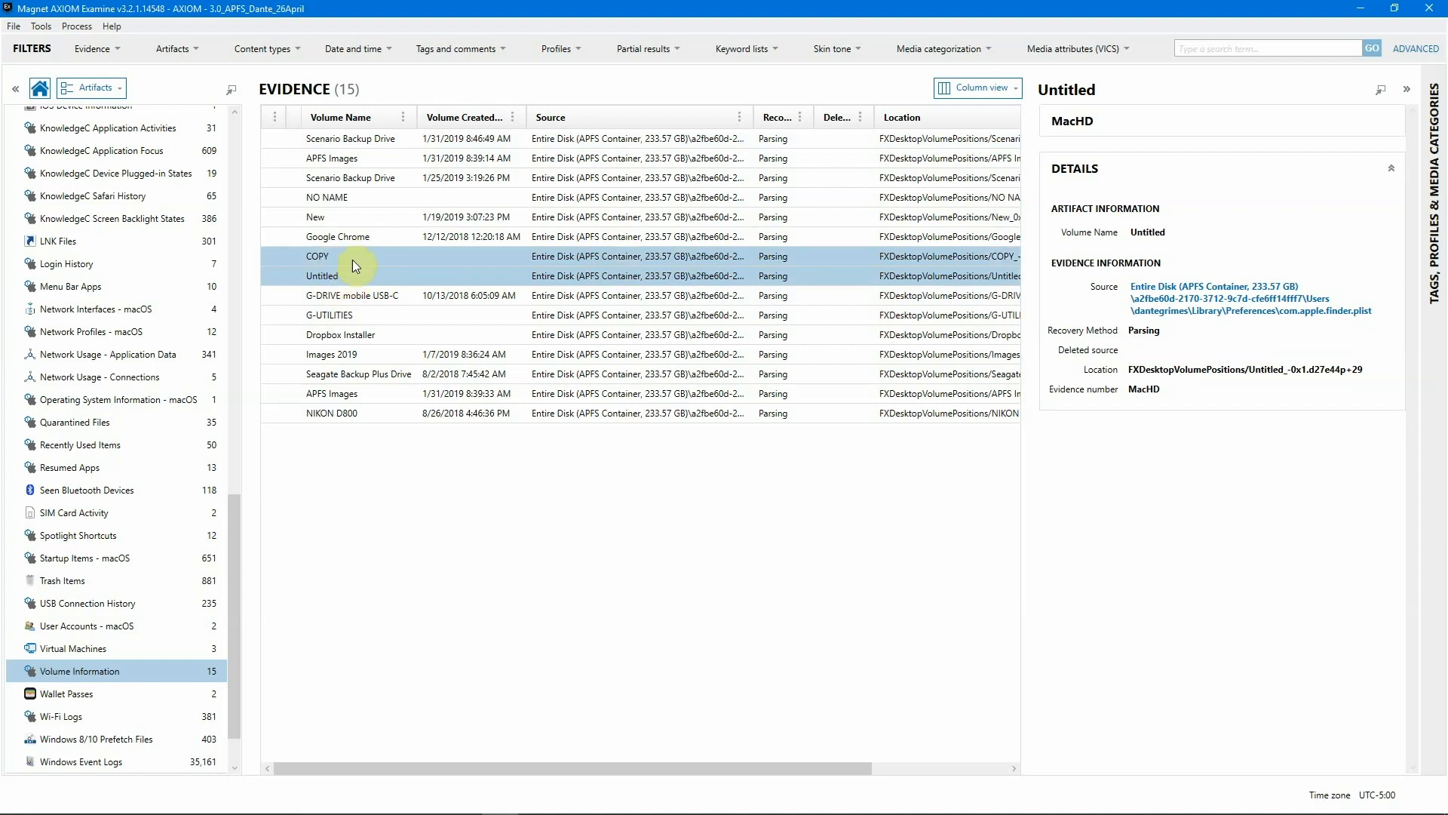
{"action": "left_click", "coordinate": [362, 274]}
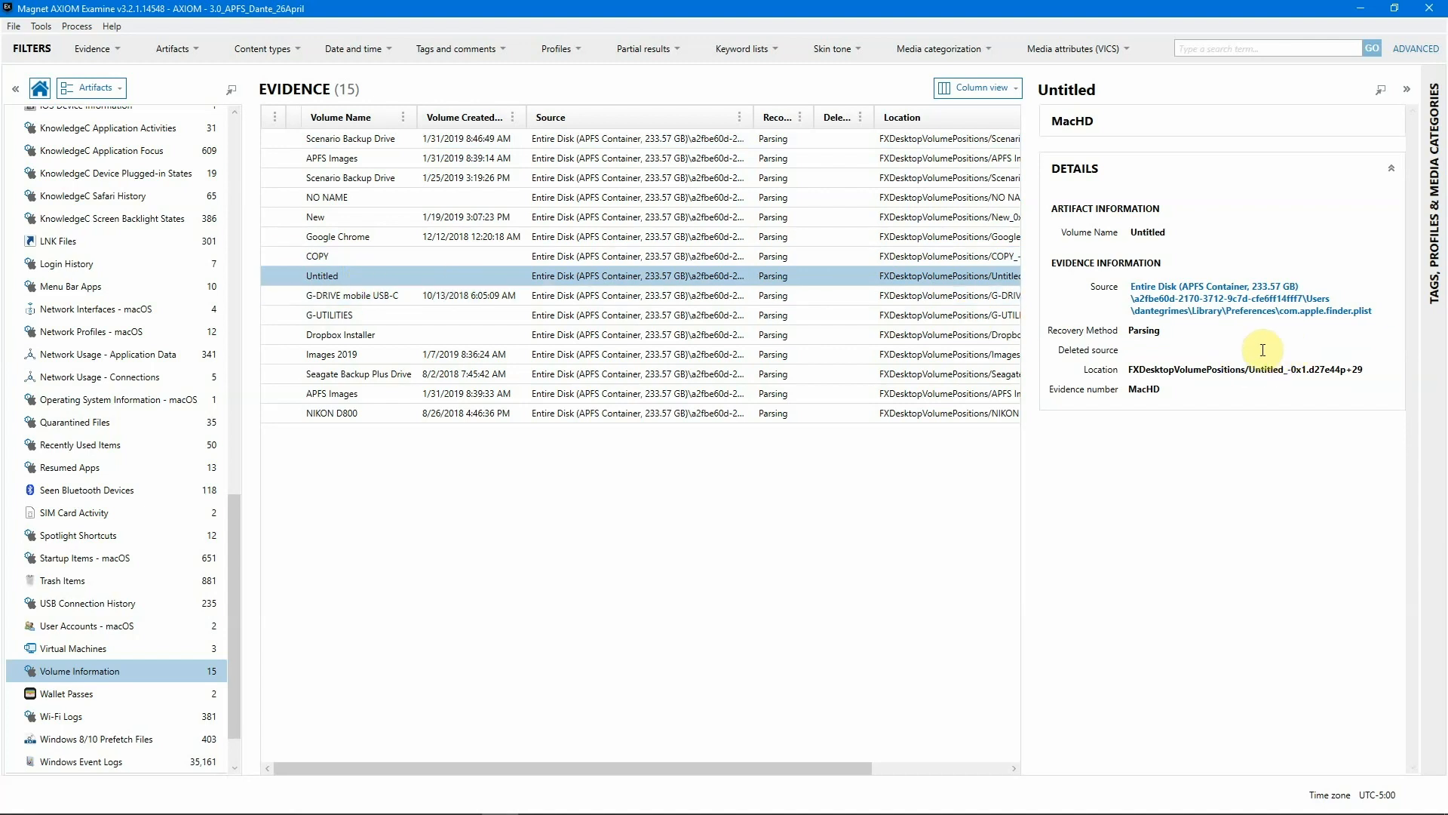
{"action": "mouse_move", "coordinate": [1192, 310]}
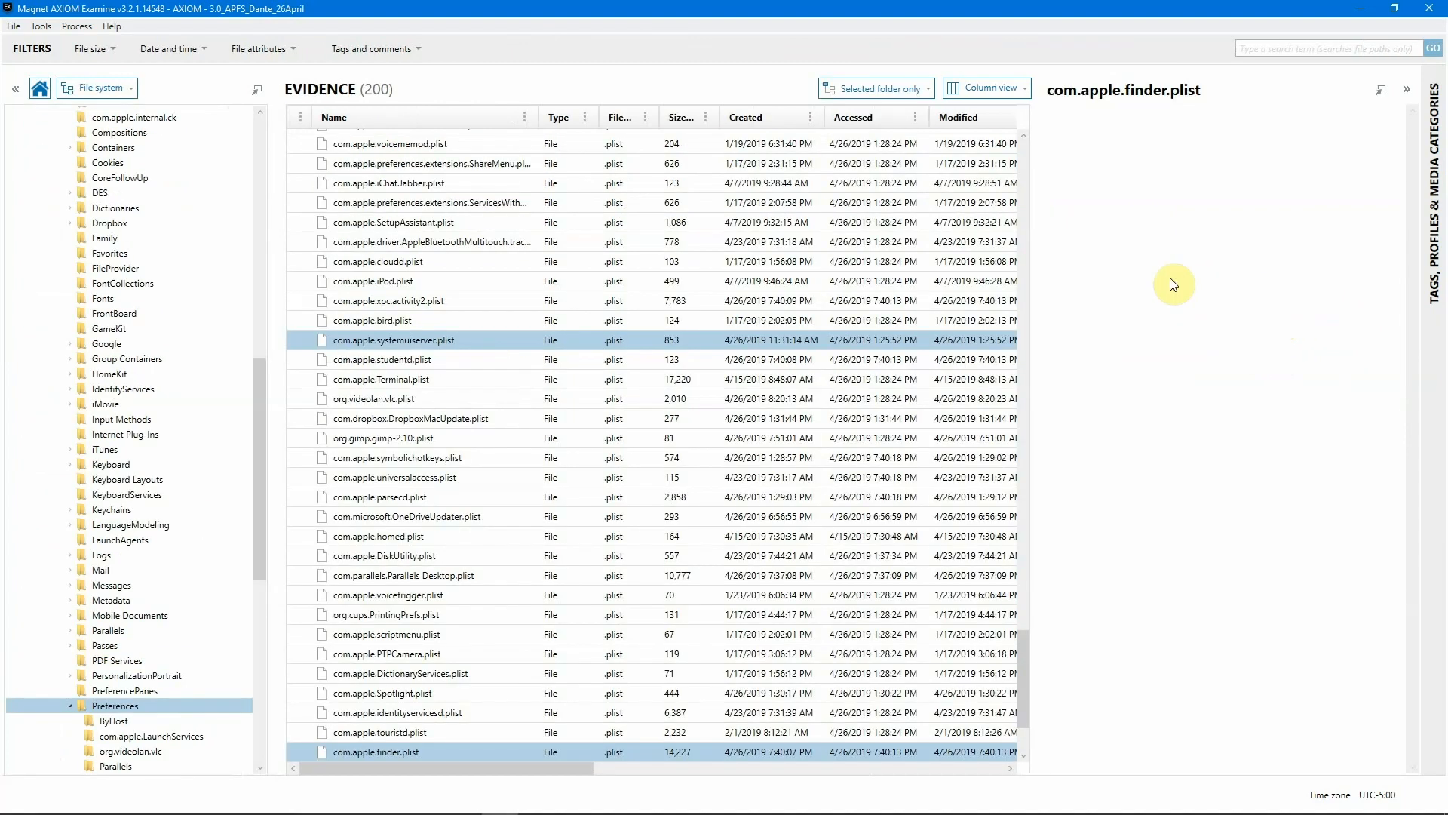
- Preview com.apple.finder.plist and expand all nodes to reveal file:///Volumes/untitled/ under RecentMoveAndCopyDestinations
{"action": "left_click", "coordinate": [376, 751]}
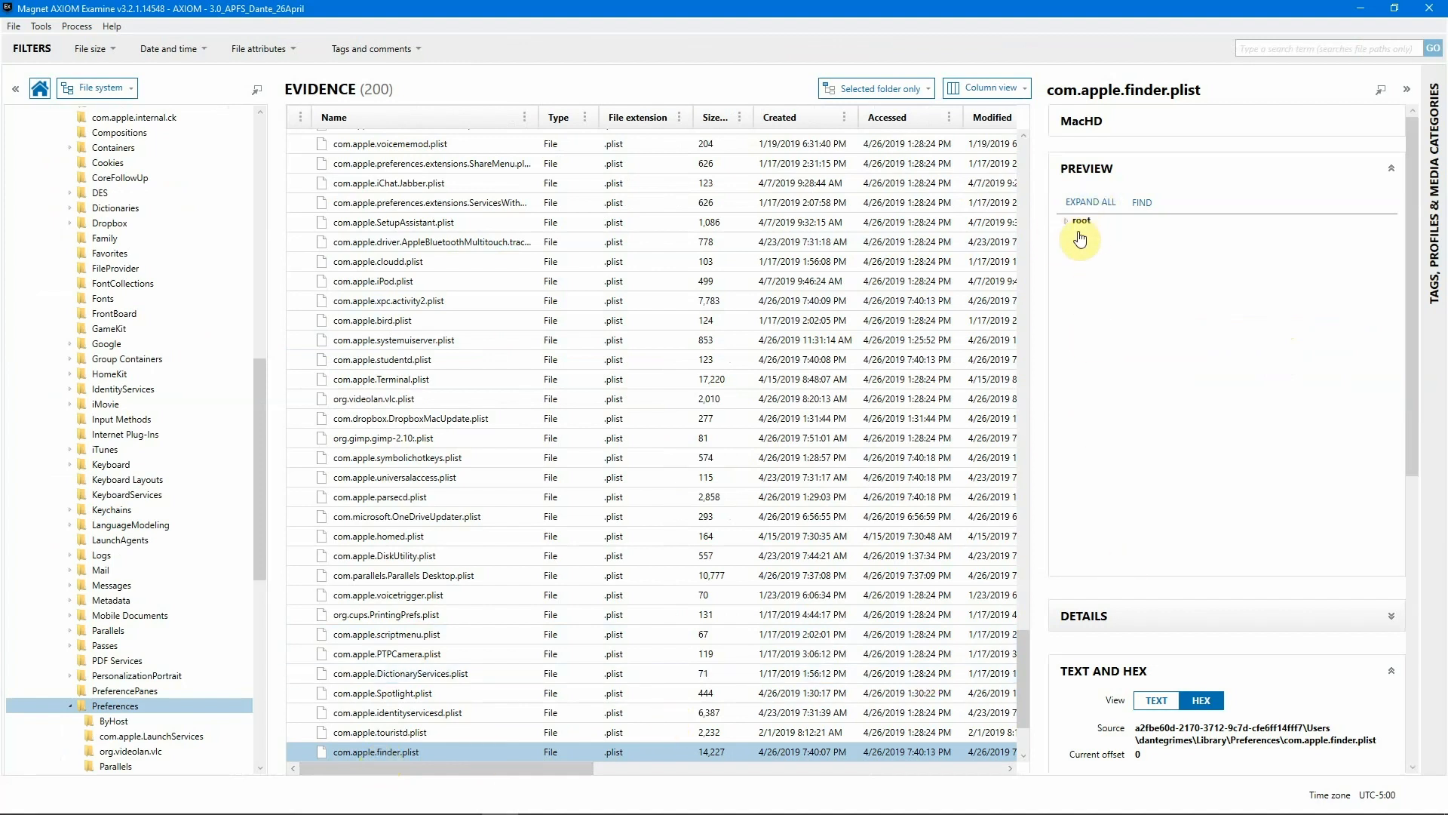
{"action": "left_click", "coordinate": [1089, 202]}
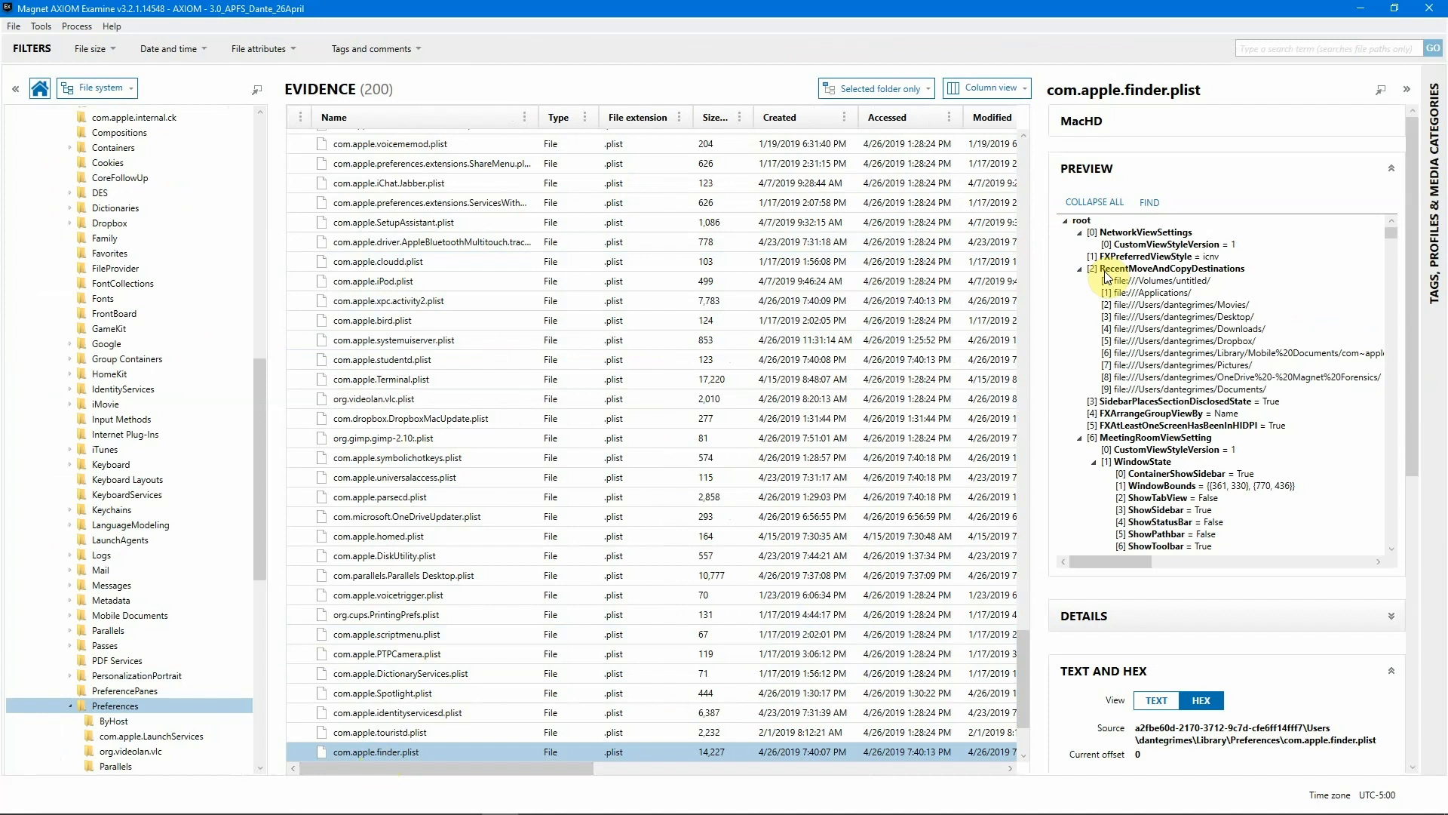